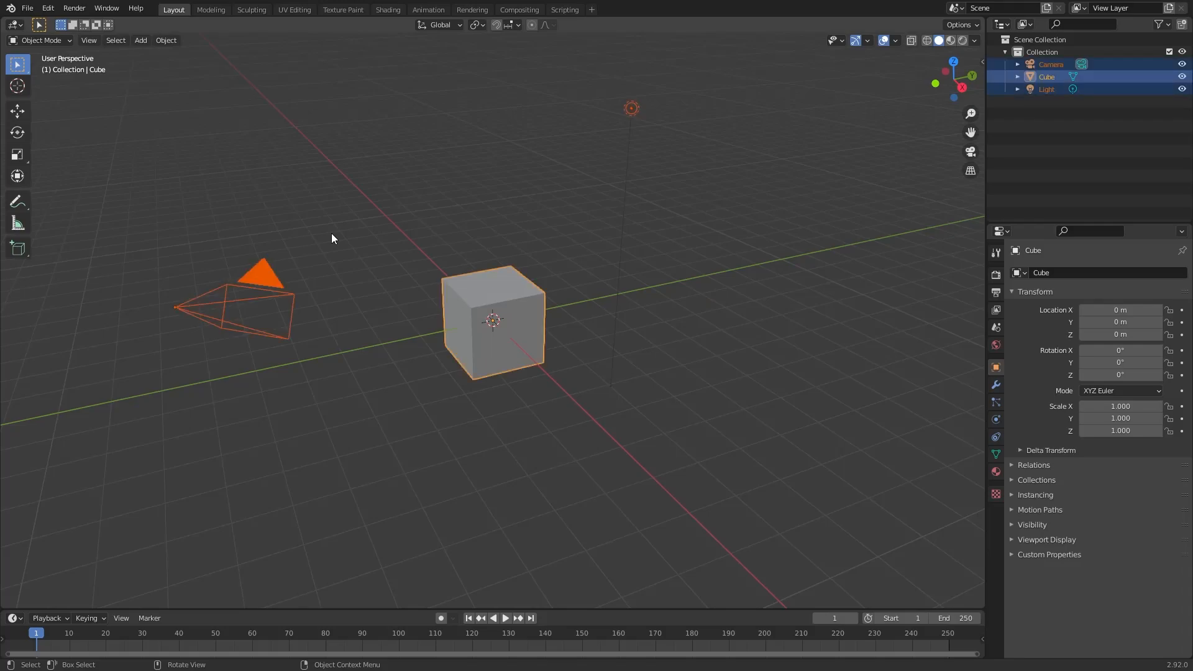
Delete the default camera, cube and light, then add a plane to the empty scene.
key("x")
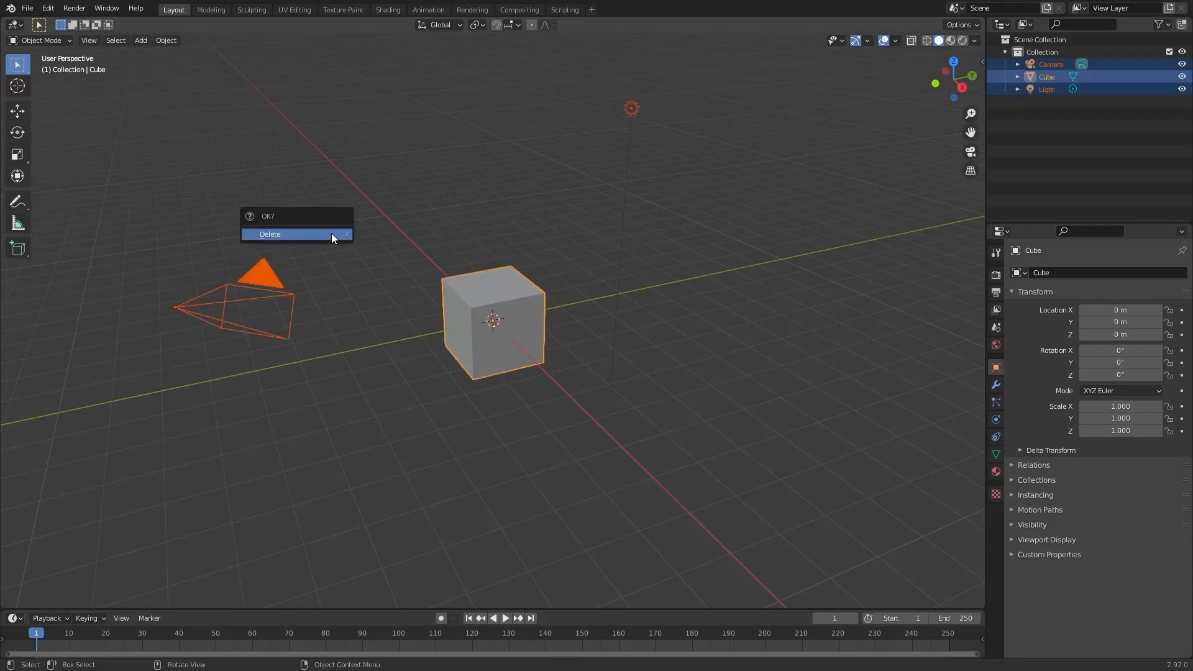
left_click(270, 234)
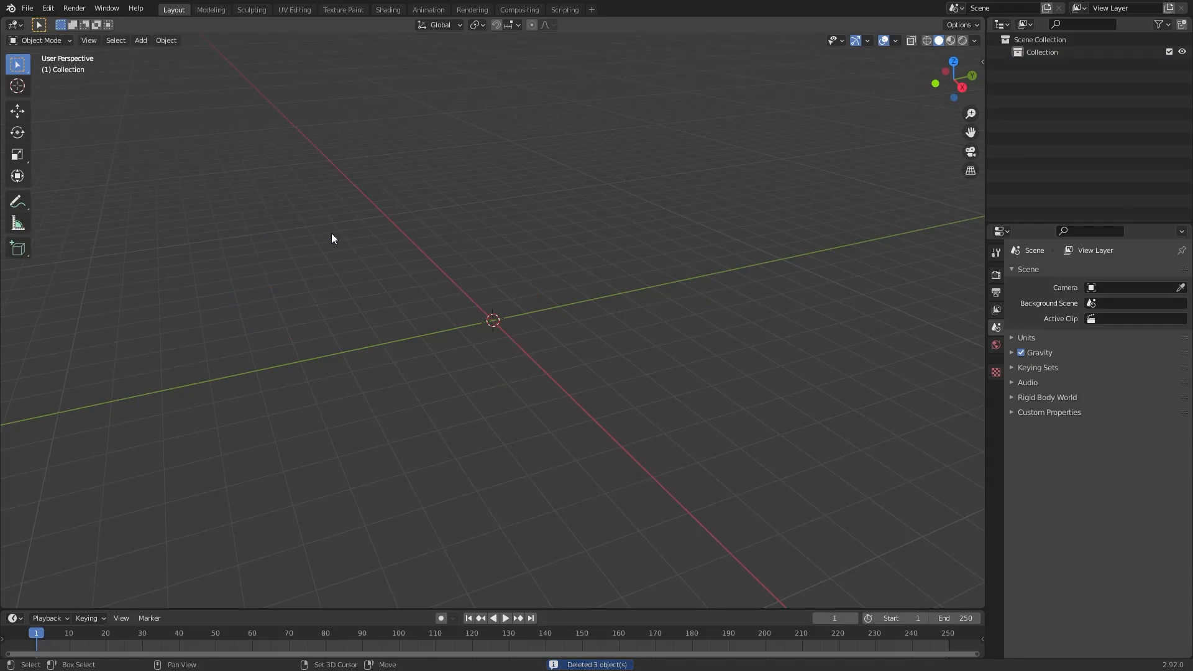
left_click(140, 41)
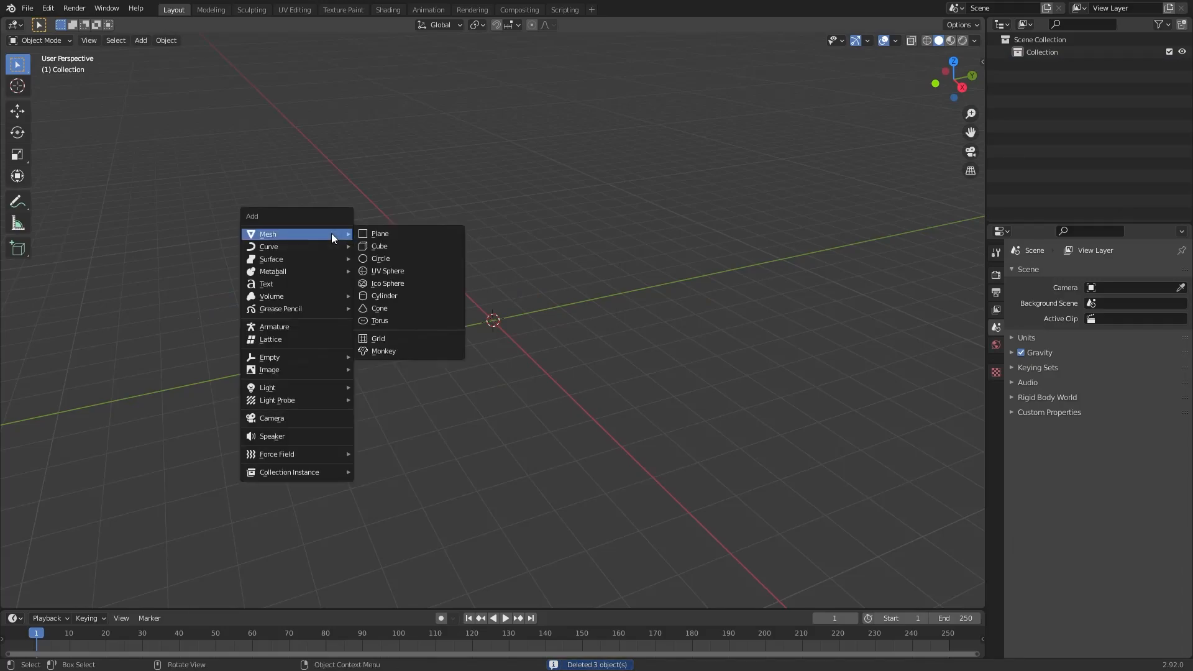
mouse_move(387, 233)
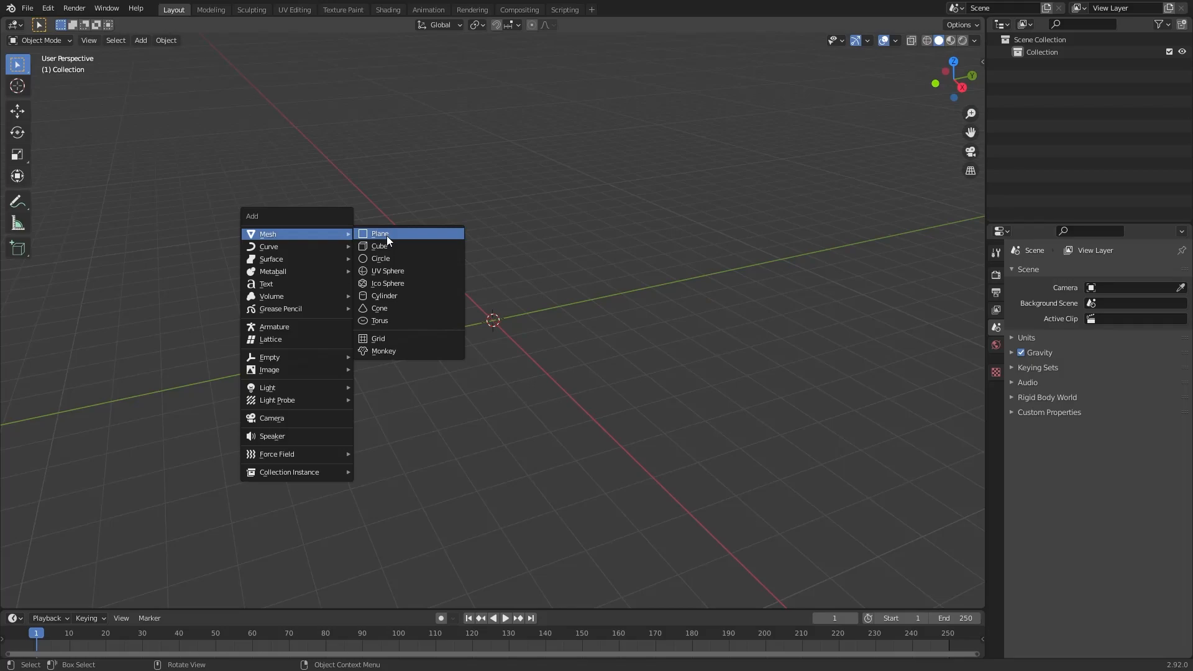
left_click(380, 233)
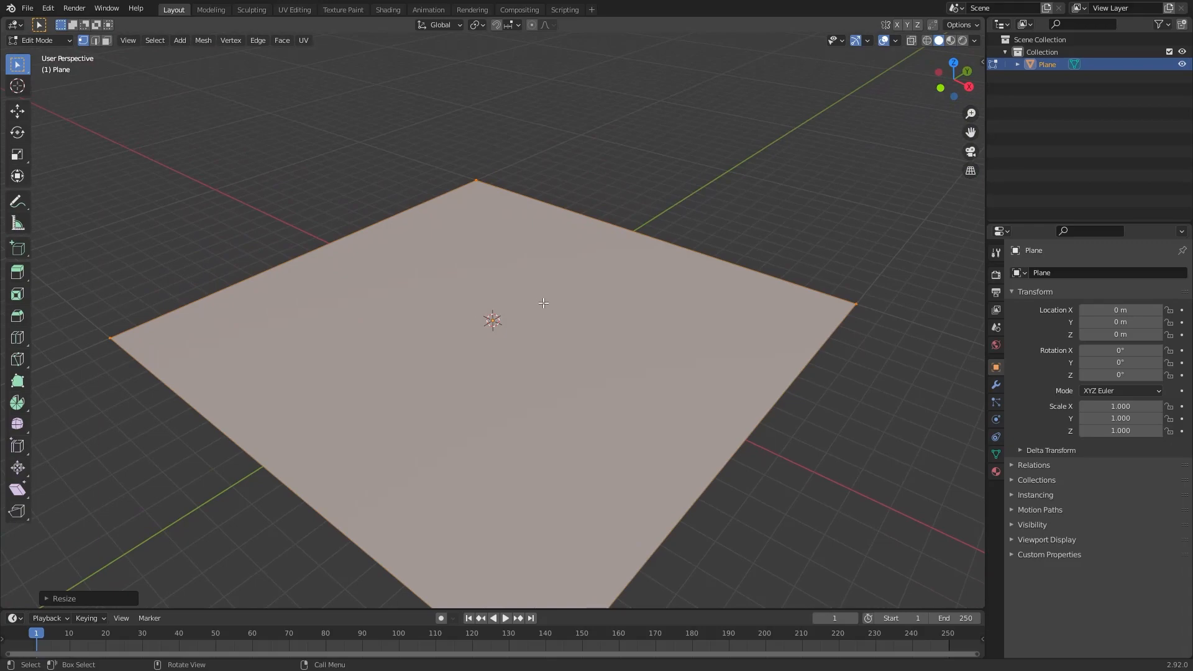
Return to Object Mode and enable Collision physics on the plane.
key("Tab")
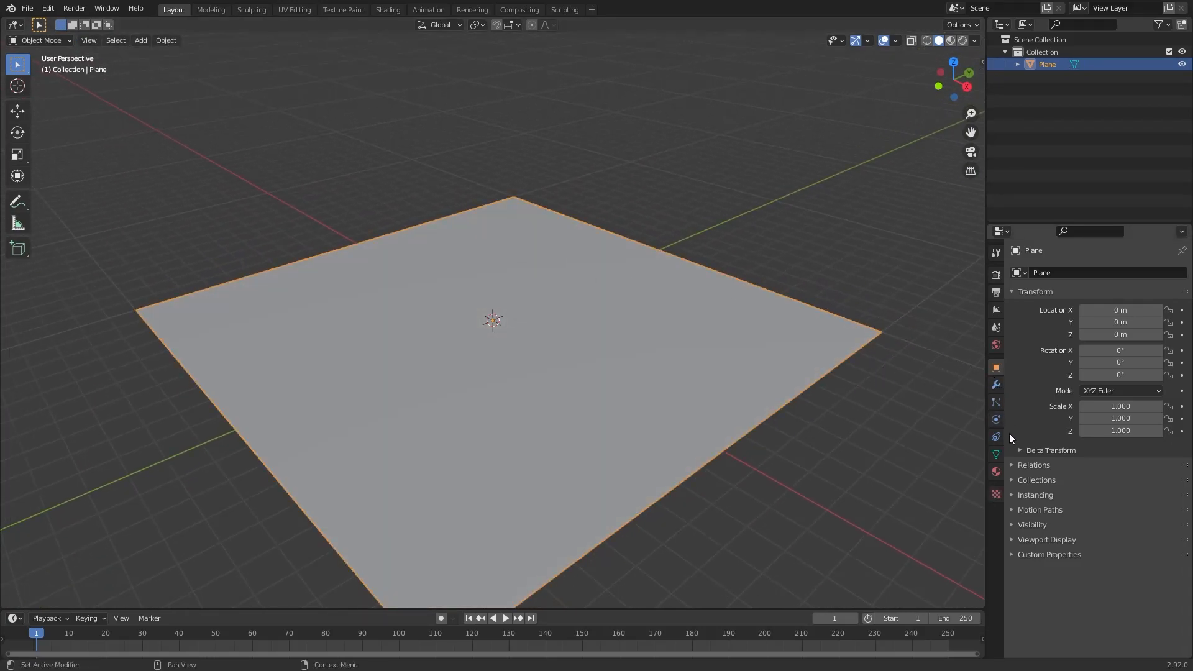
left_click(996, 437)
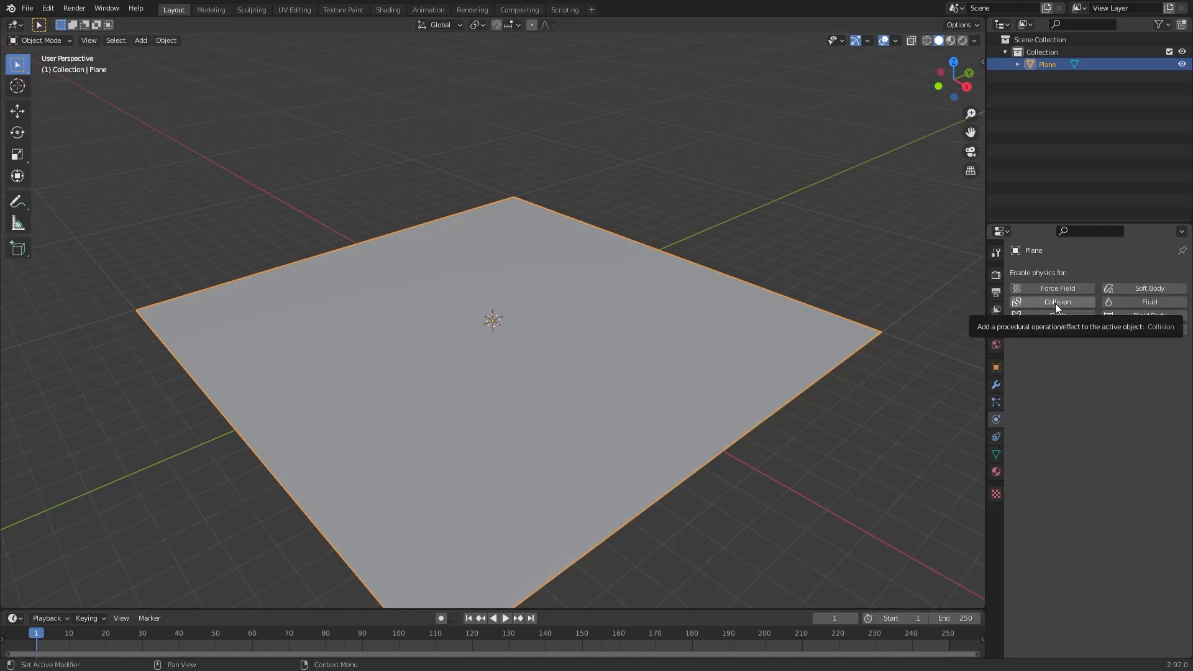
left_click(1056, 301)
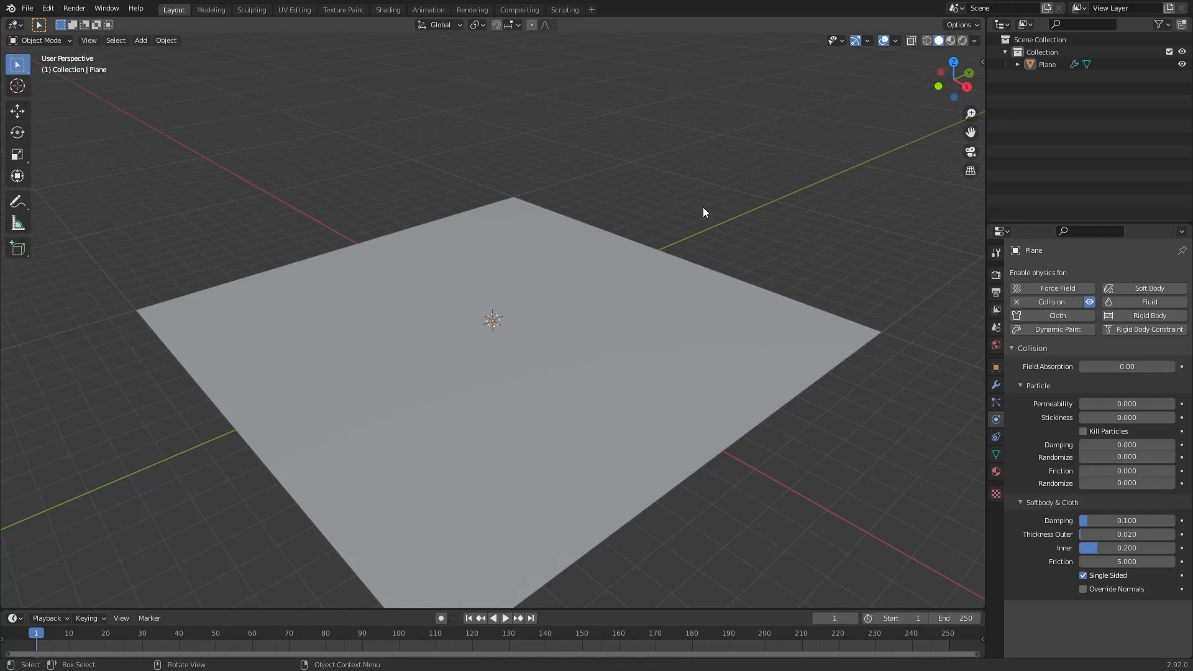
Add a second plane, raise it along Z above the ground plane, and enter Edit Mode.
left_click(140, 41)
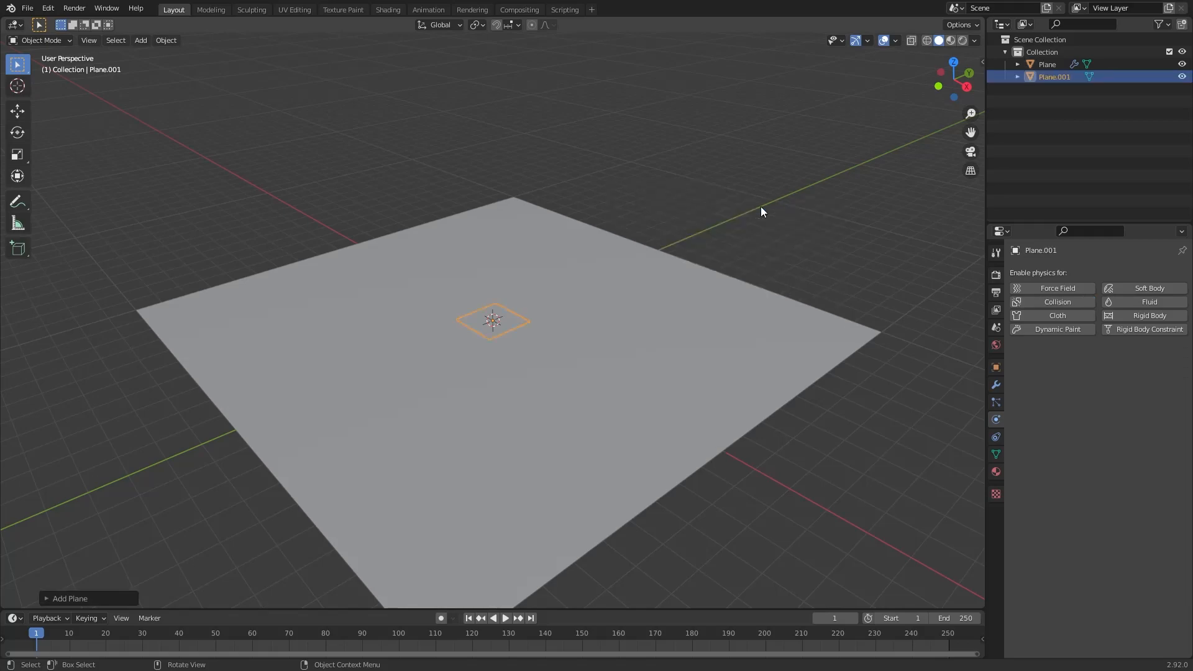
key("g")
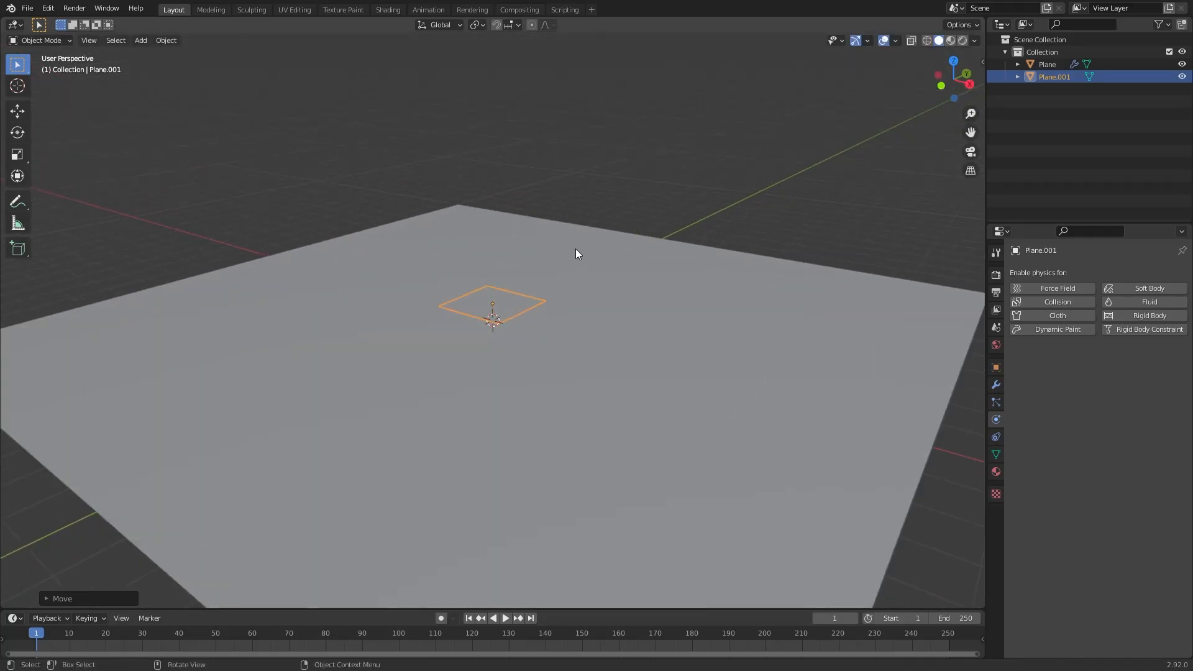
key("Tab")
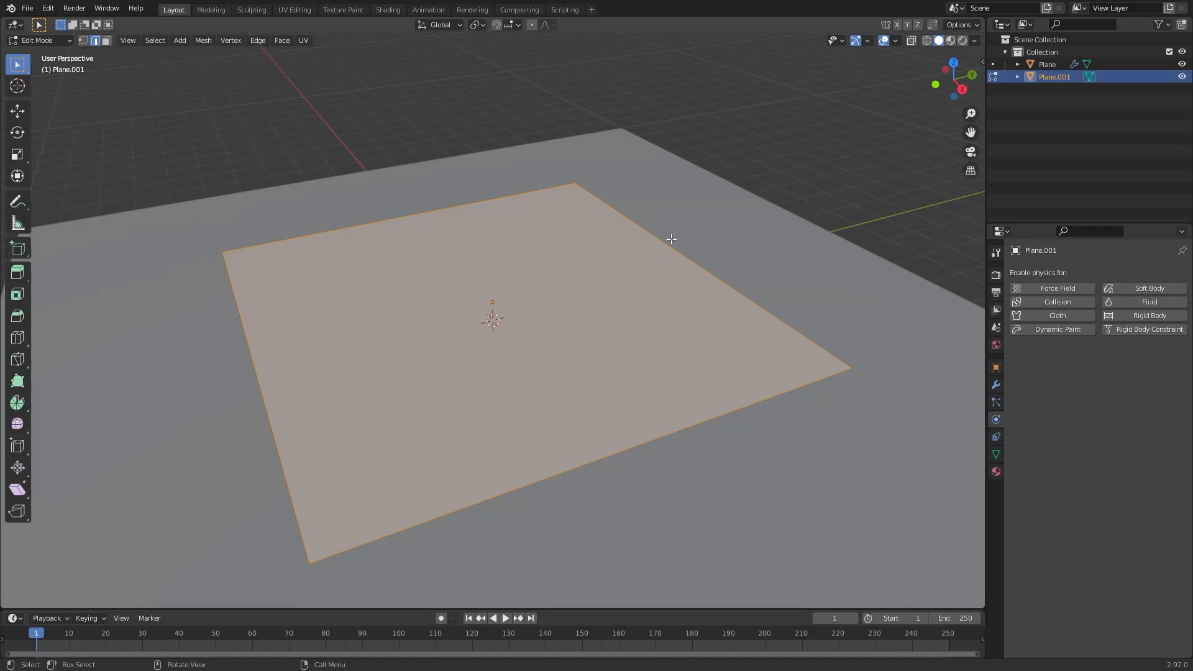
mouse_move(375, 322)
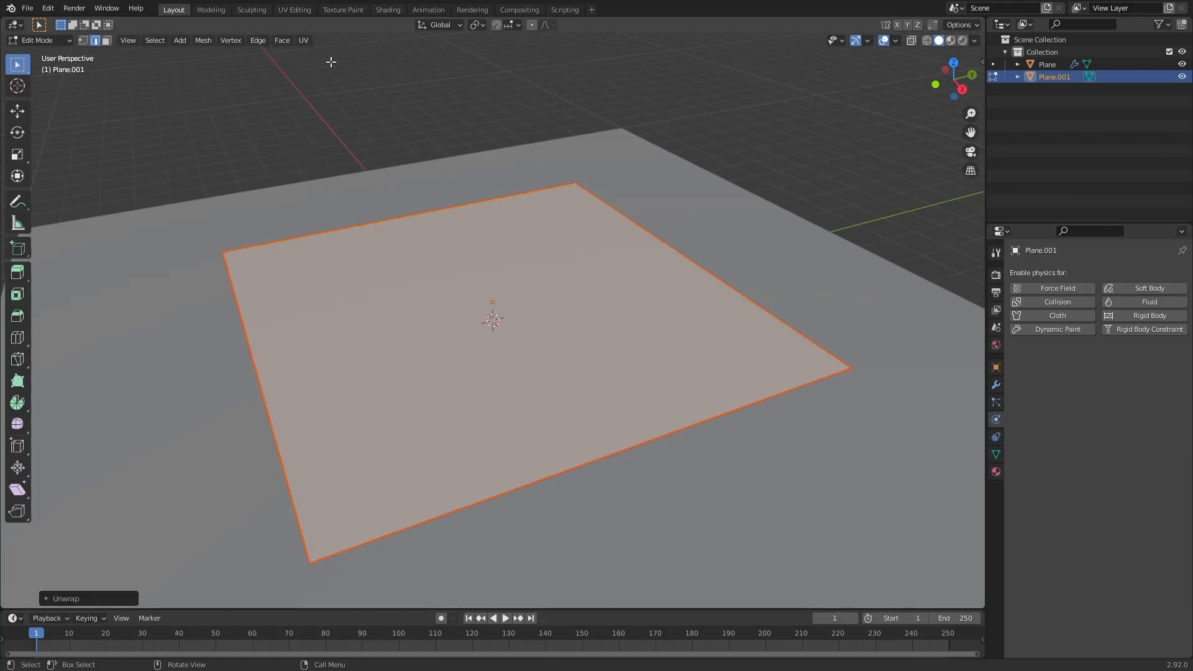
In the UV Editing workspace, create a new generated UV Grid checker image.
left_click(292, 9)
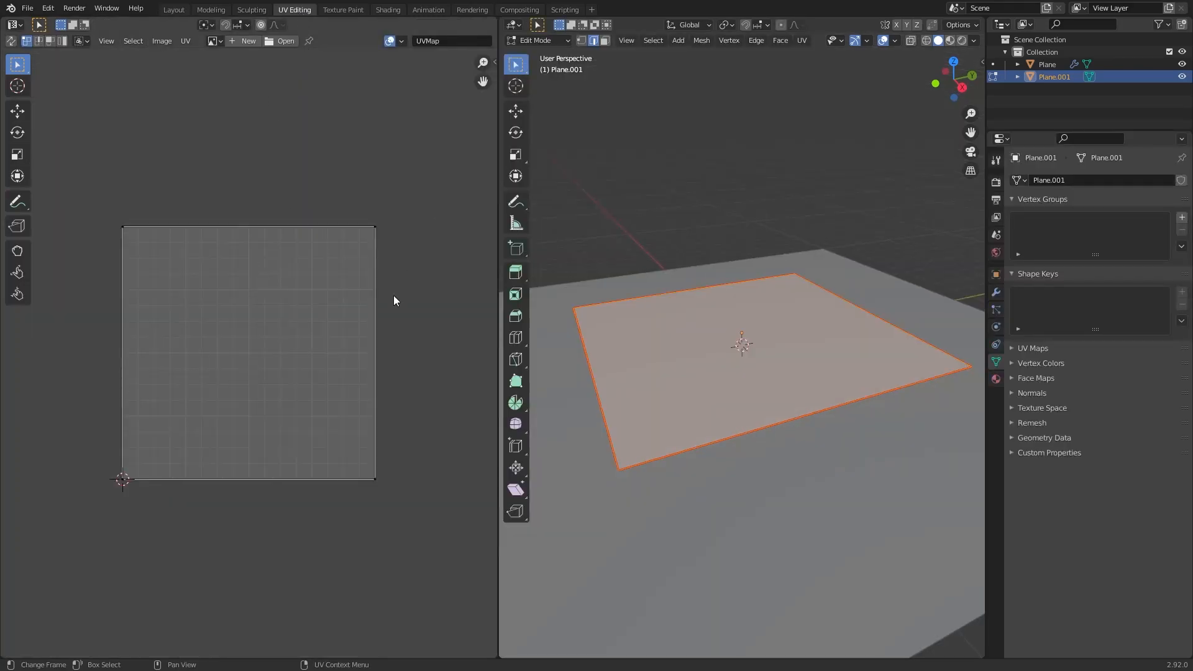
mouse_move(244, 49)
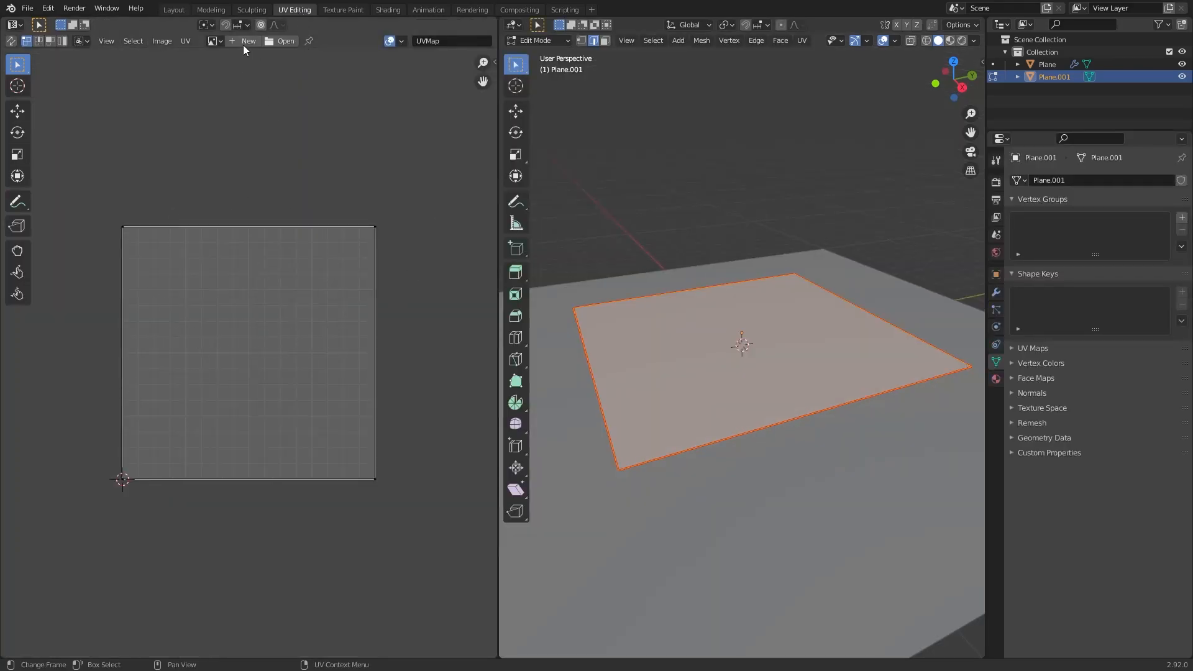
left_click(248, 41)
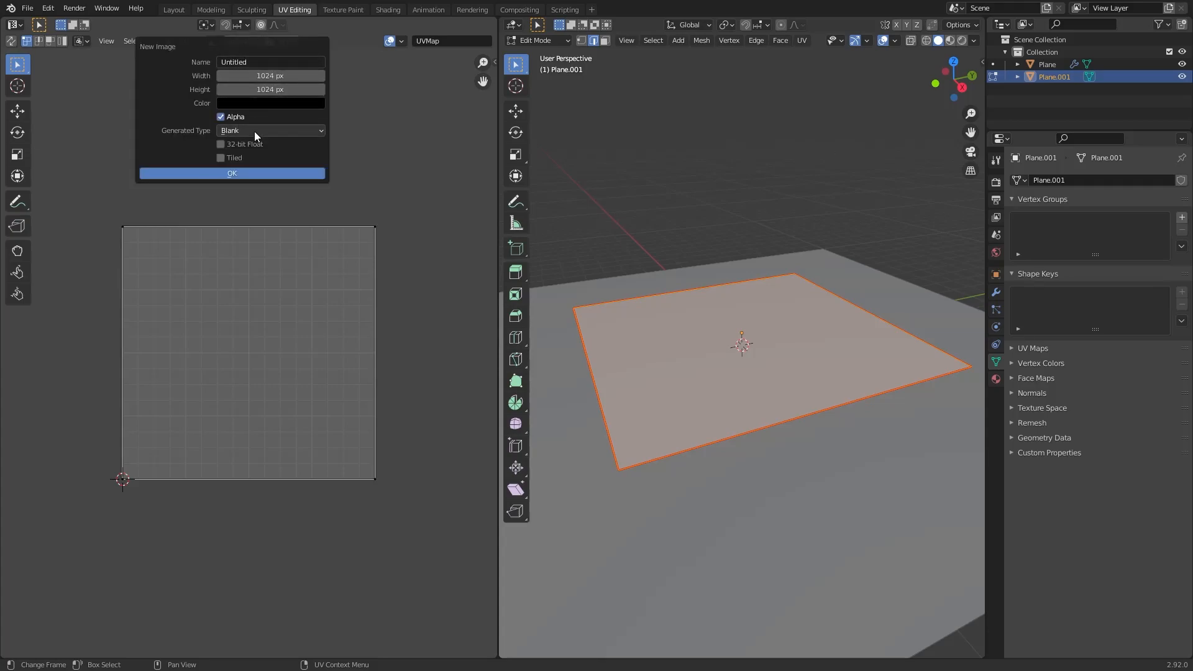
left_click(269, 130)
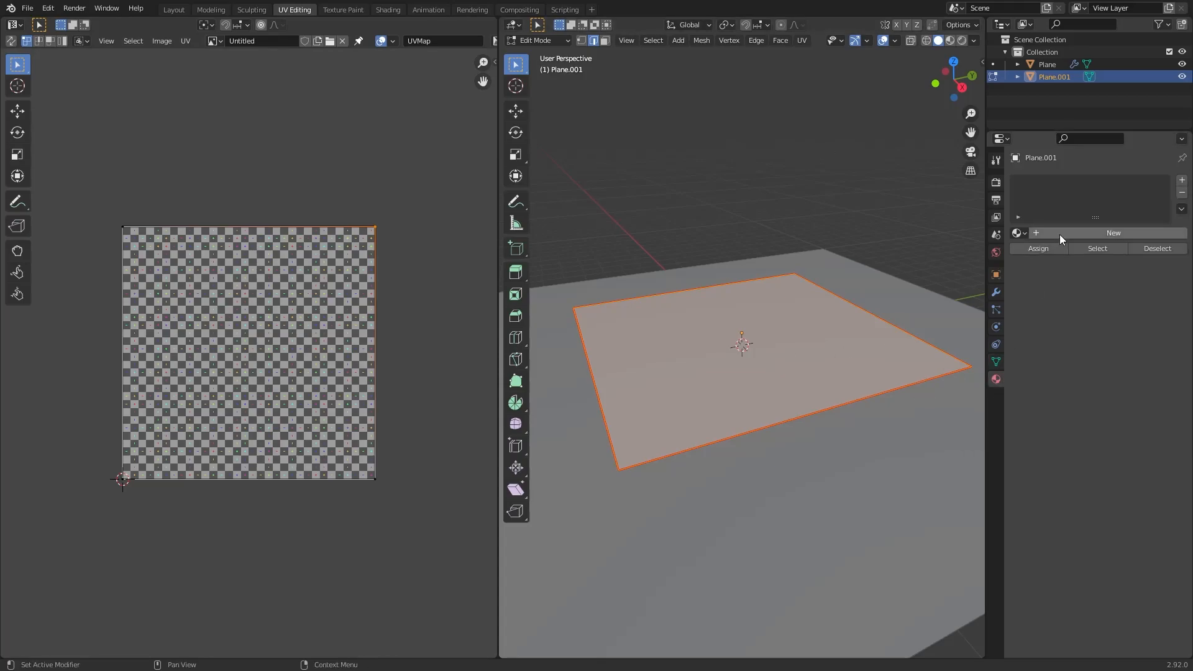
Add a new material using the checker image and view it in Material Preview.
left_click(1086, 377)
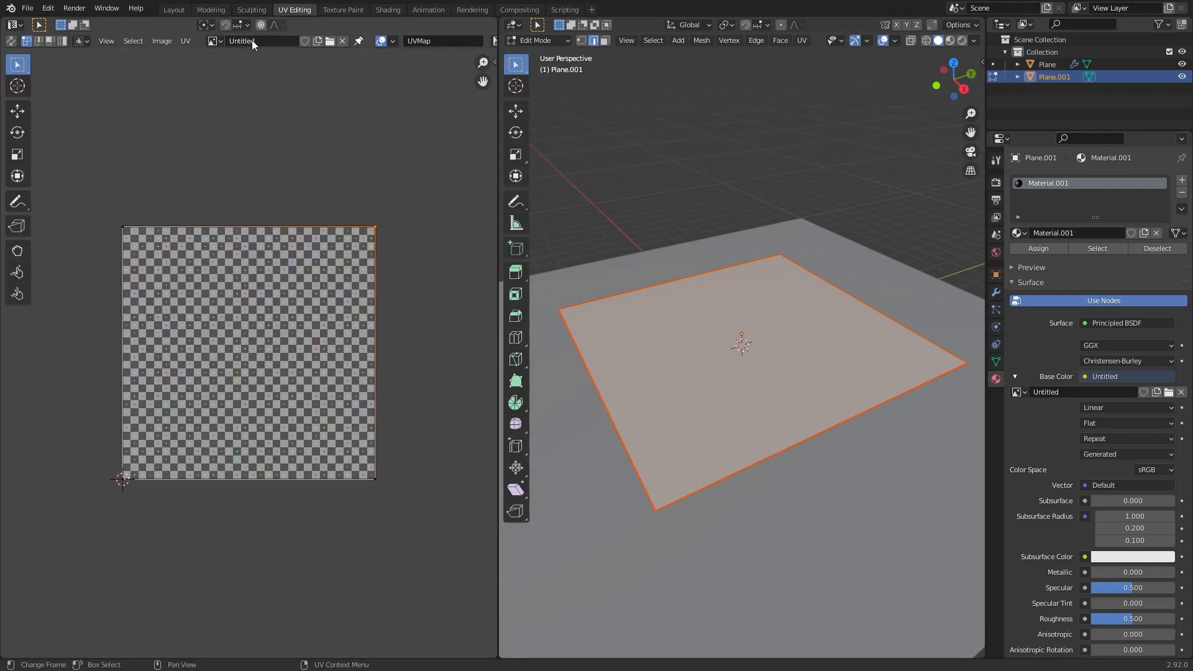
mouse_move(950, 41)
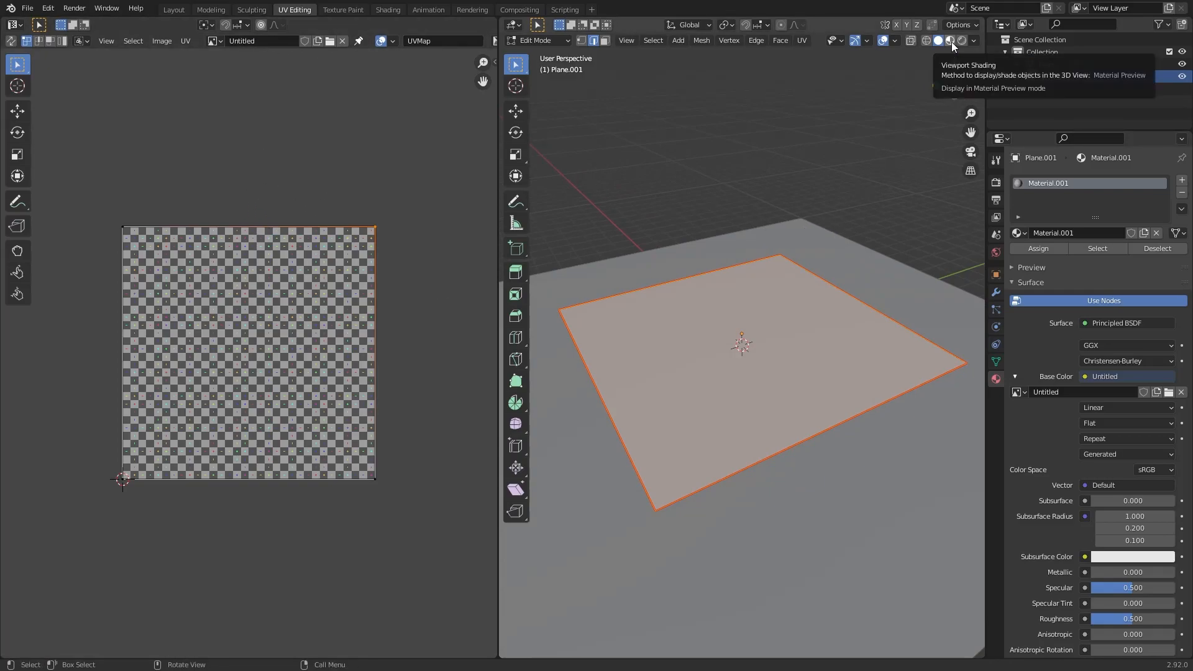
left_click(950, 41)
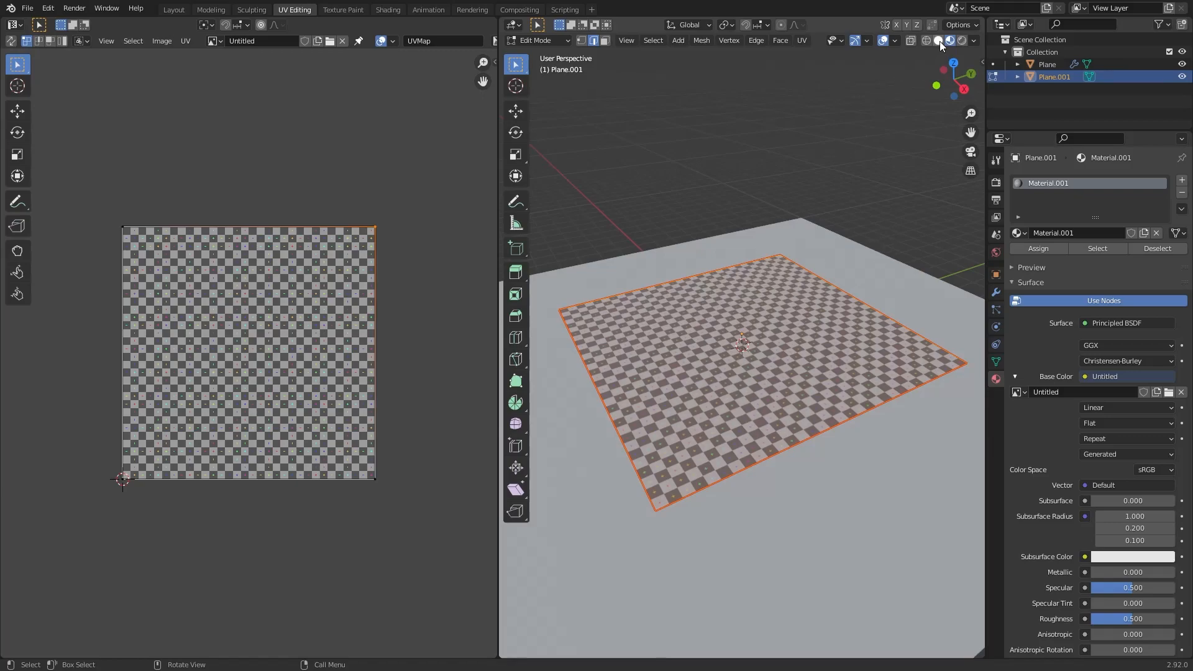
left_click(172, 10)
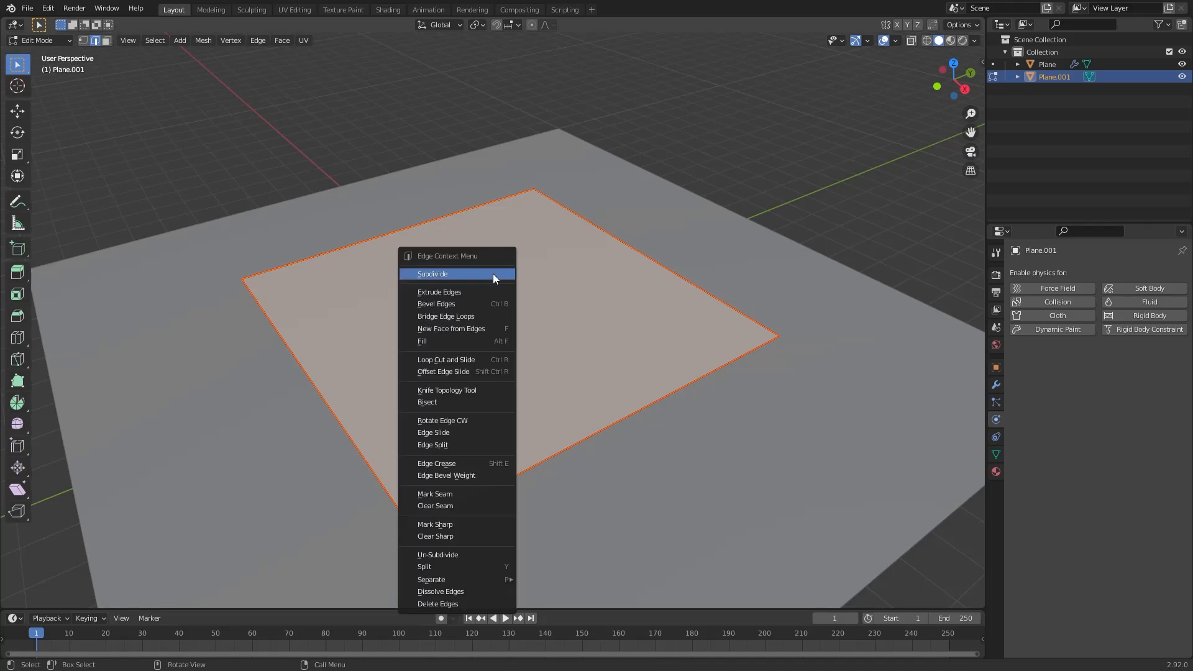
Subdivide Plane.001 with Number of Cuts set to 50.
left_click(431, 274)
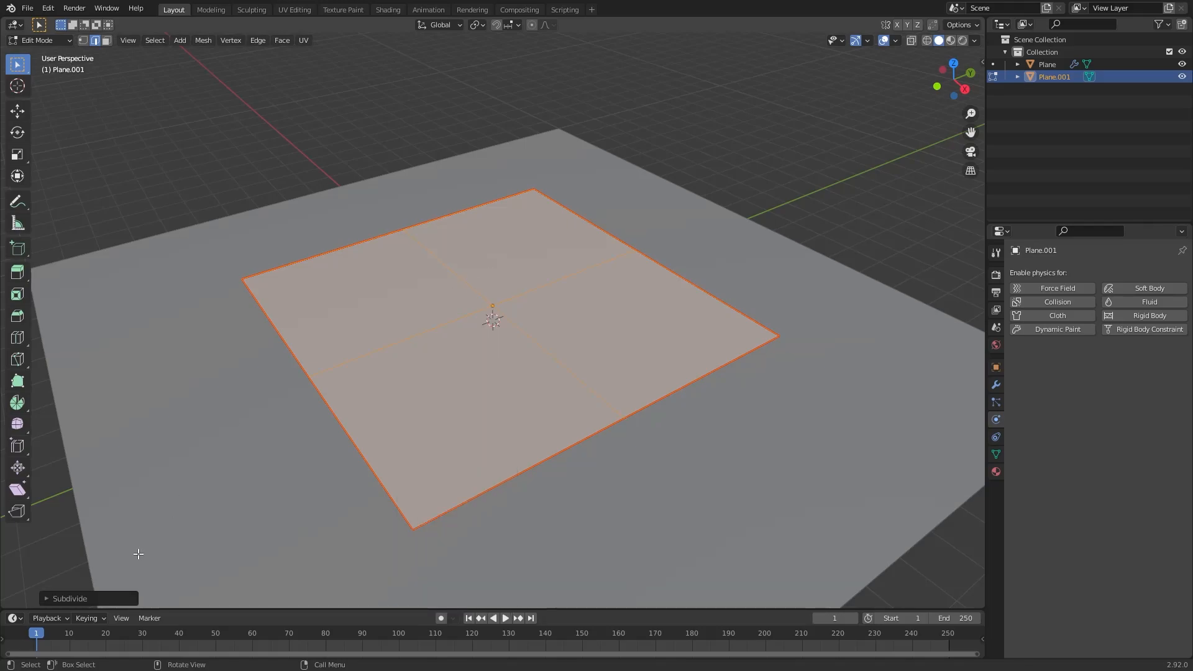
left_click(69, 598)
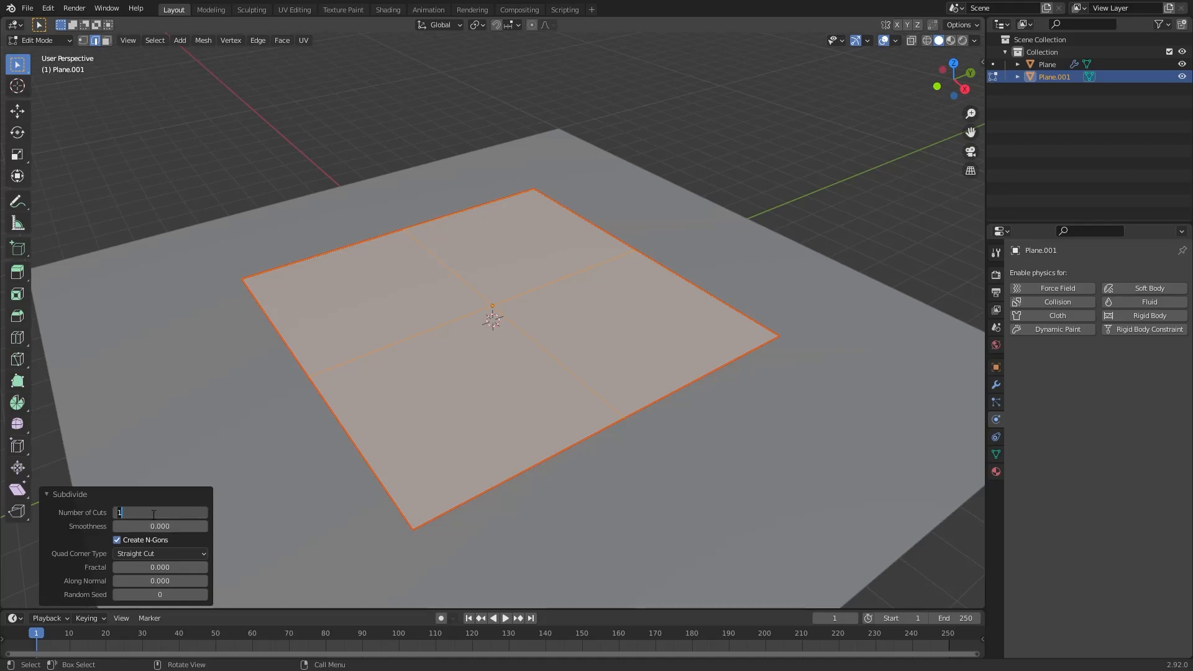
type("50")
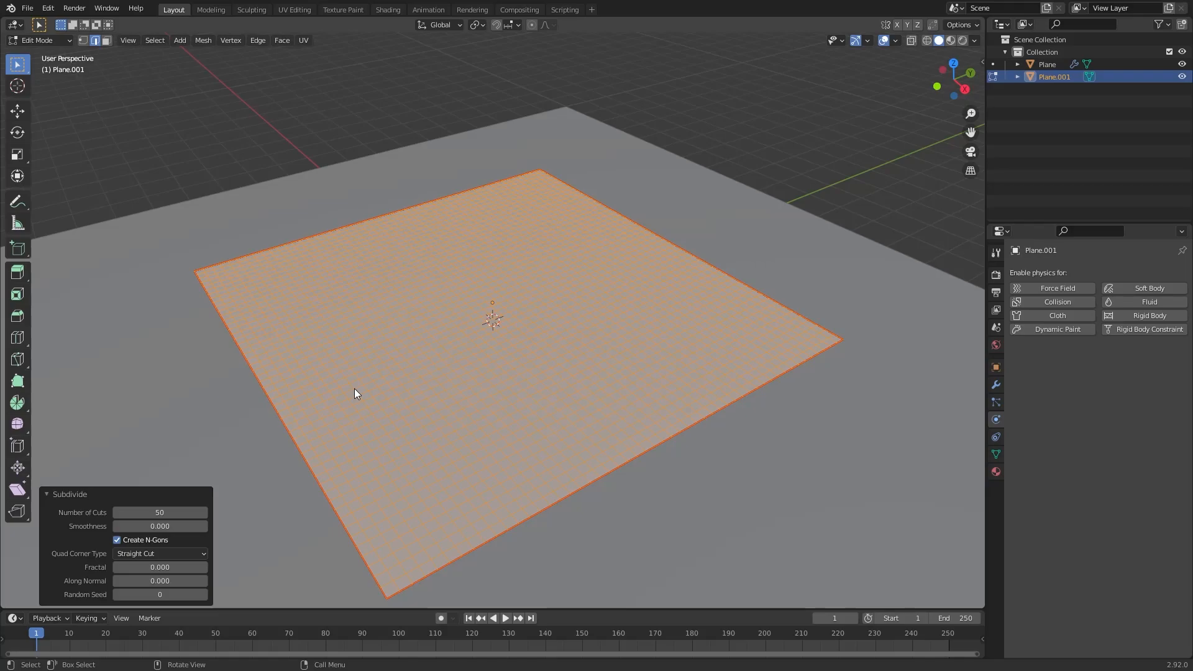
mouse_move(345, 380)
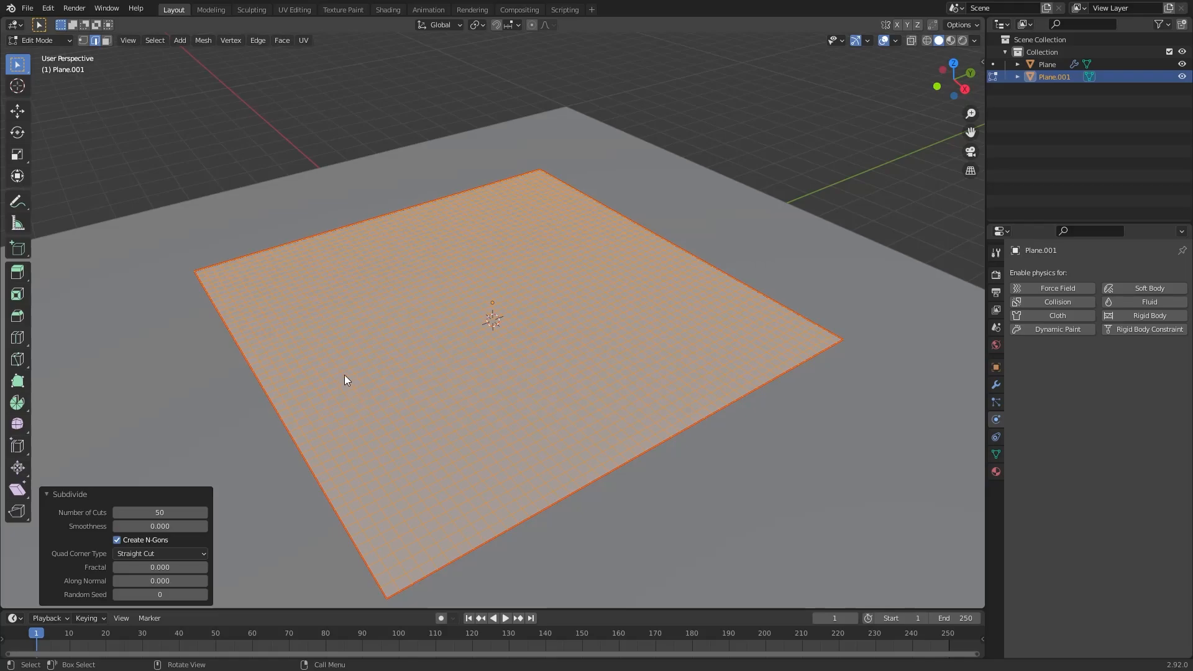
mouse_move(362, 336)
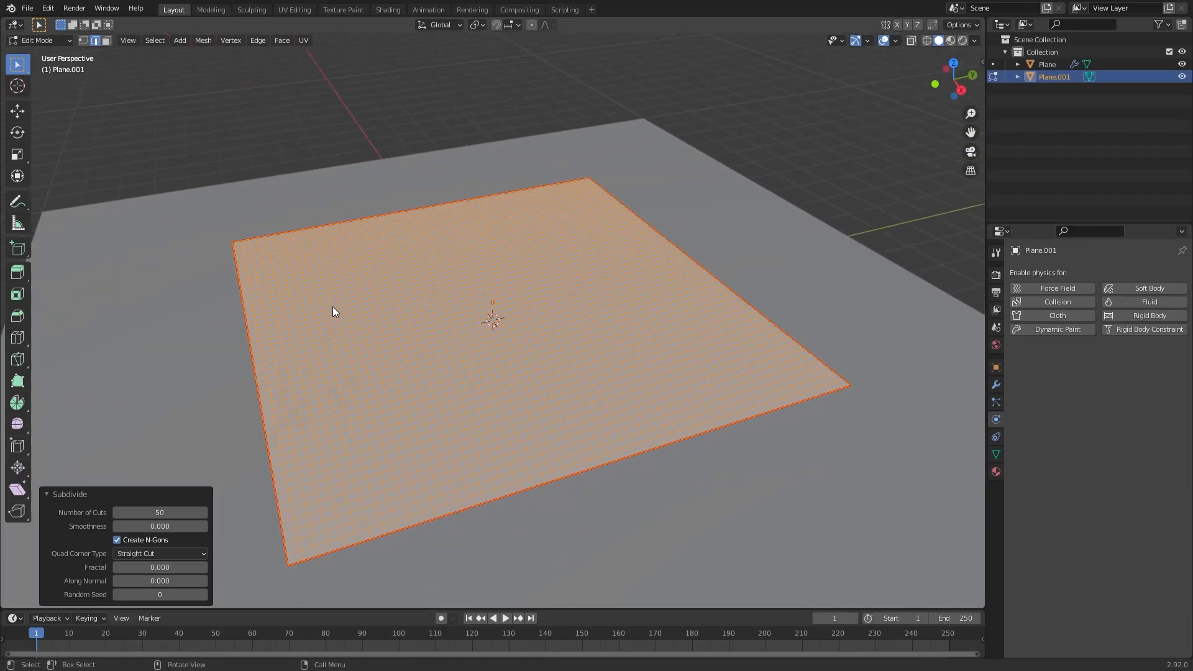
mouse_move(289, 308)
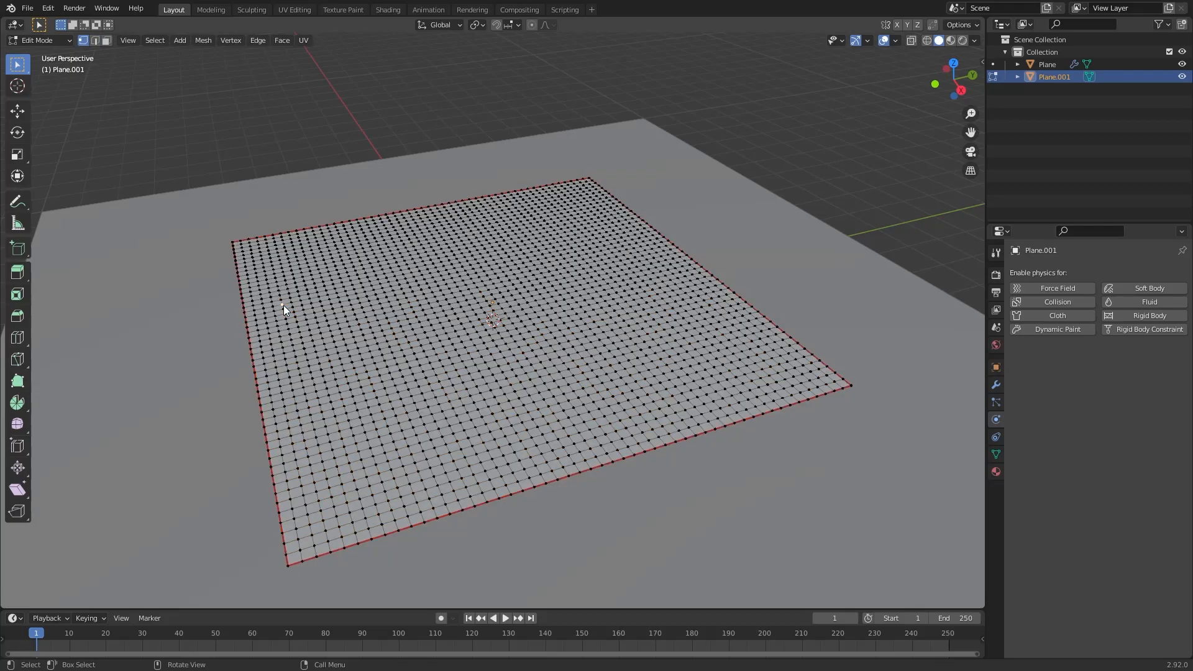
mouse_move(265, 313)
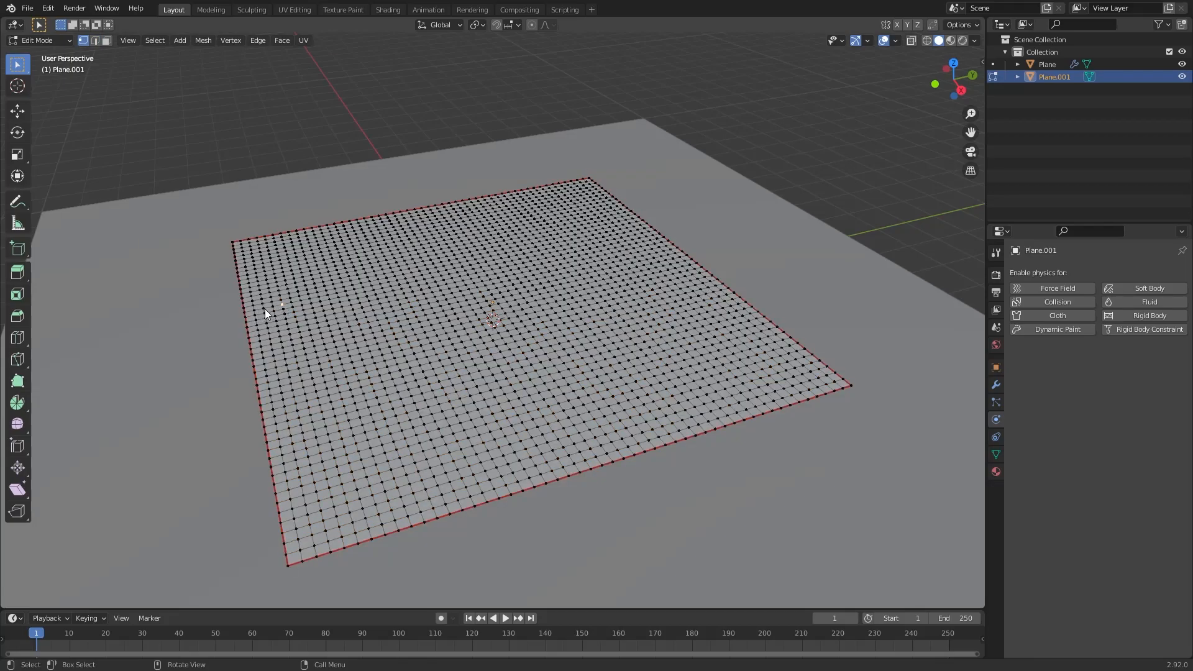
mouse_move(350, 304)
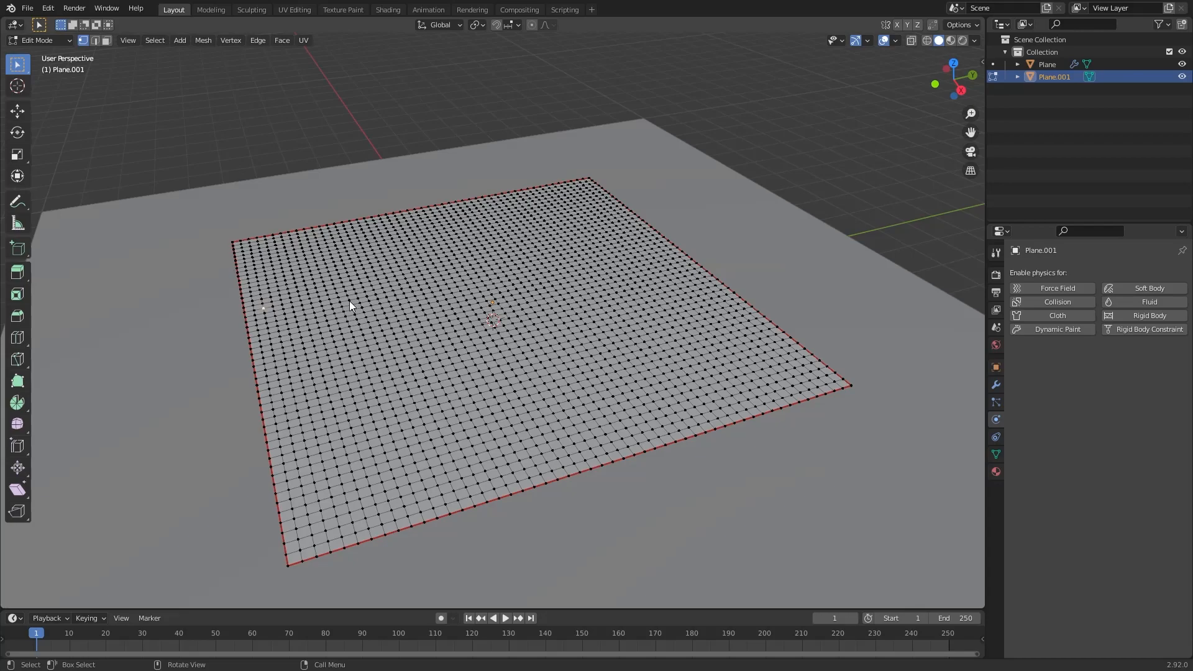
mouse_move(337, 309)
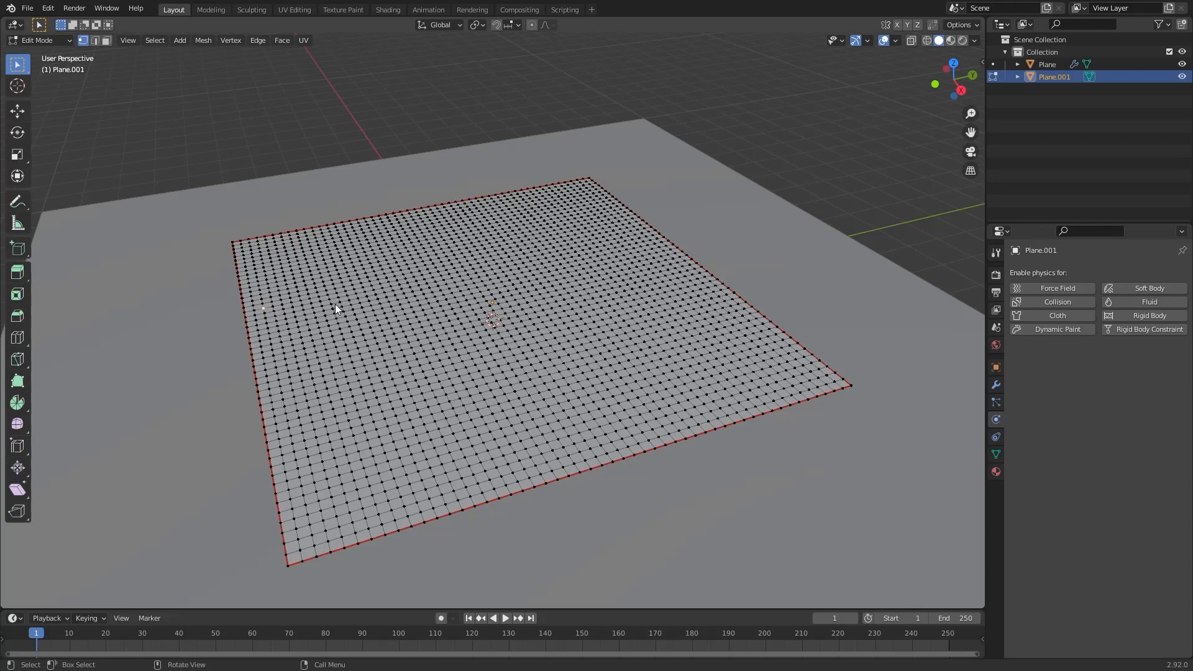
mouse_move(434, 271)
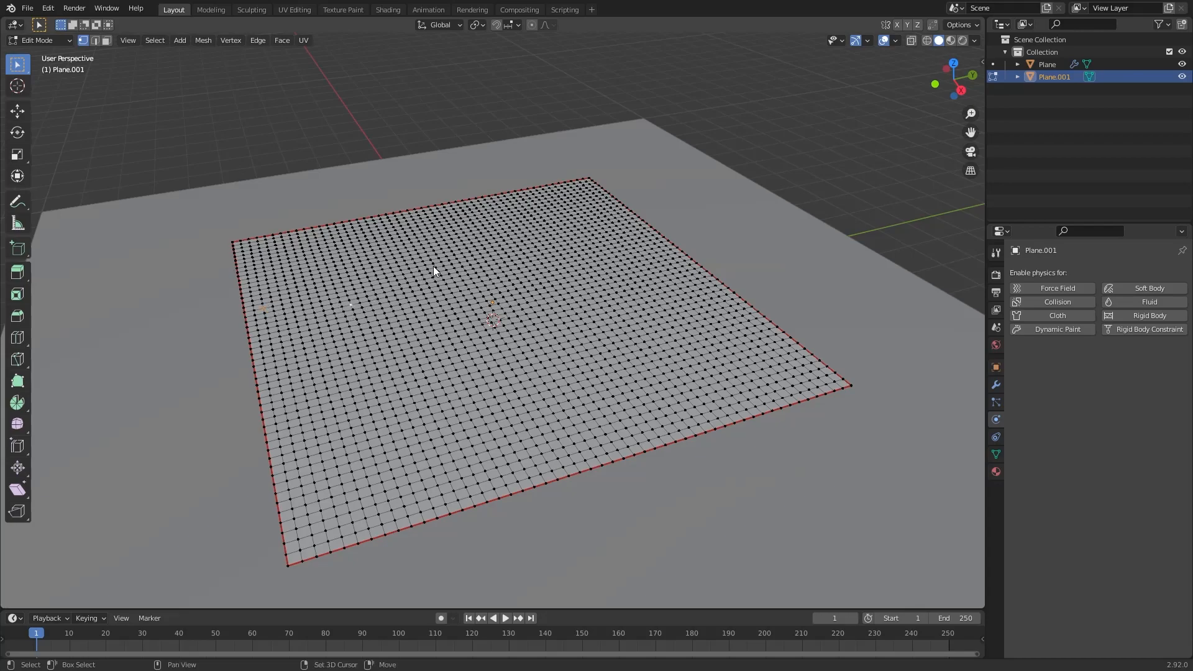
mouse_move(501, 263)
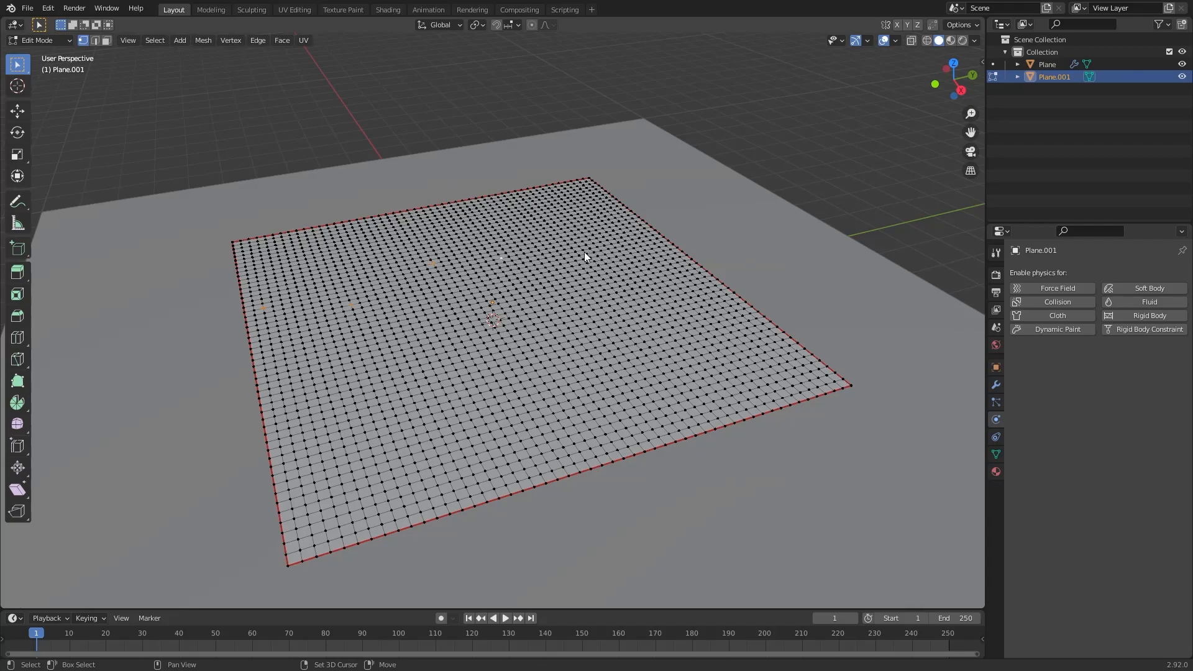
mouse_move(621, 230)
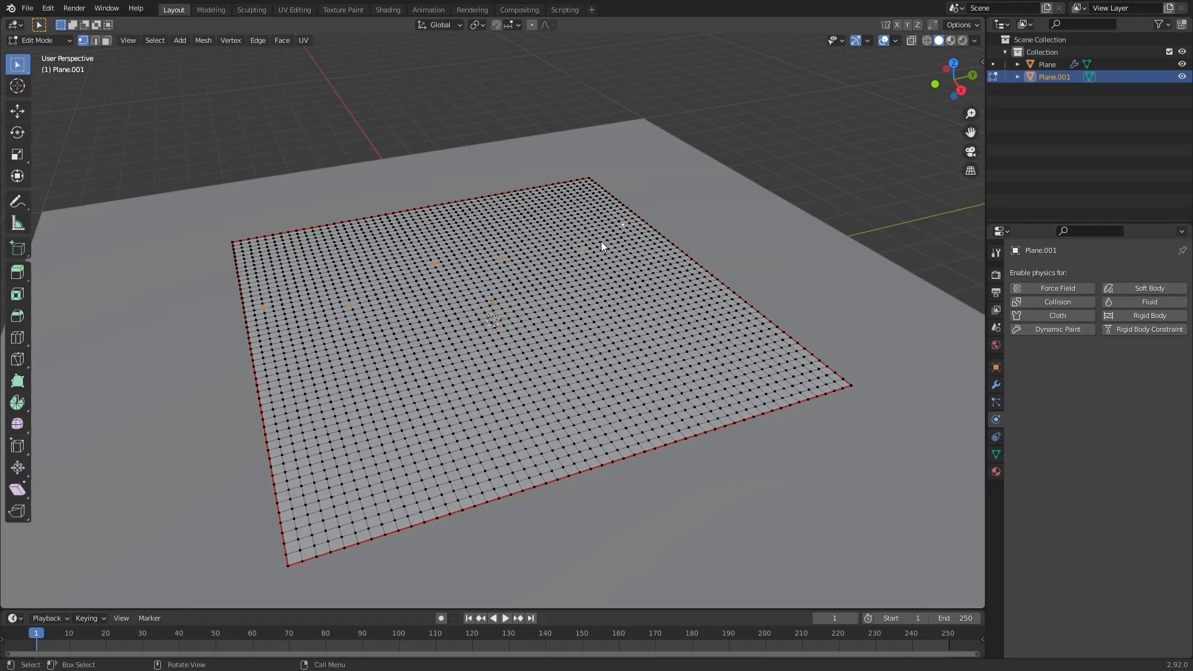
mouse_move(432, 307)
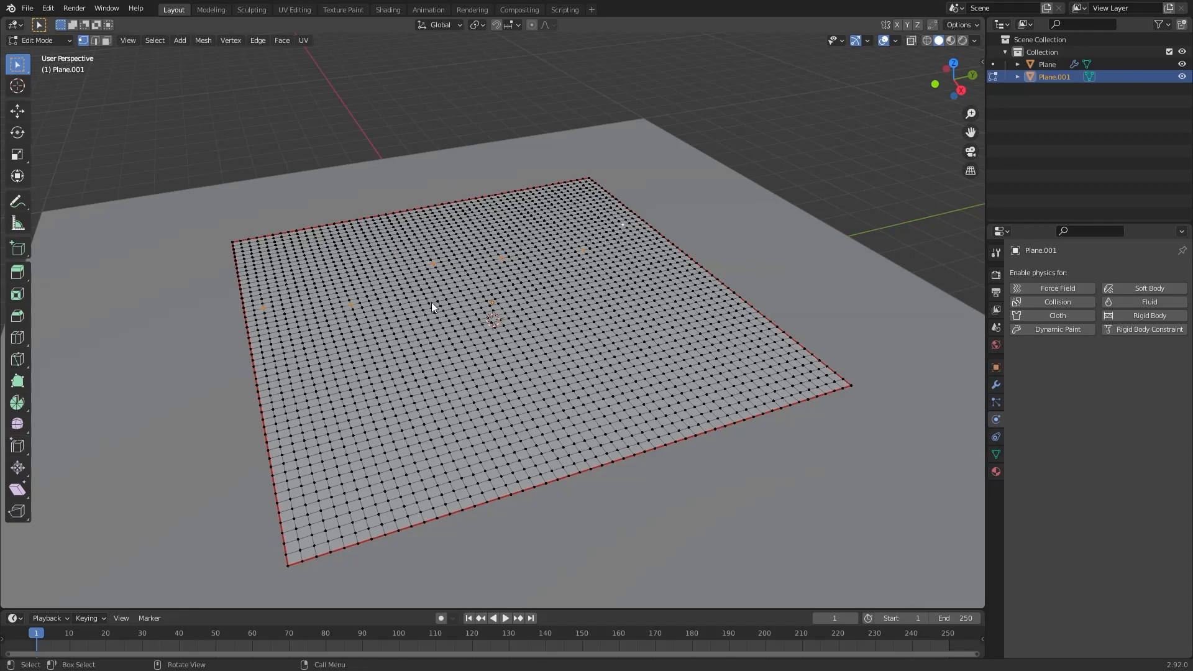
mouse_move(682, 333)
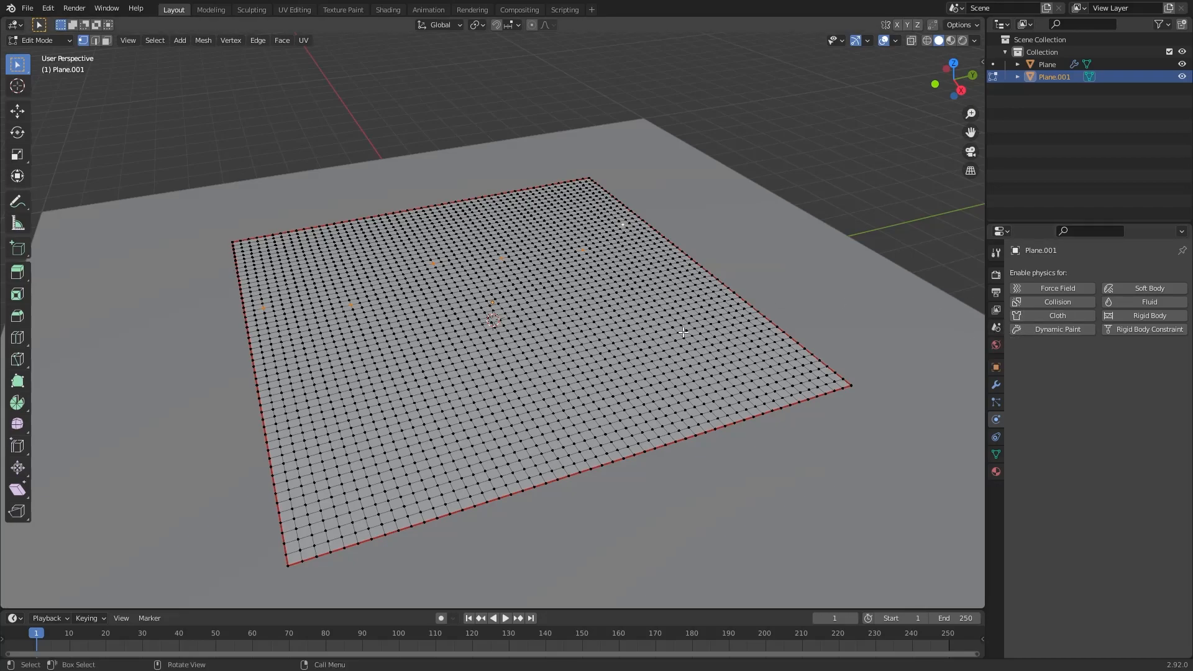
mouse_move(995, 455)
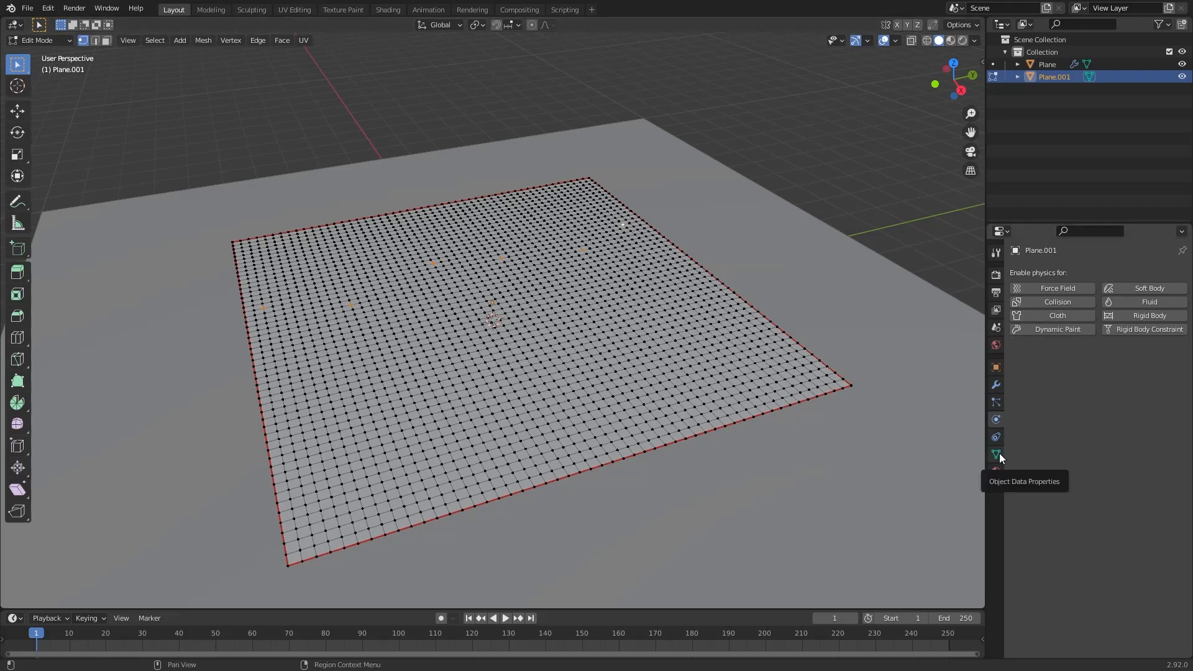
Add a vertex group in Object Data Properties and rename it 'Pin'.
left_click(995, 454)
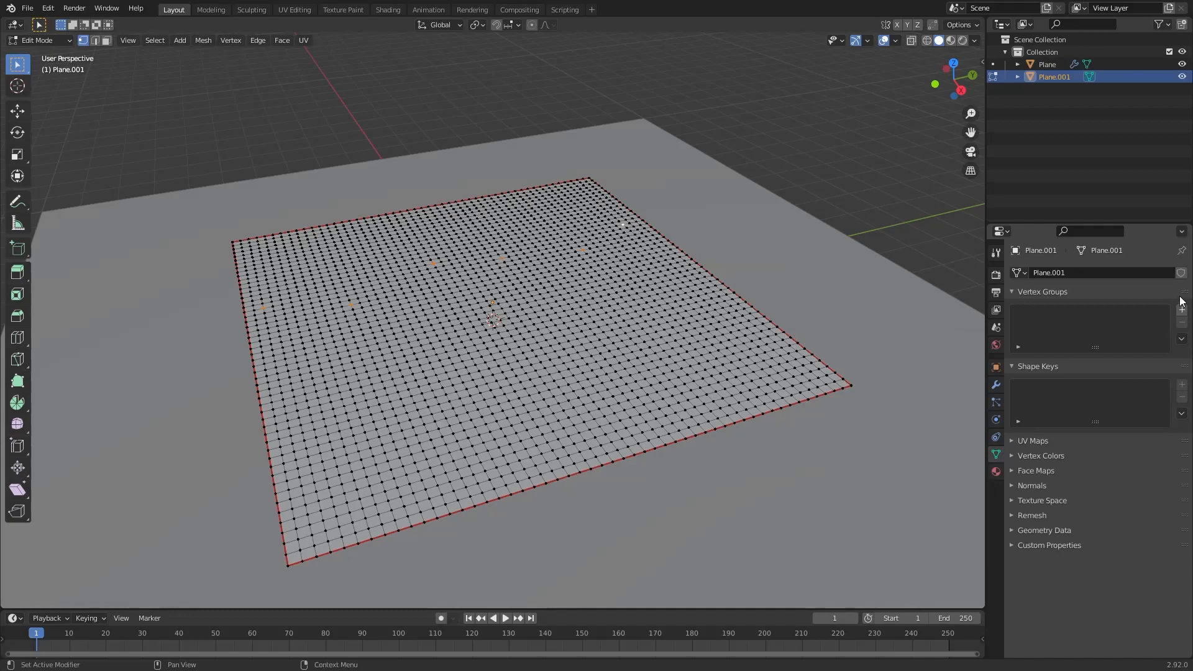
mouse_move(1182, 309)
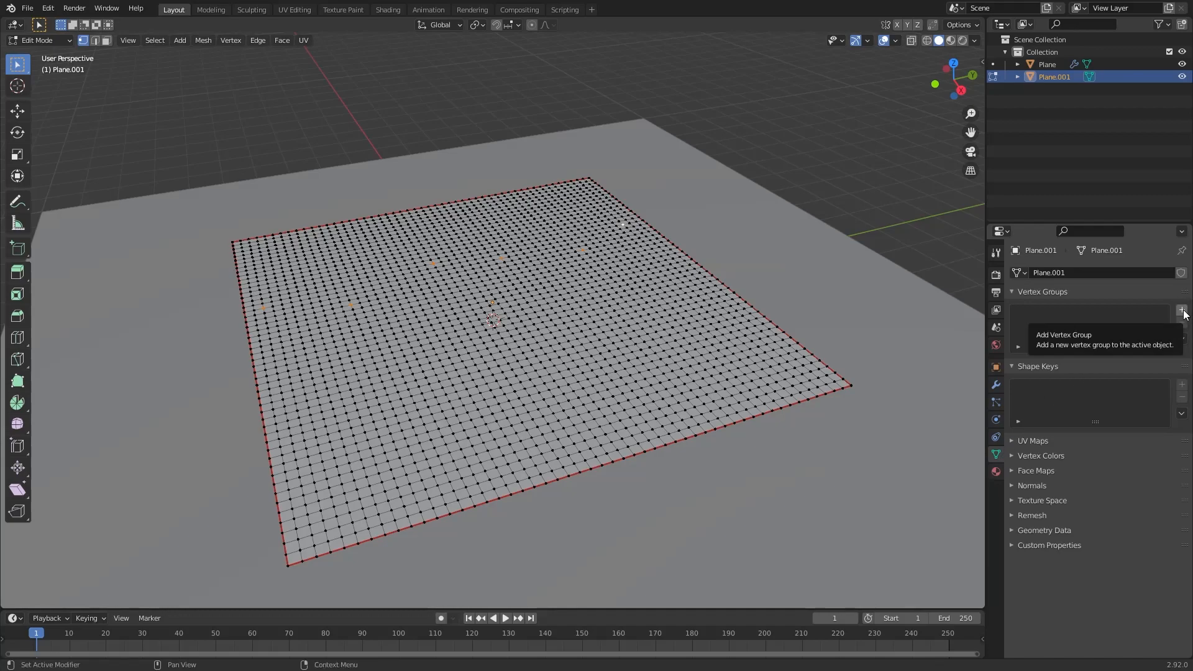
left_click(1181, 310)
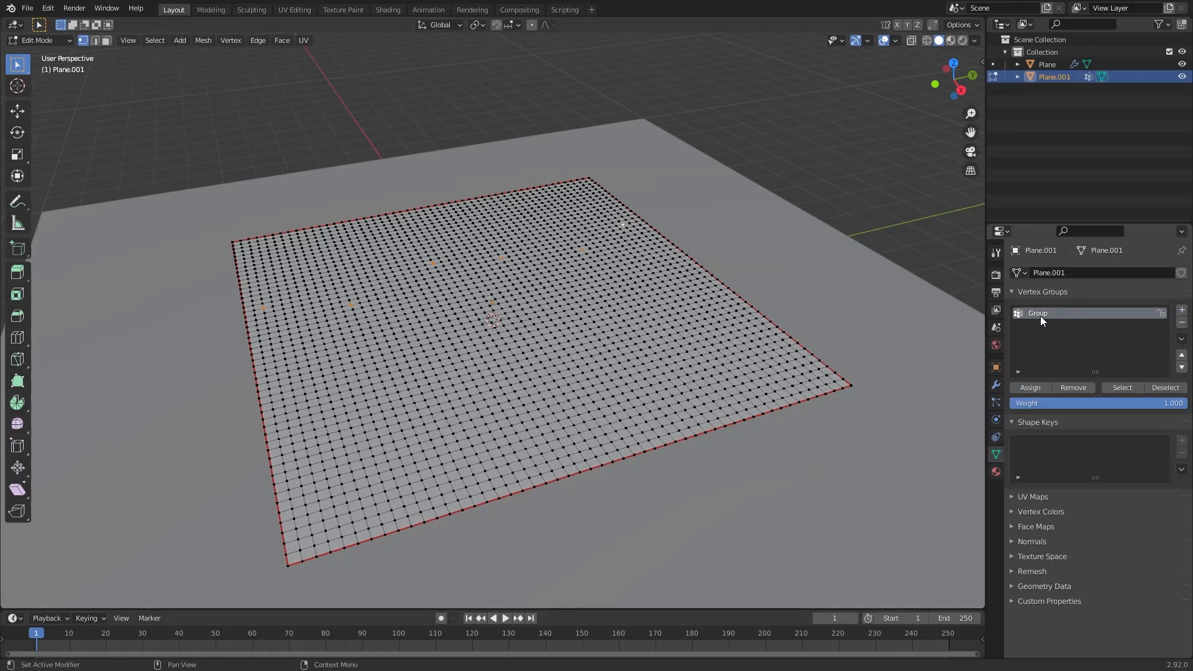
double_click(1037, 313)
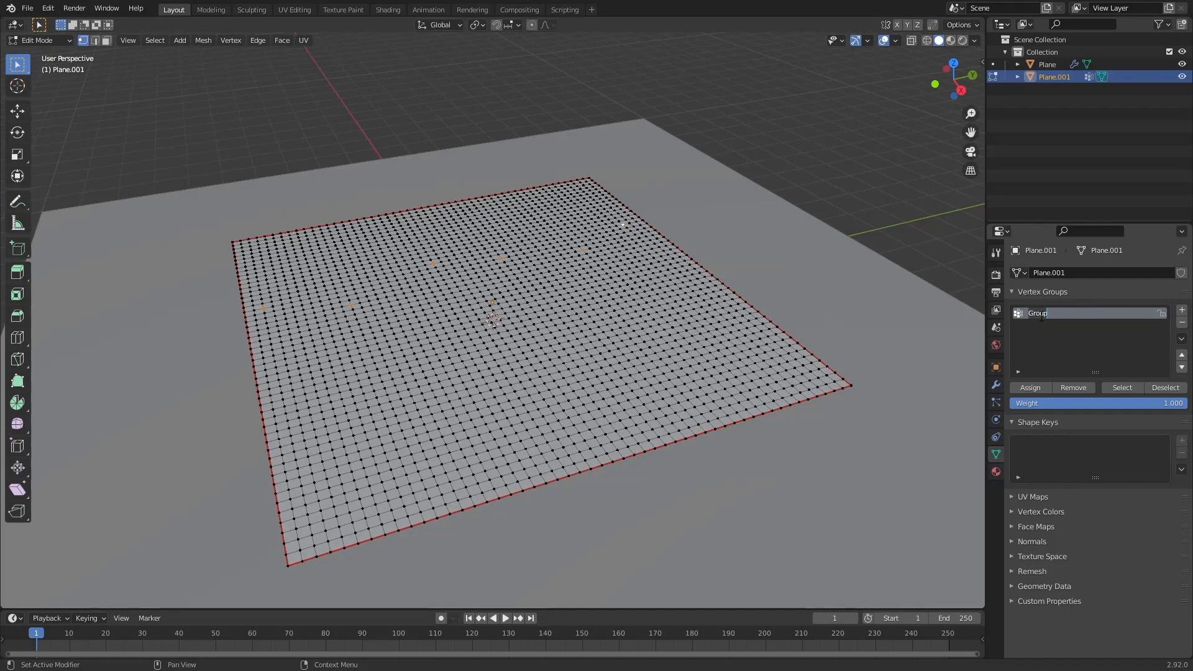
type("Pin")
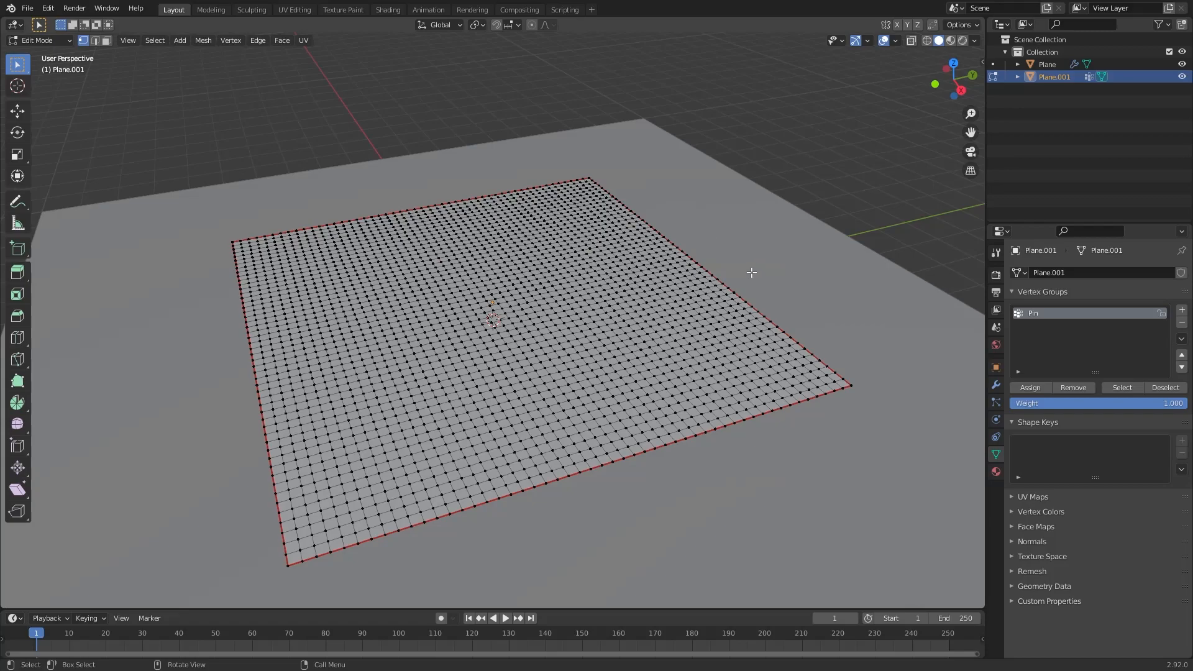
mouse_move(336, 311)
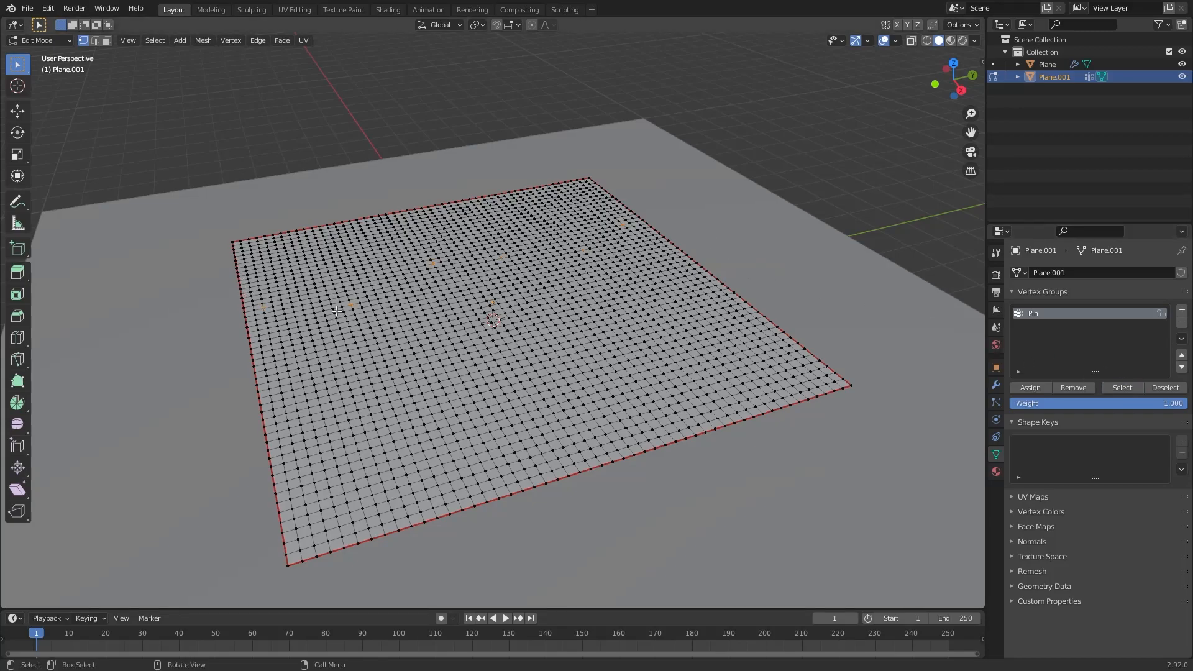
mouse_move(666, 242)
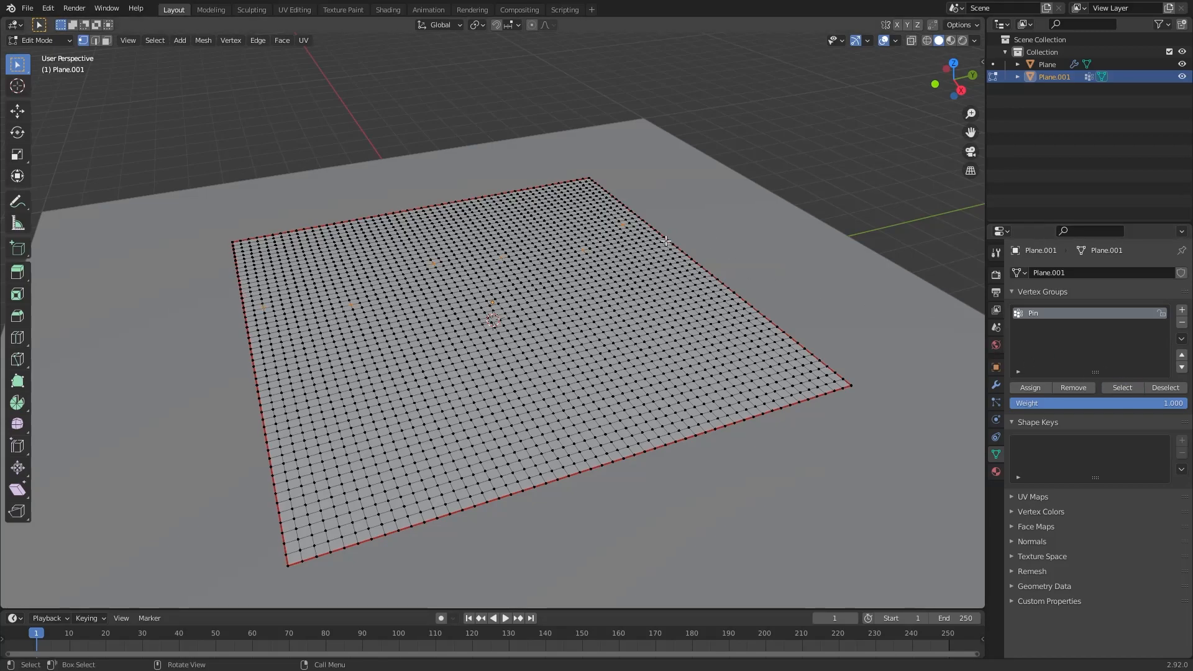
mouse_move(264, 310)
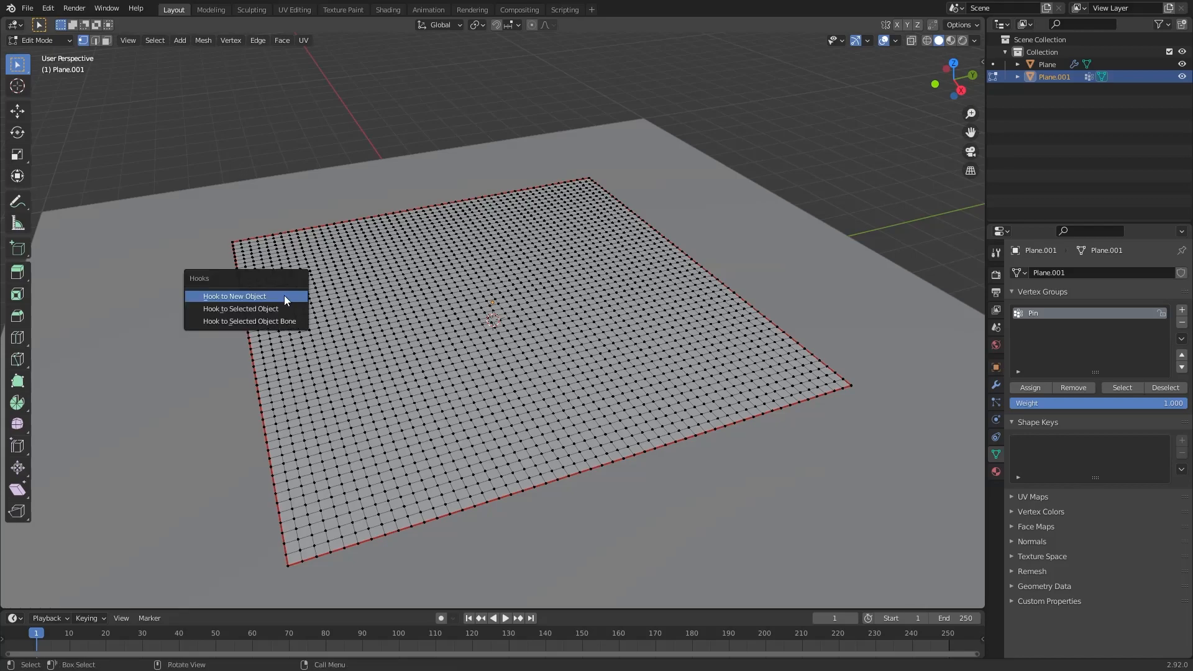
Hook the selected pin vertices to new empties, creating Empty through Empty.005.
left_click(234, 296)
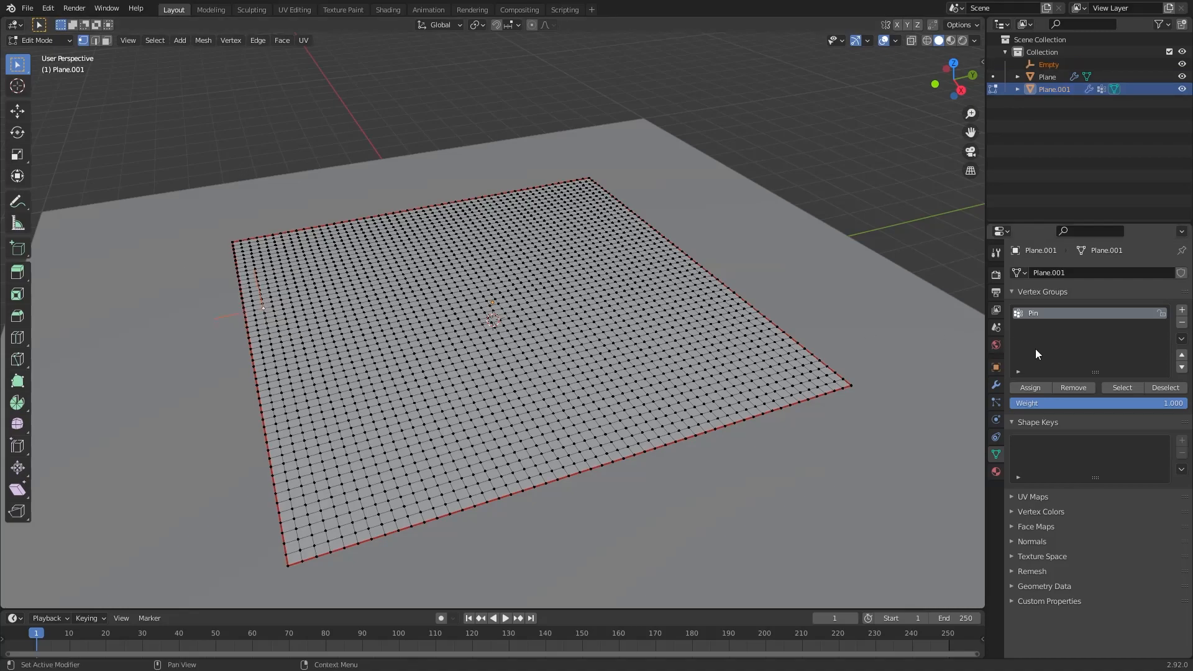
mouse_move(374, 299)
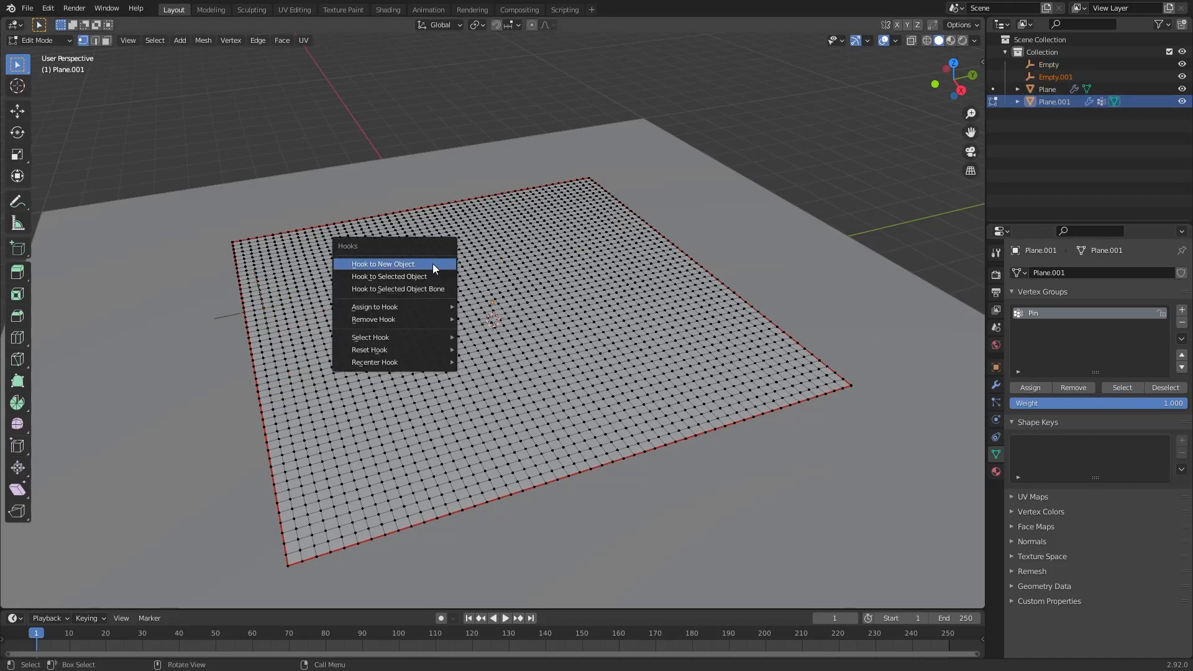
left_click(383, 264)
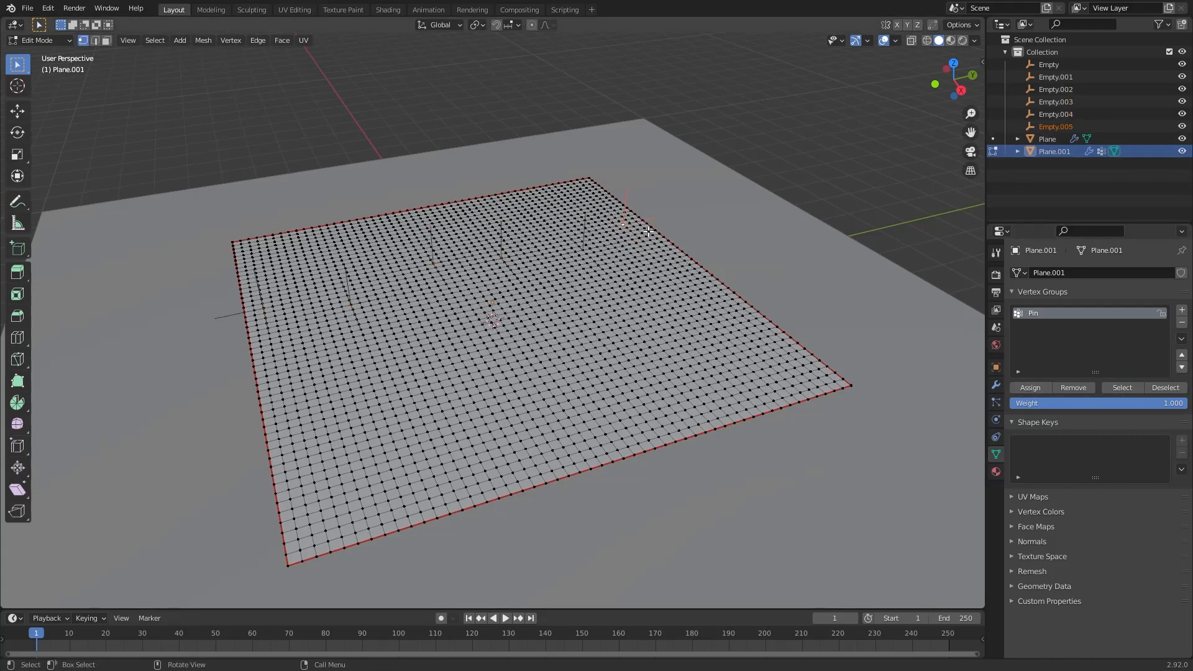
mouse_move(622, 240)
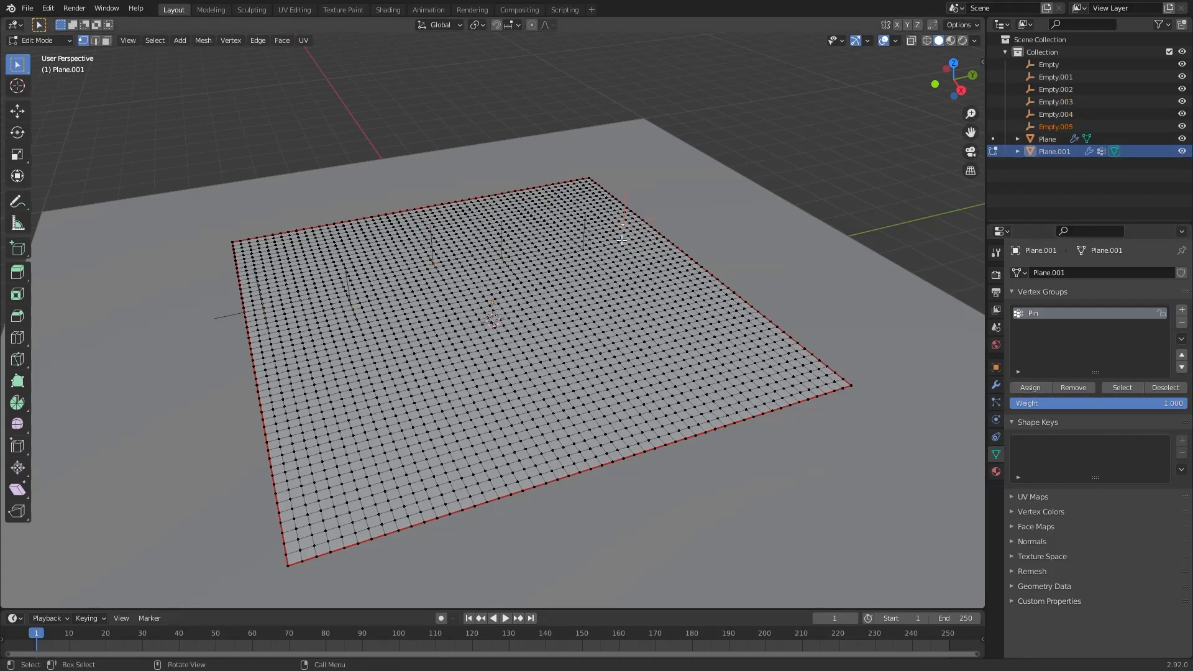
Keyframe the six empties' location at frame 1 and raised at frame 60, then rewind.
key("Tab")
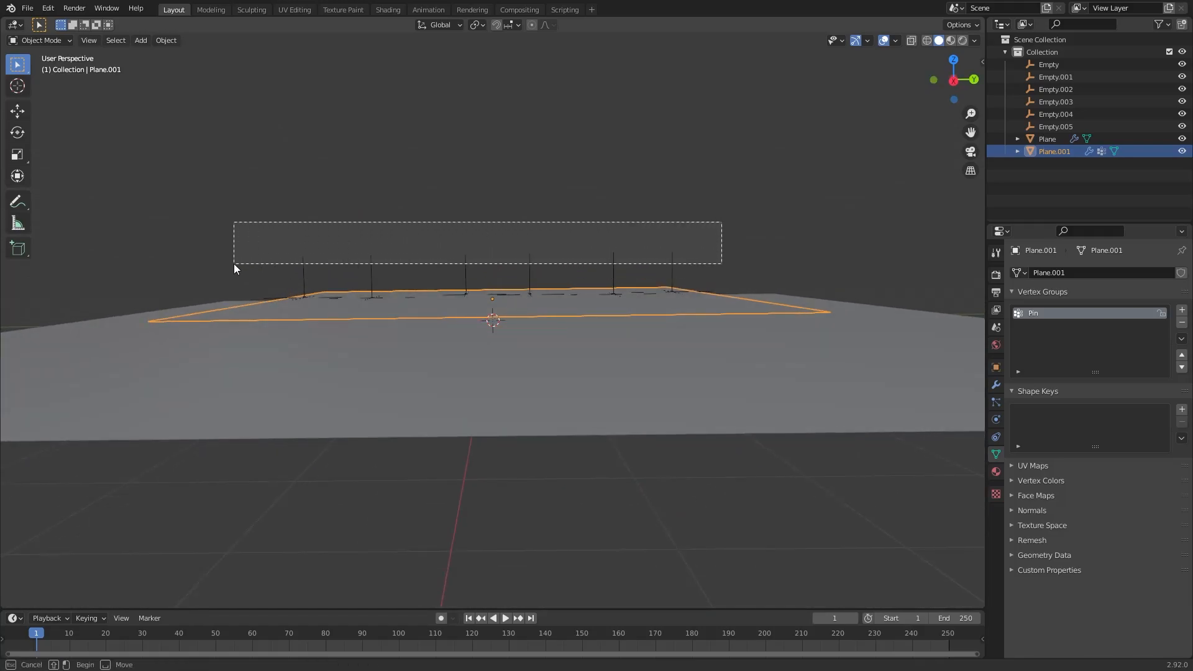
left_click_drag(236, 224, 719, 262)
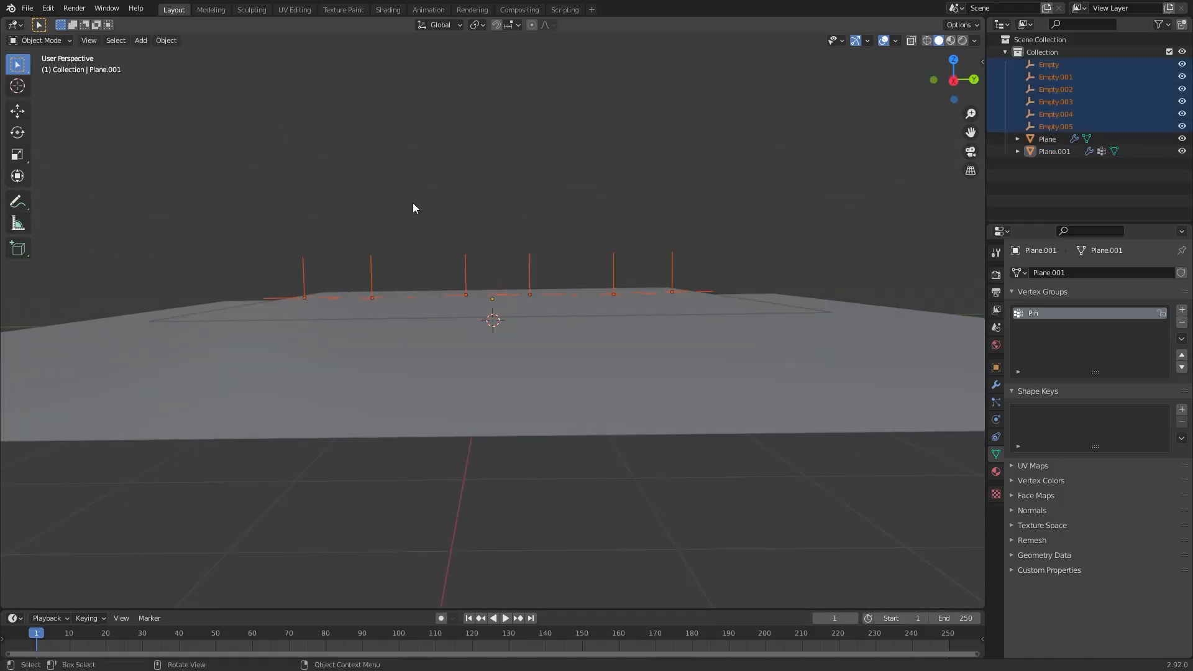
key("i")
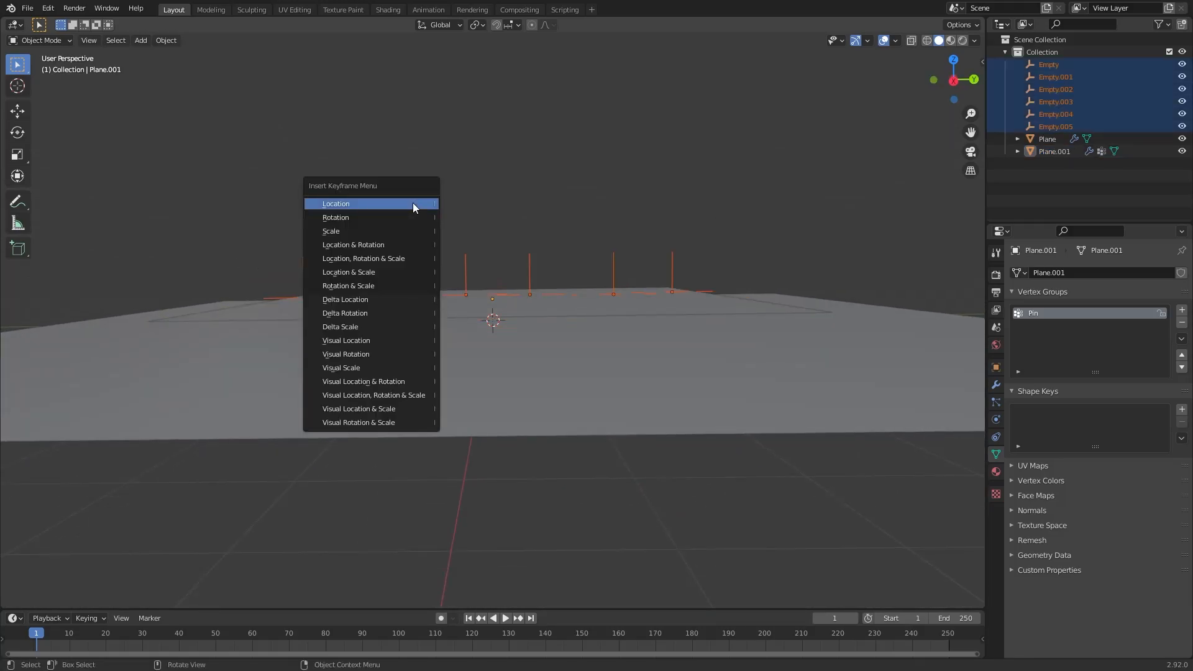
left_click(335, 203)
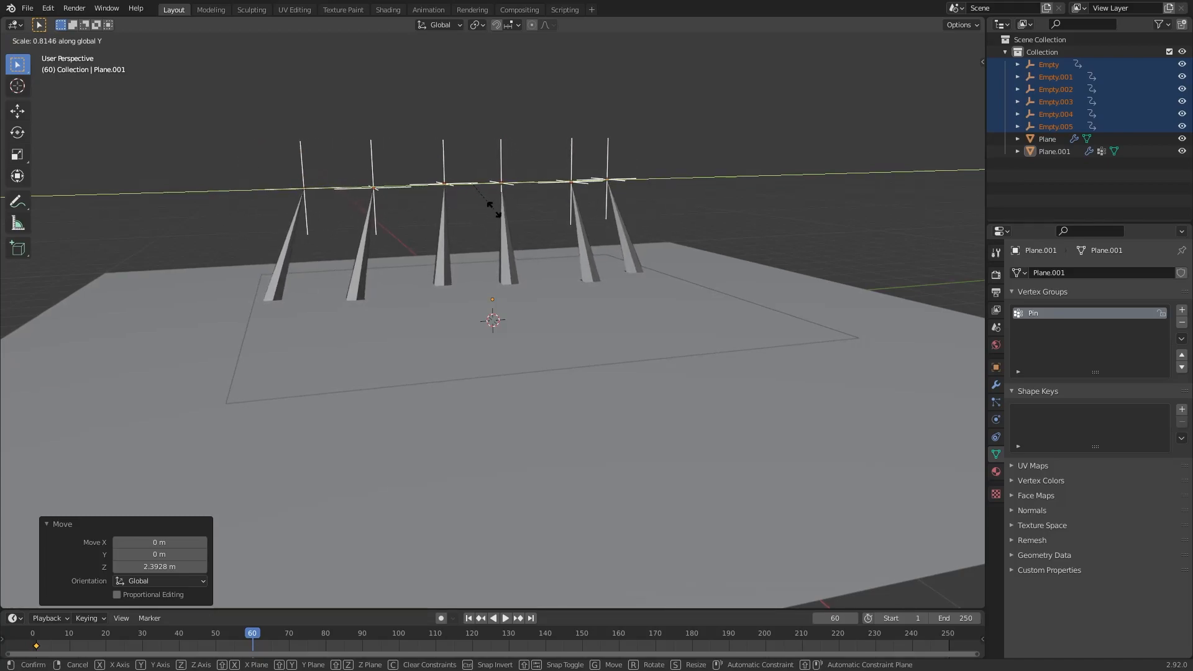
key("i")
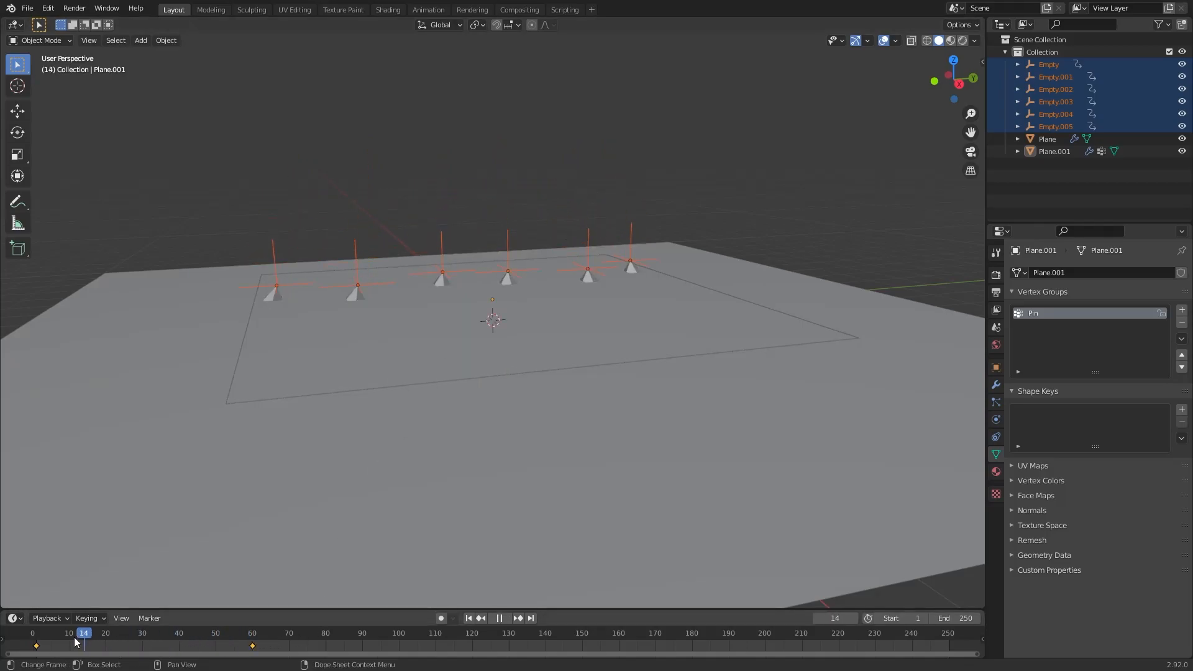
left_click(154, 633)
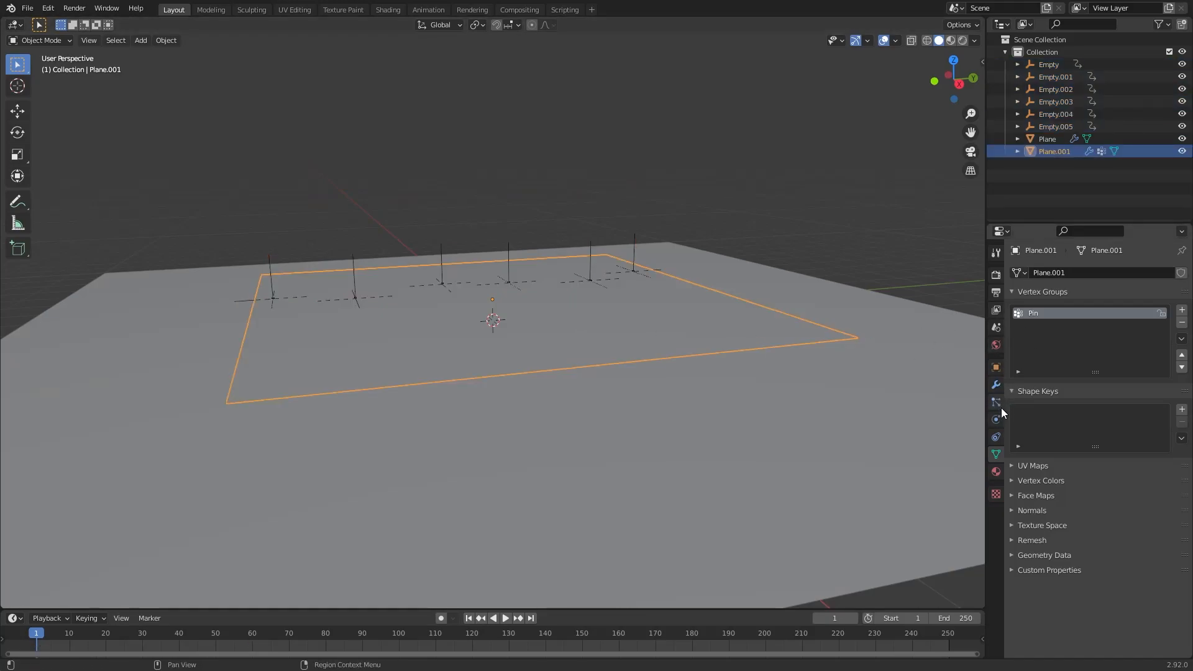
Enable Cloth physics on Plane.001, play the simulation, and select the ground plane.
left_click(996, 419)
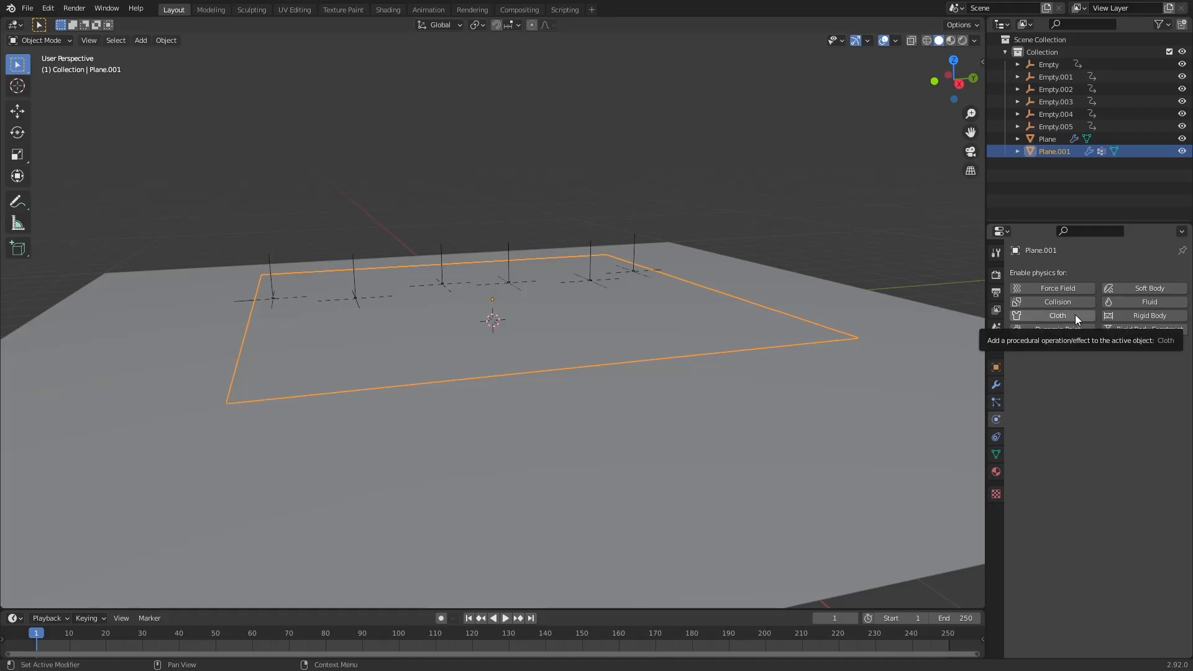
left_click(1056, 315)
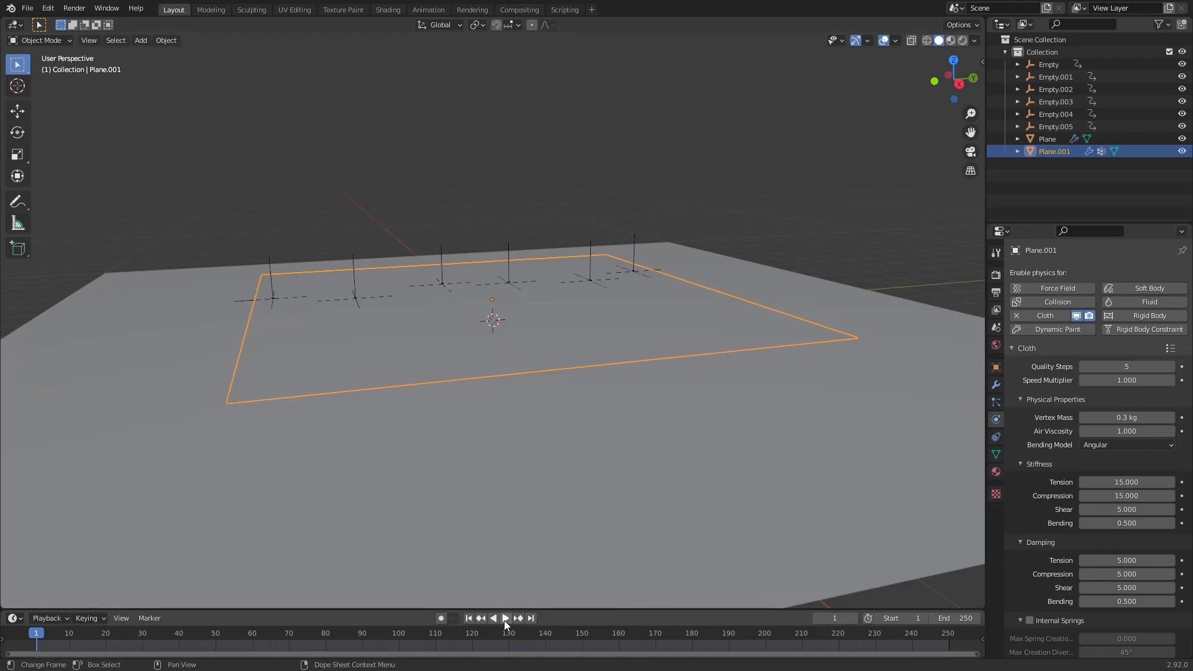
left_click(505, 617)
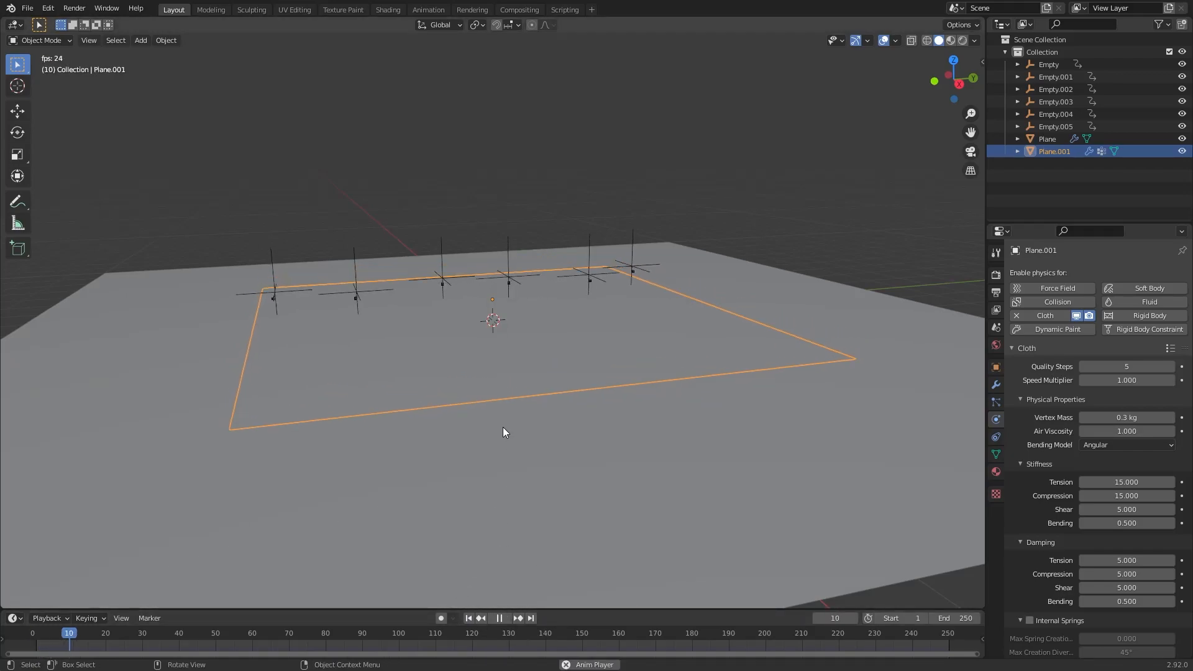
left_click(499, 617)
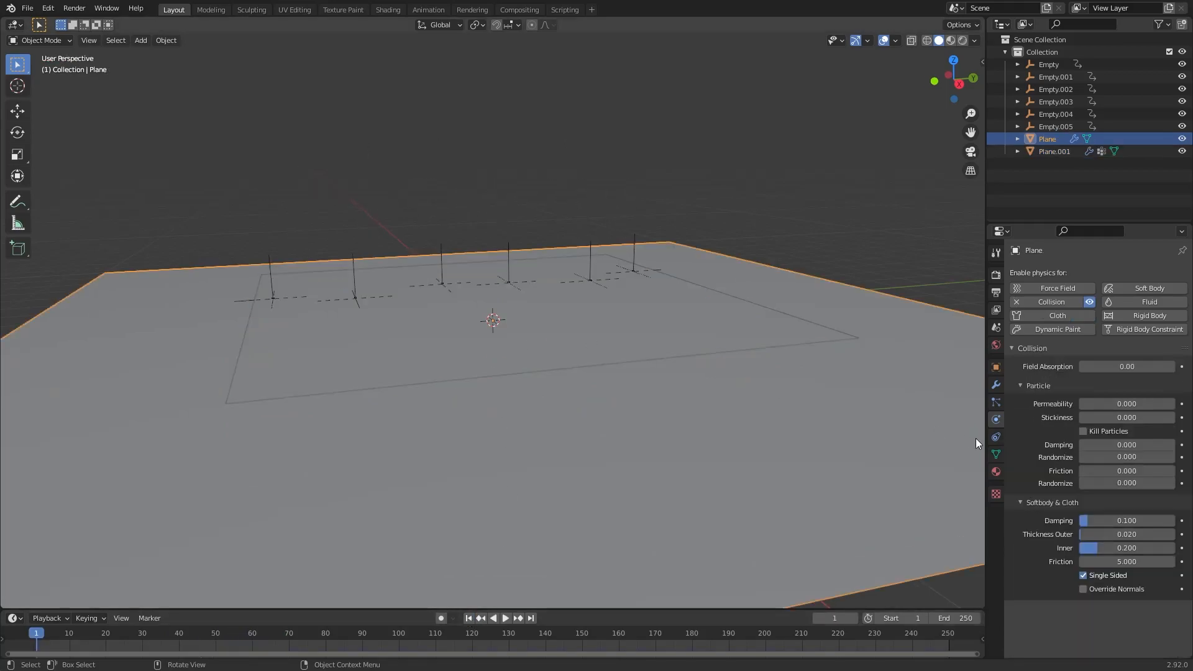
Select Plane.001 and set its cloth Pin Group to 'Pin'.
left_click(1054, 151)
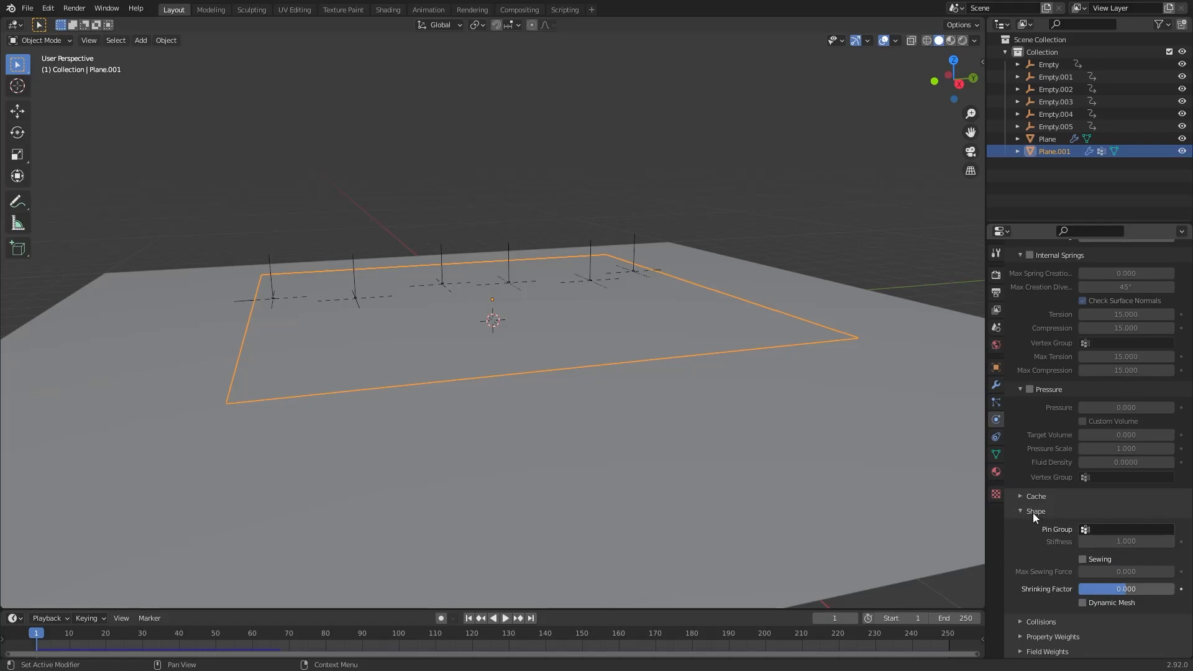
mouse_move(1091, 529)
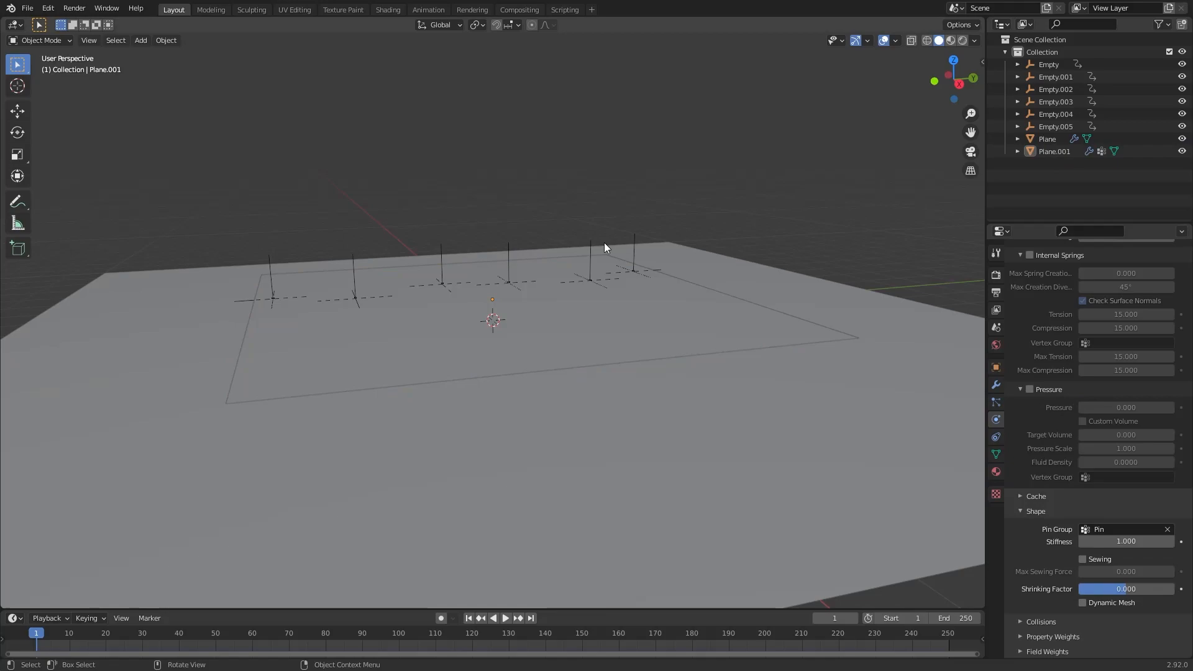
left_click(504, 617)
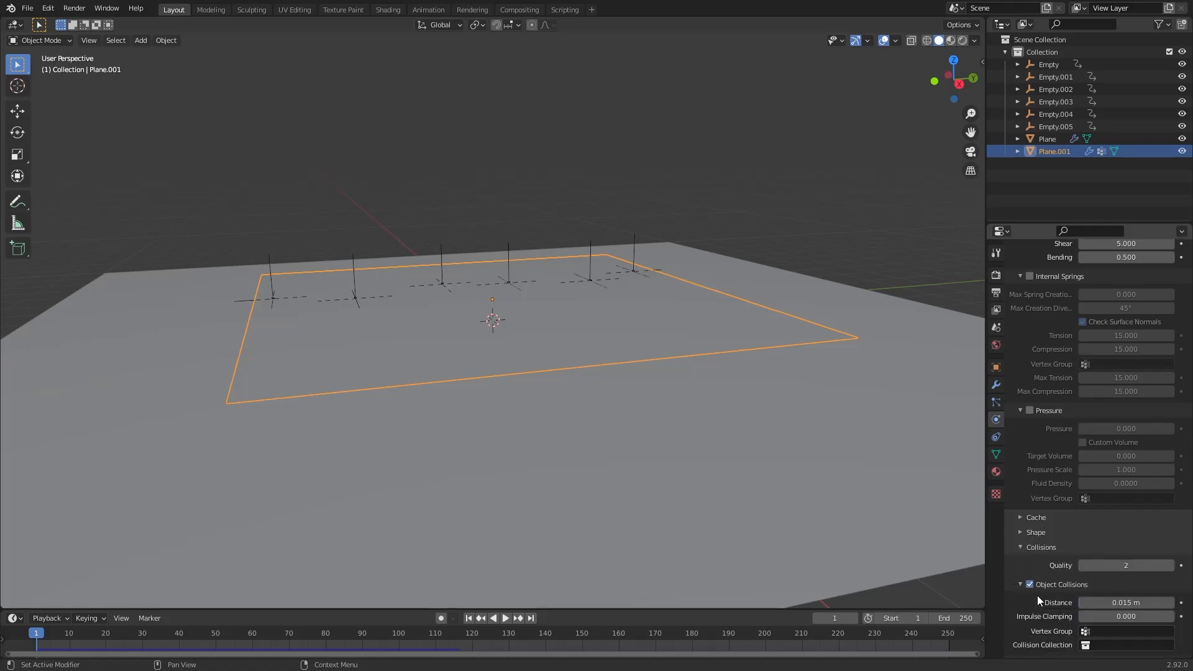
Enable cloth self collisions at 0.005 m distance, then play and stop the simulation.
scroll("down", 3)
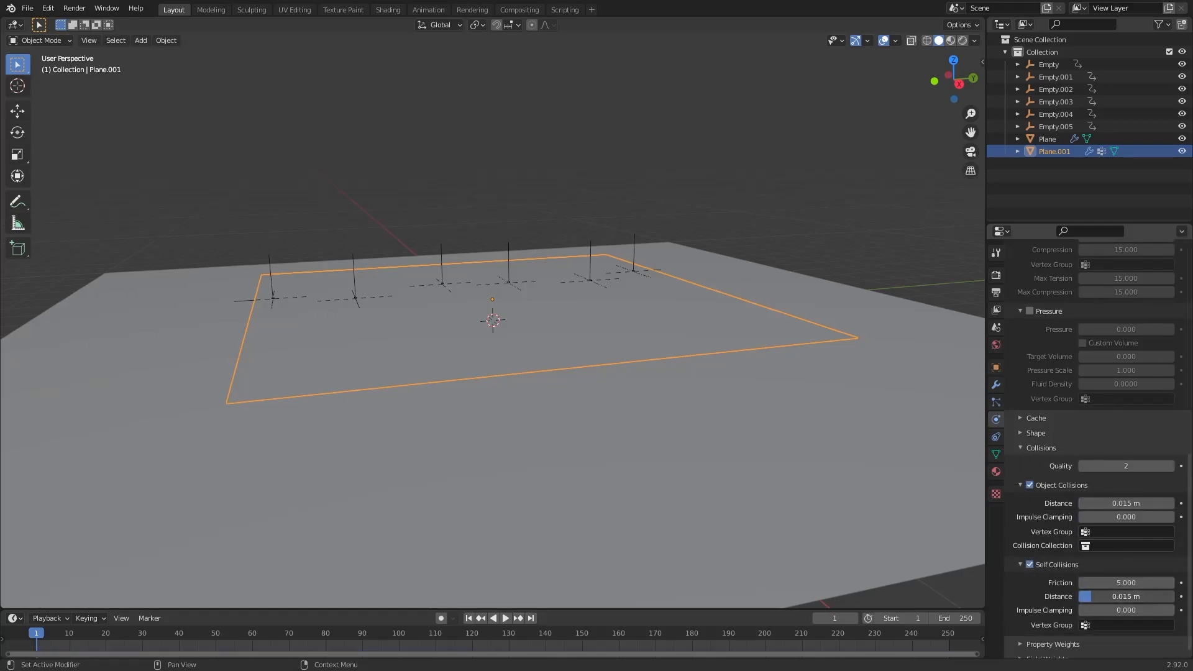
left_click(1126, 596)
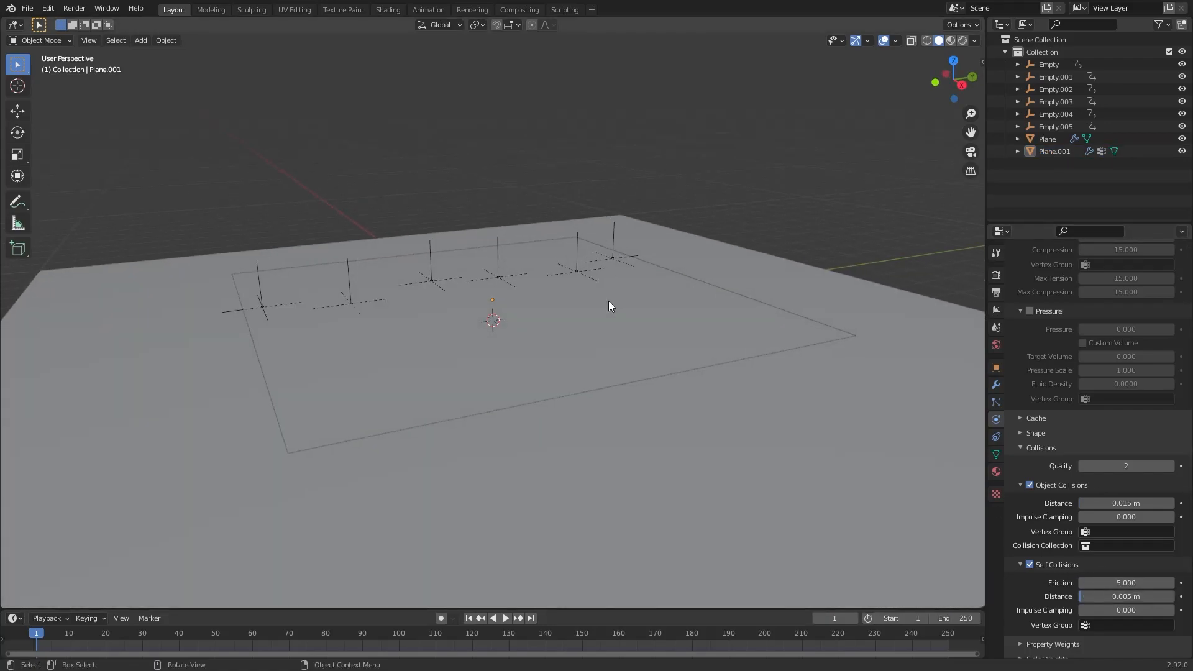
mouse_move(583, 332)
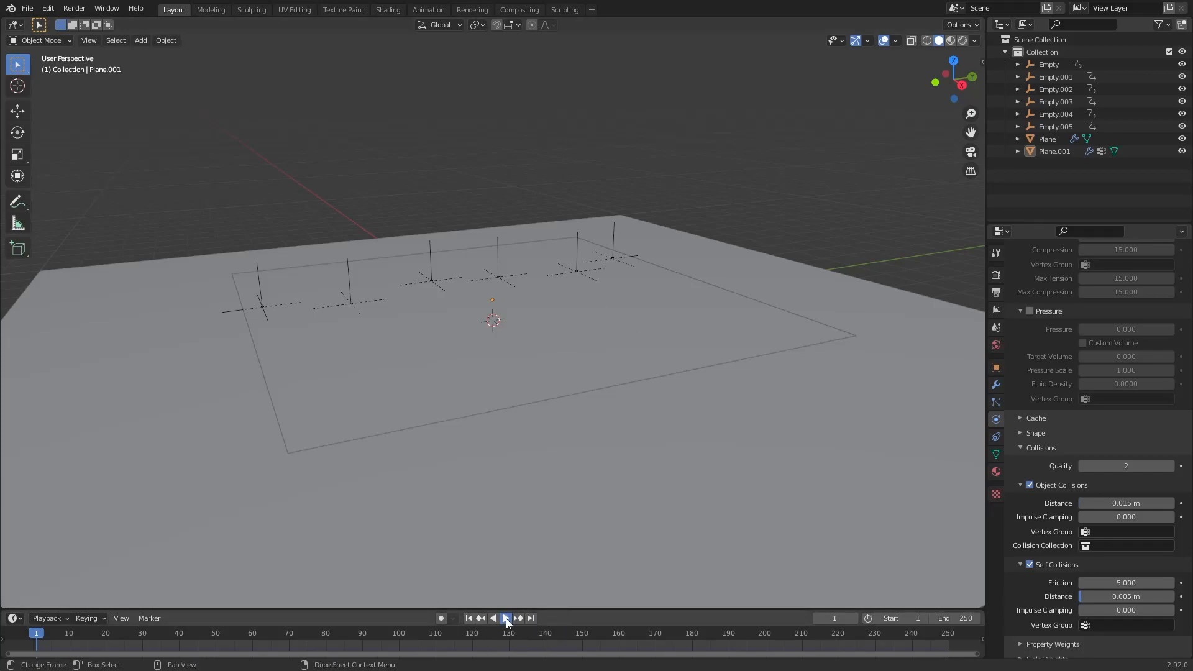
left_click(504, 617)
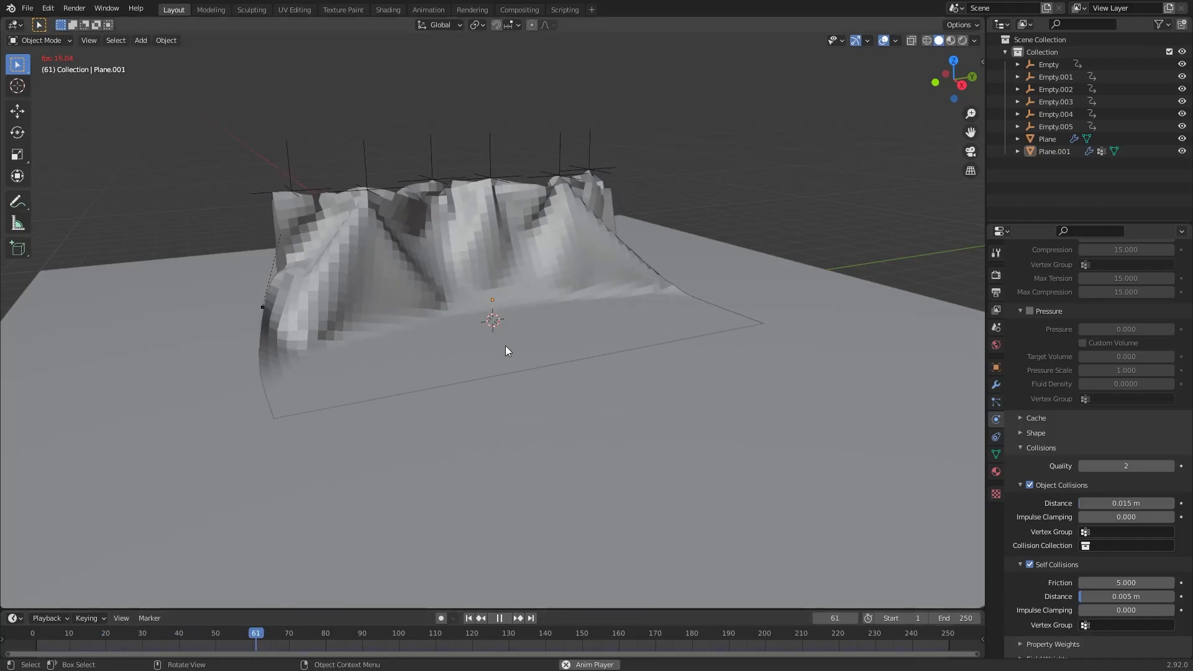
left_click(499, 618)
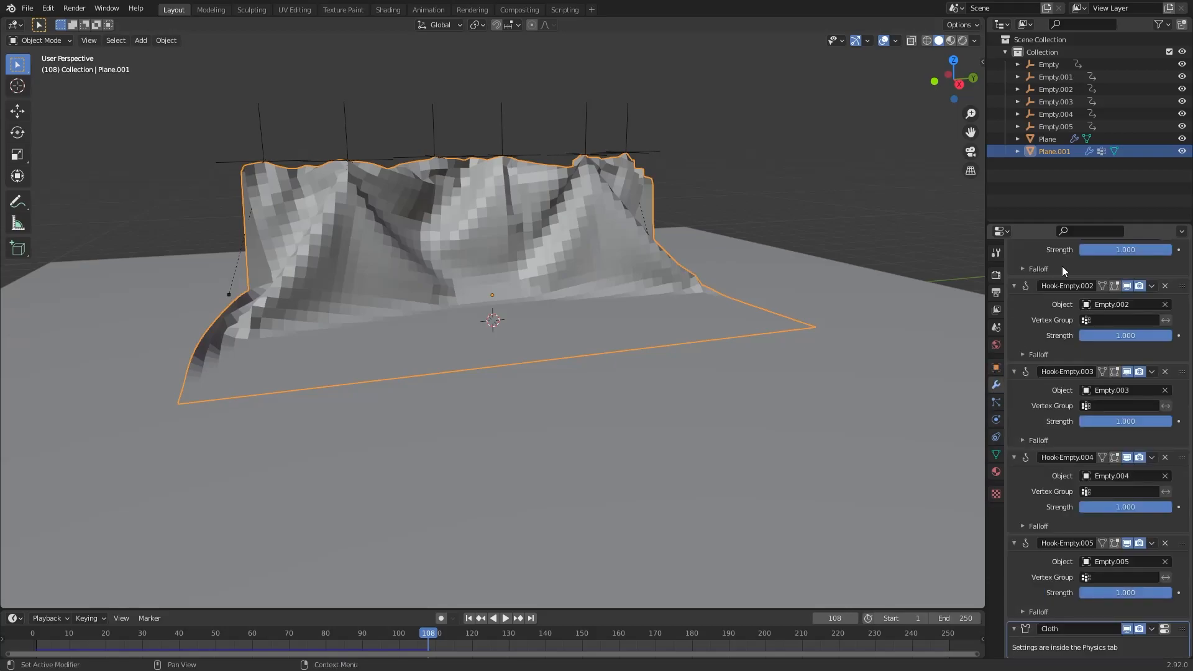
Add a Subdivision Surface modifier to Plane.001 and rewind the timeline to frame 1.
left_click(1034, 272)
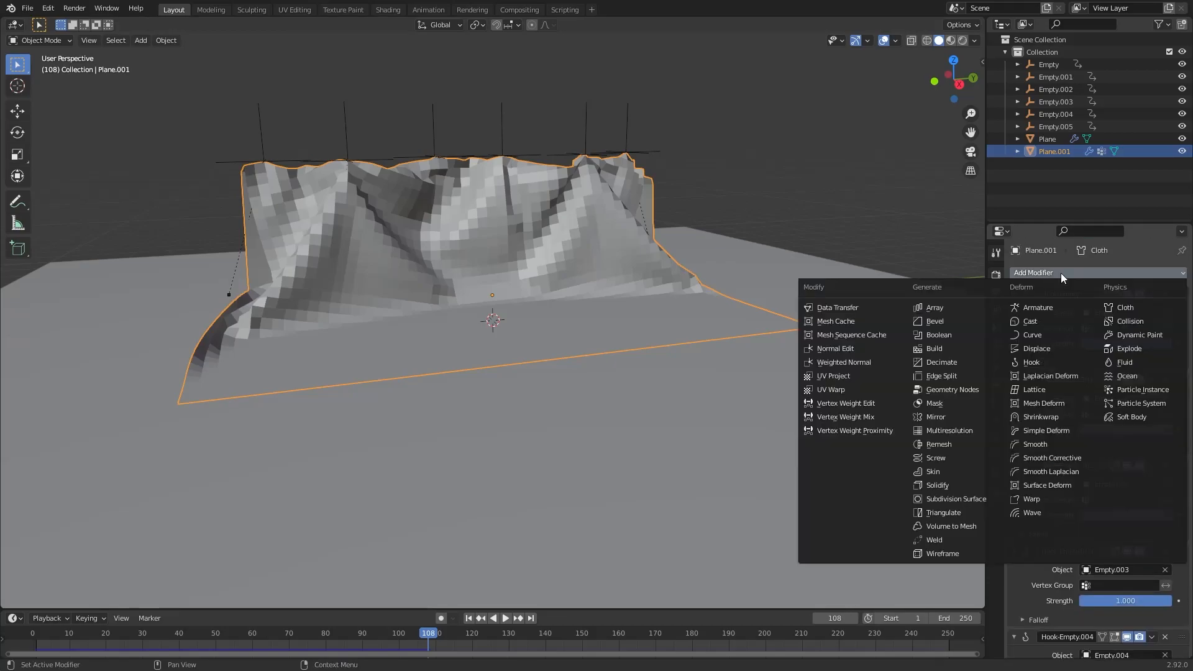
mouse_move(956, 498)
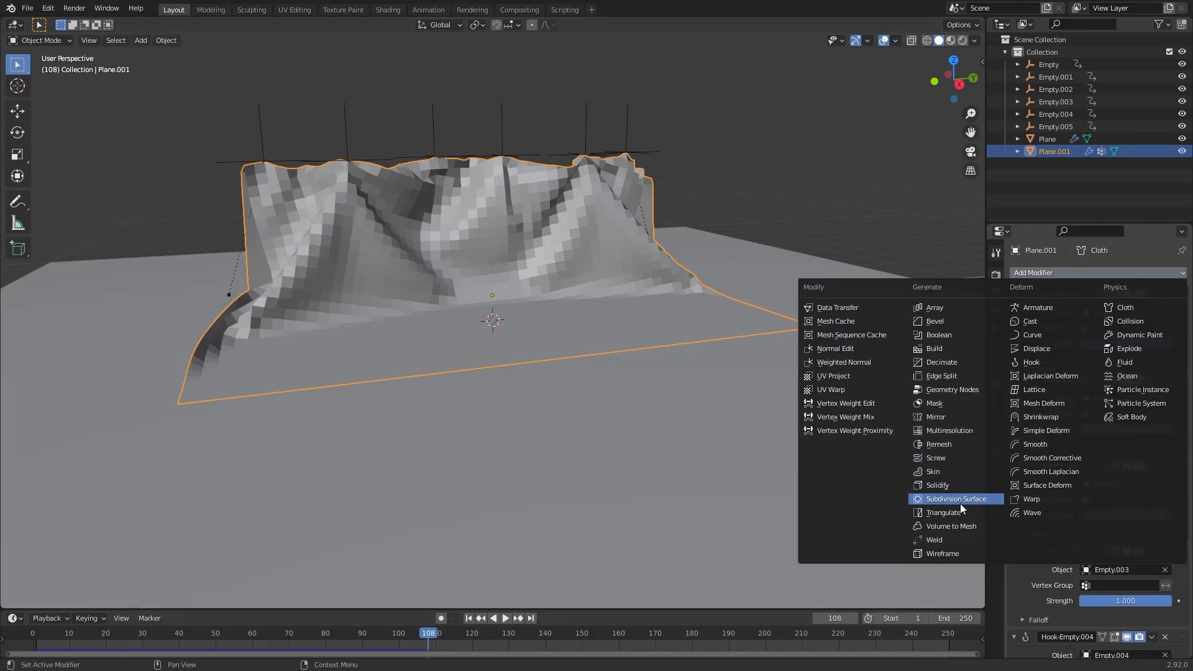
left_click(955, 498)
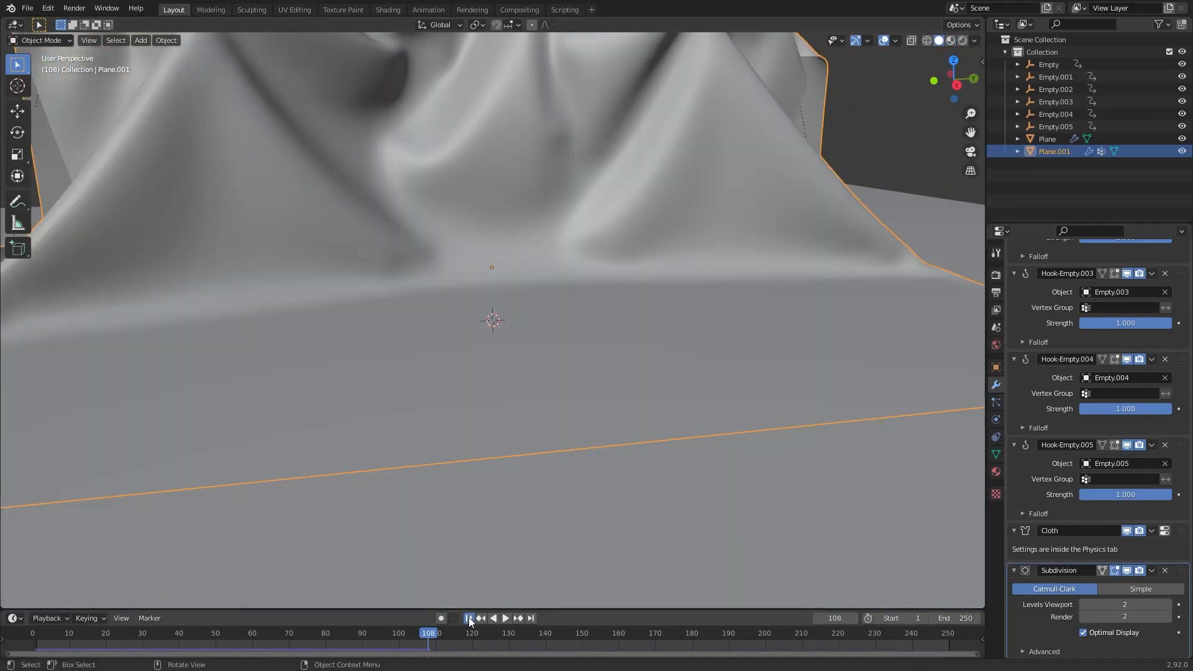
left_click(469, 618)
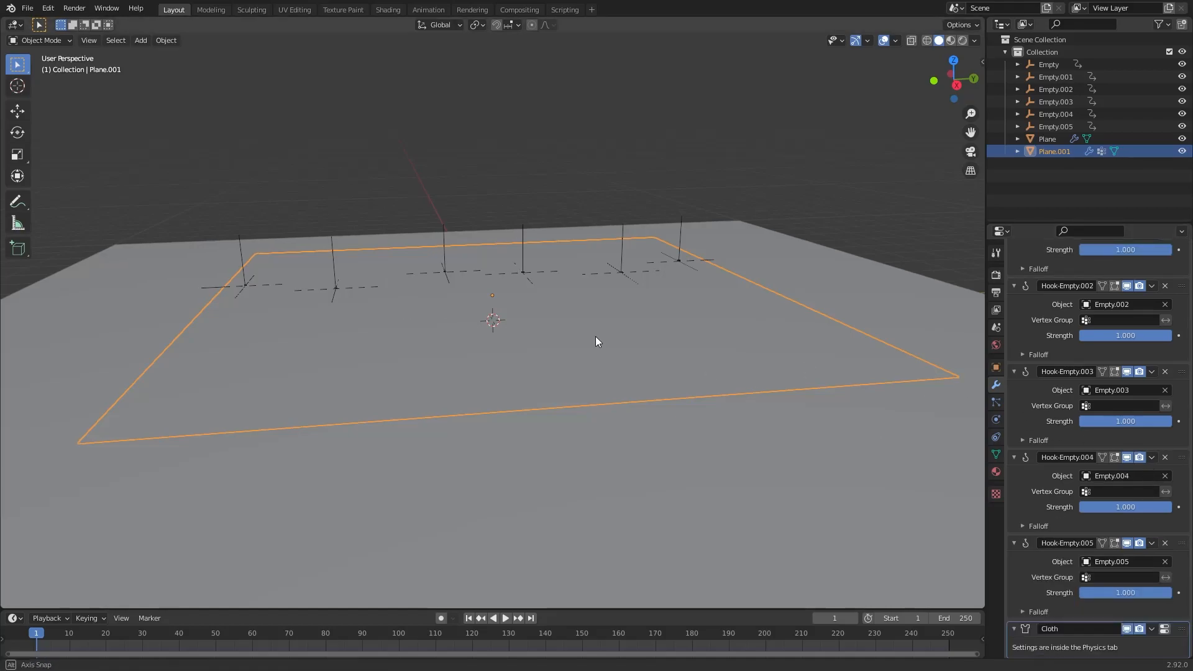
Subdivide Plane.001's whole mesh once in Edit Mode, then return to Object Mode.
key("Tab")
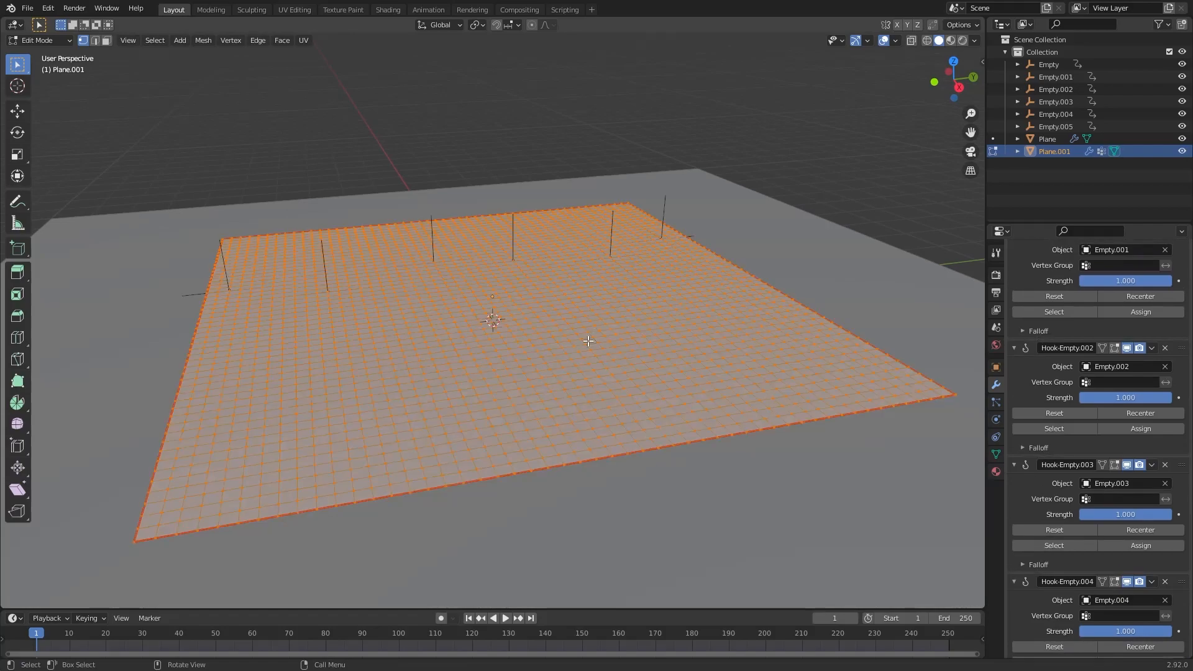
right_click(587, 341)
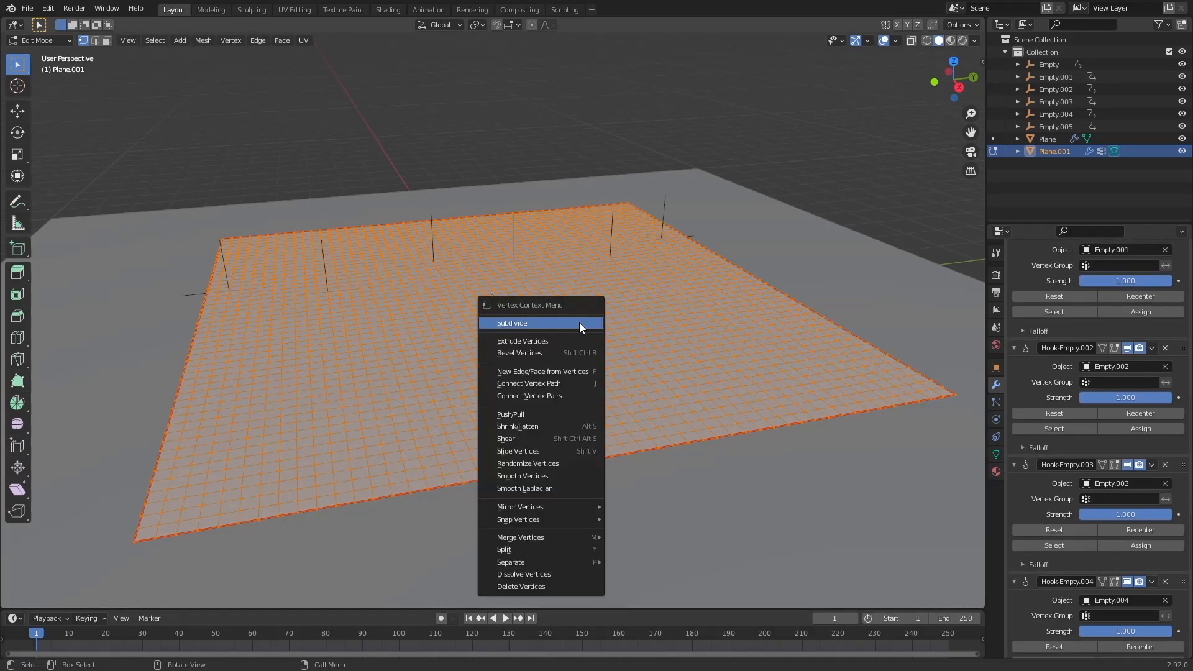
left_click(512, 322)
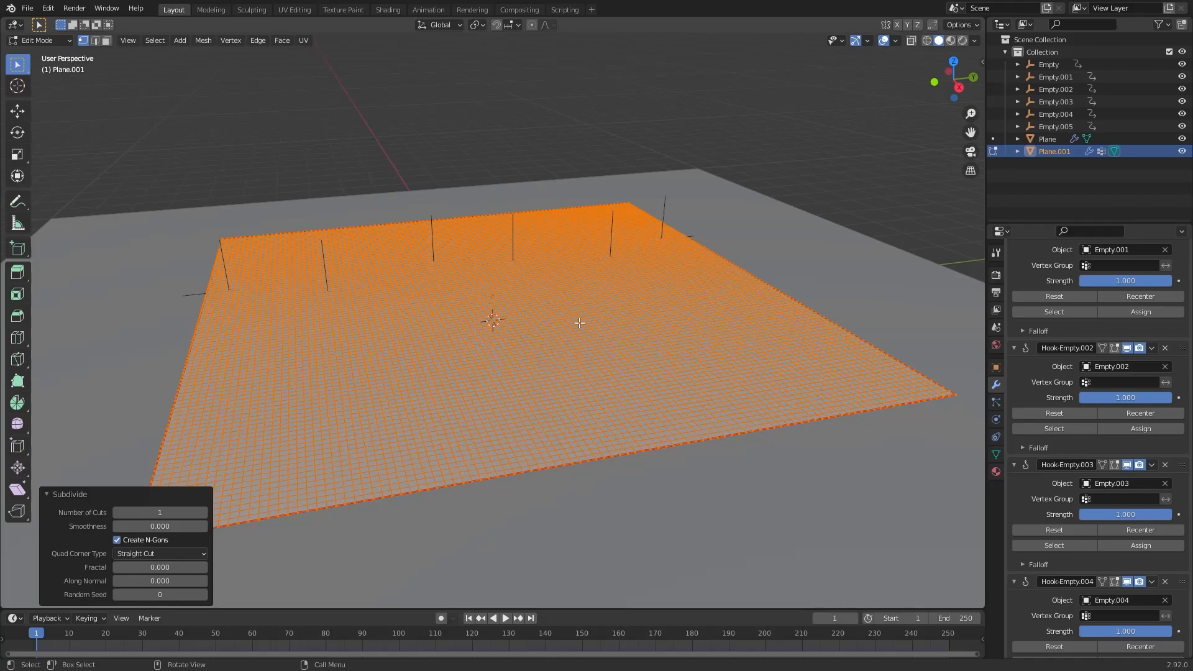
key("Tab")
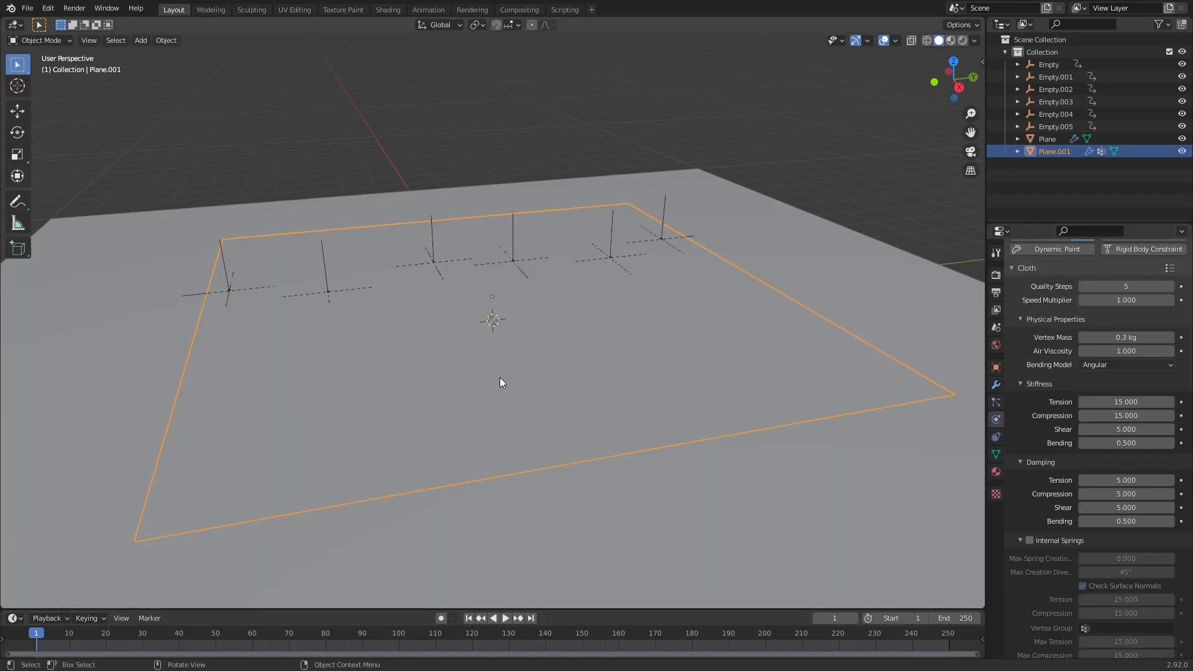
Replay the denser cloth, stop to inspect it, and view Plane.001's modifier stack.
left_click(505, 617)
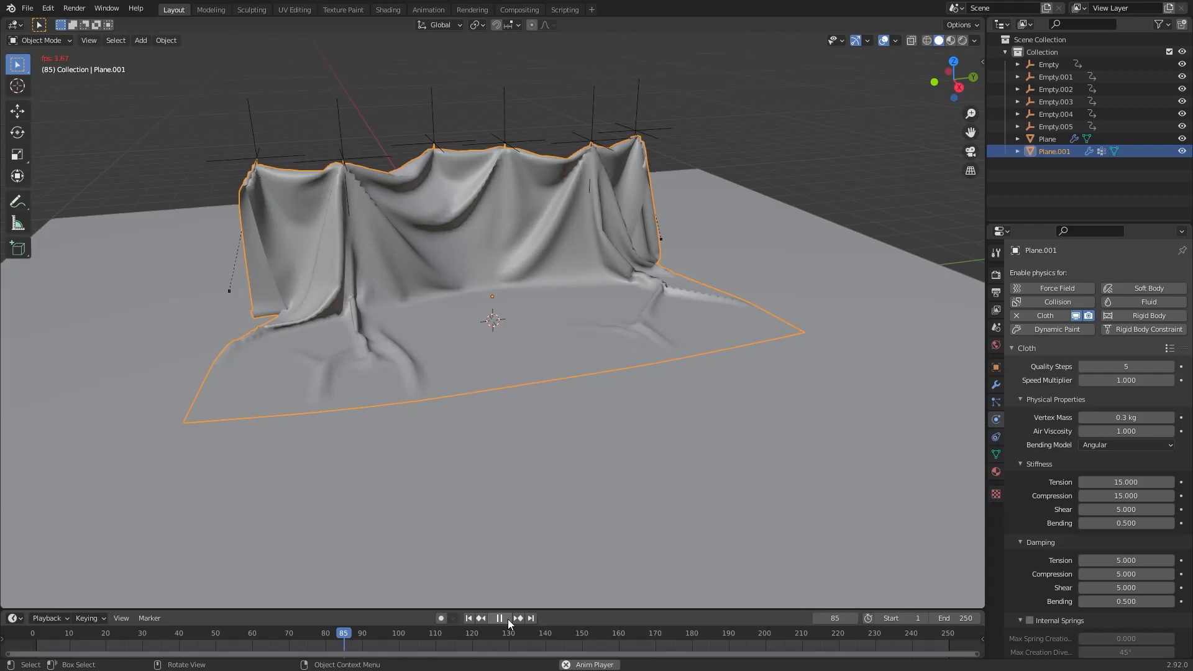
left_click(499, 617)
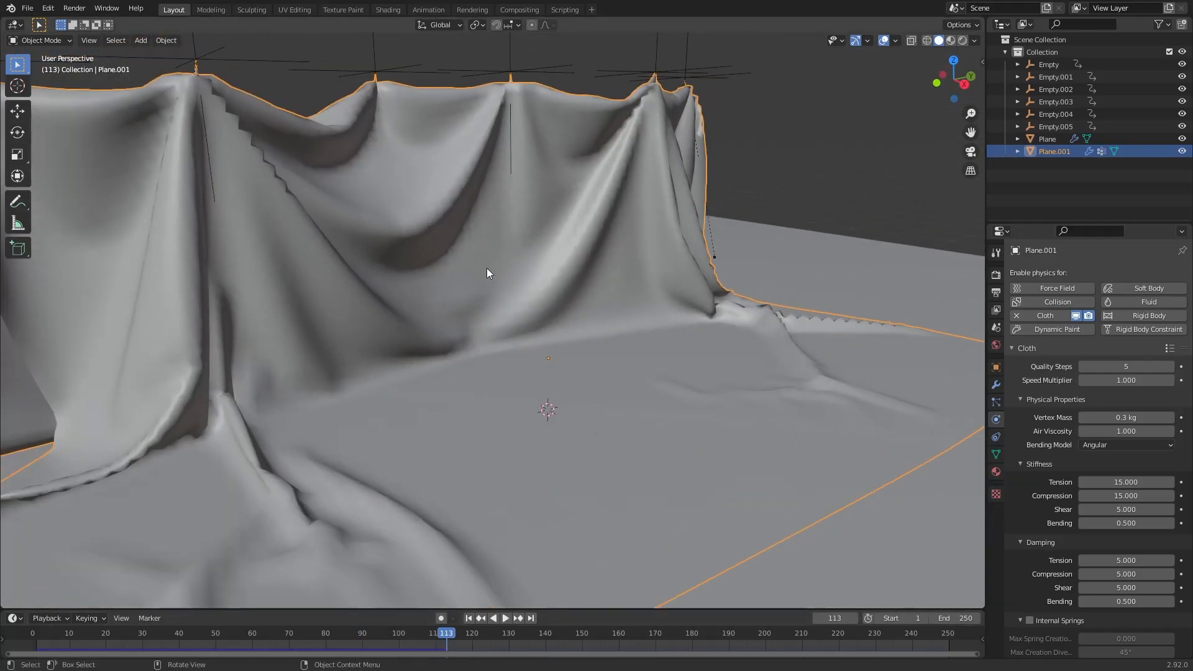
left_click(995, 384)
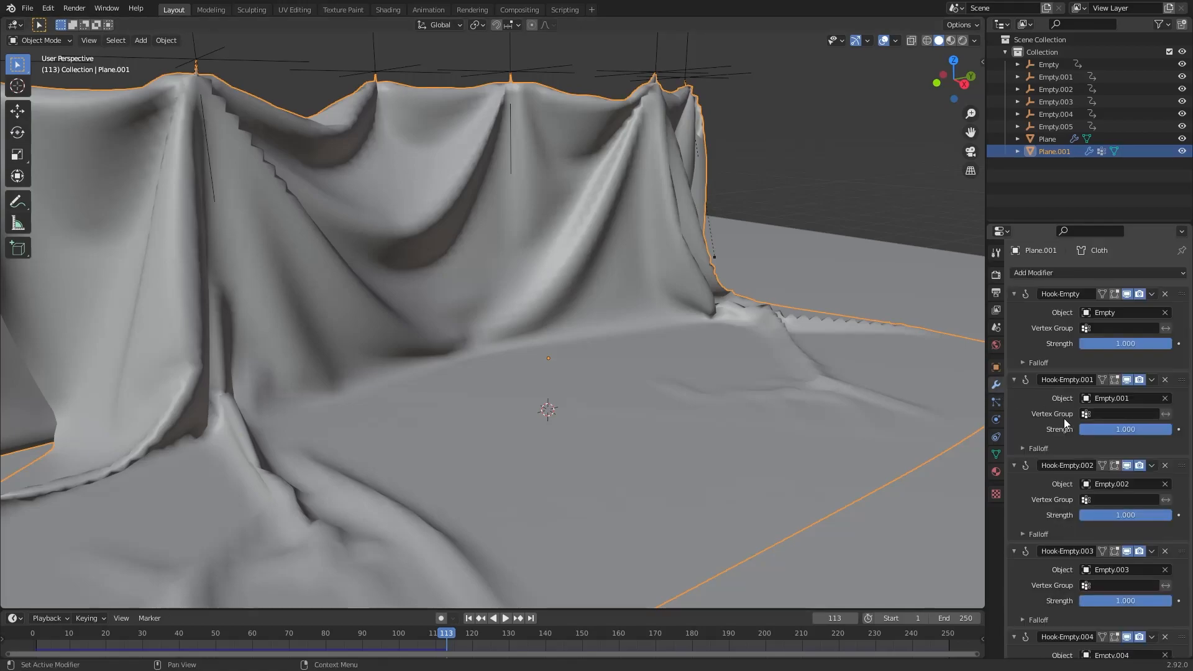
mouse_move(1067, 281)
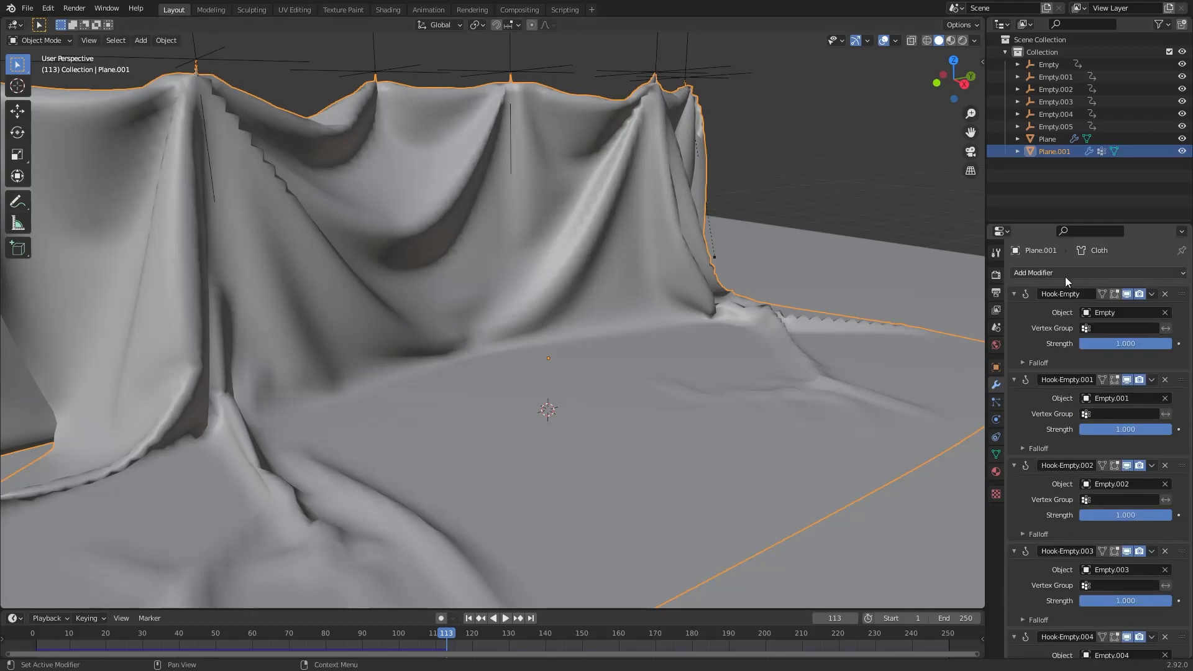
scroll("down", 3)
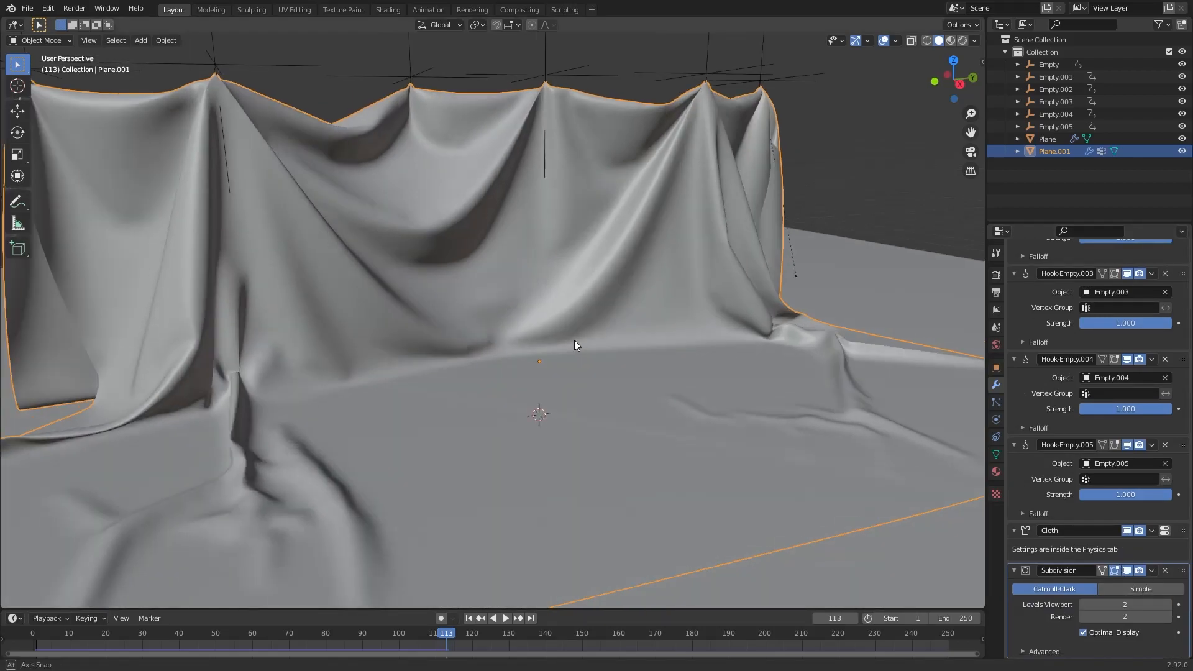
left_click_drag(574, 346, 623, 347)
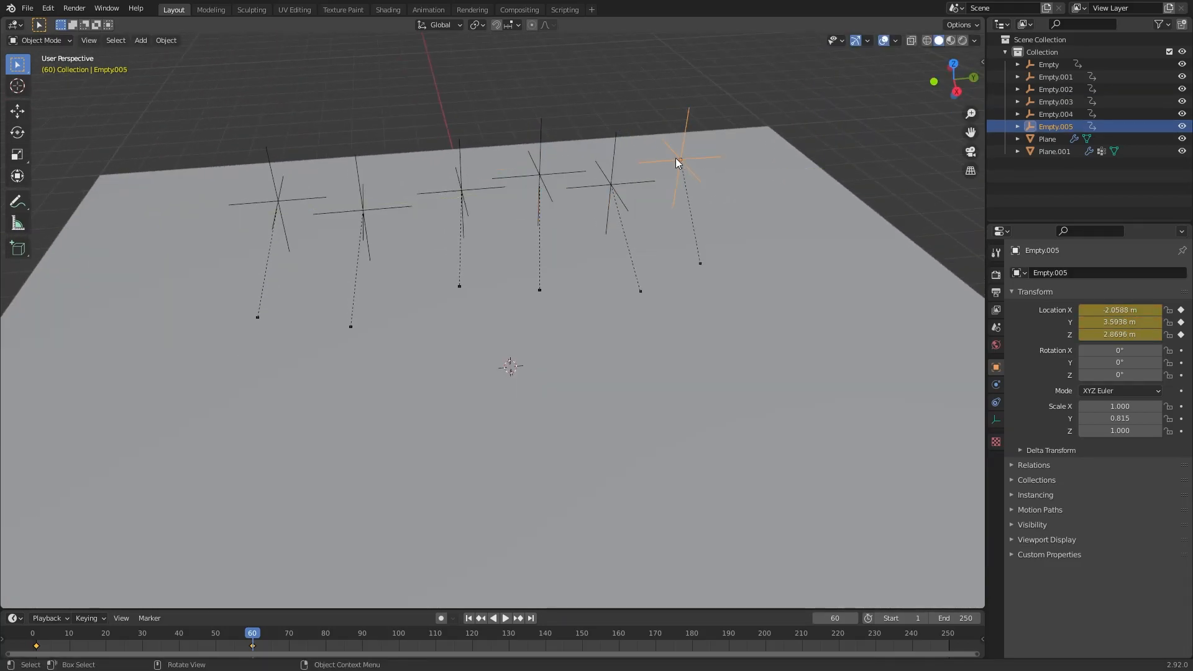
Orbit lower to view the hook empties, then select Plane.001.
left_click_drag(678, 163, 645, 221)
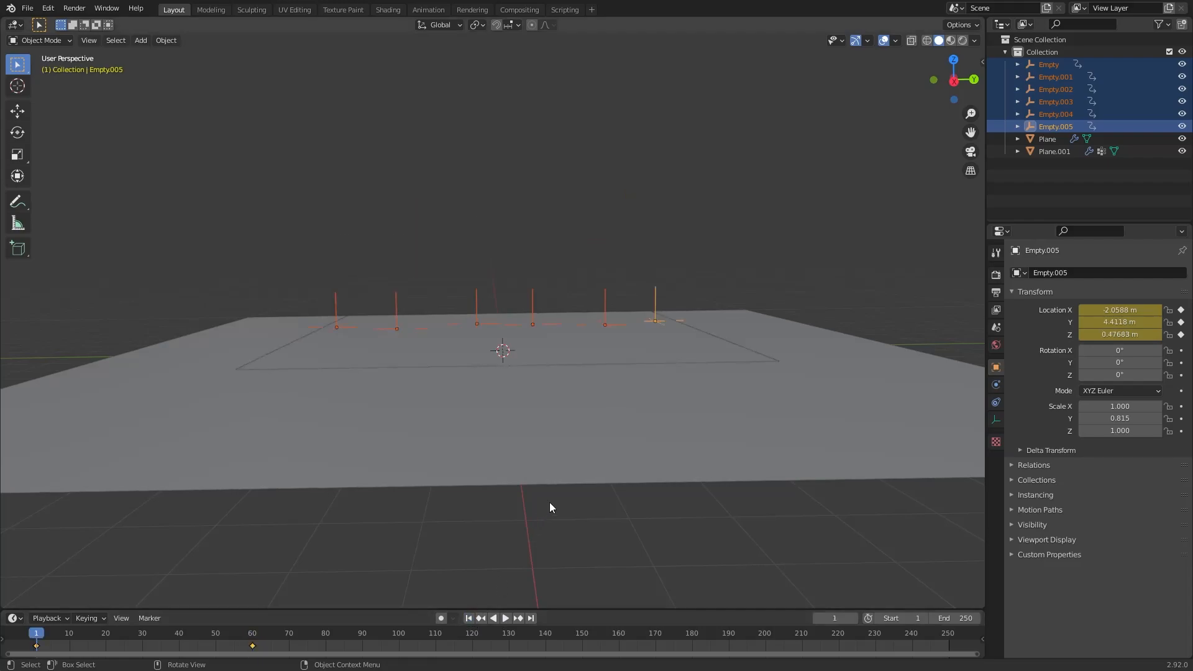
left_click(1054, 150)
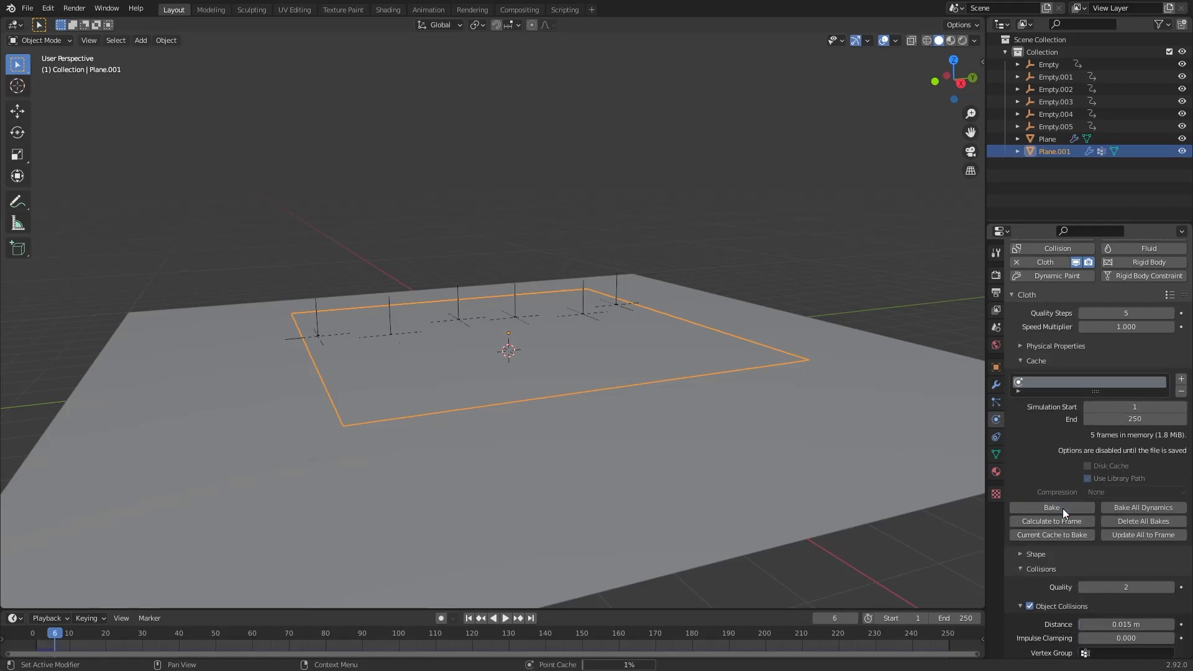
Bake Plane.001's cloth simulation over frames 1 to 250.
left_click(505, 617)
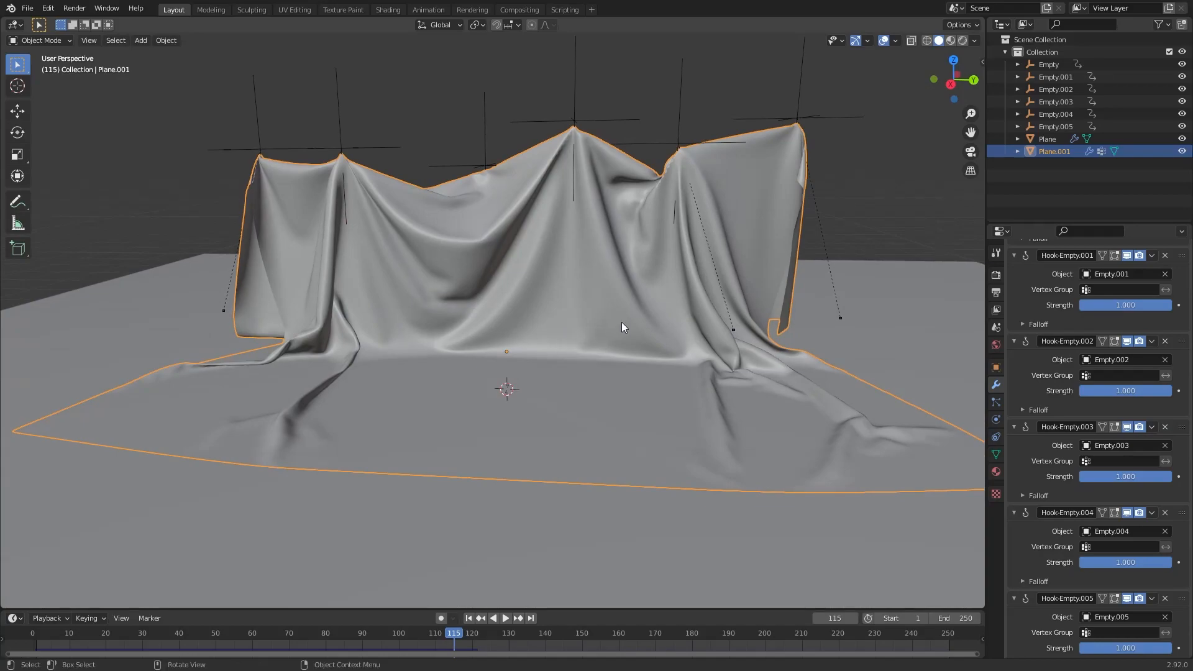
Review Plane.001's cloth cache panel and orbit around the baked drape.
scroll("down", 3)
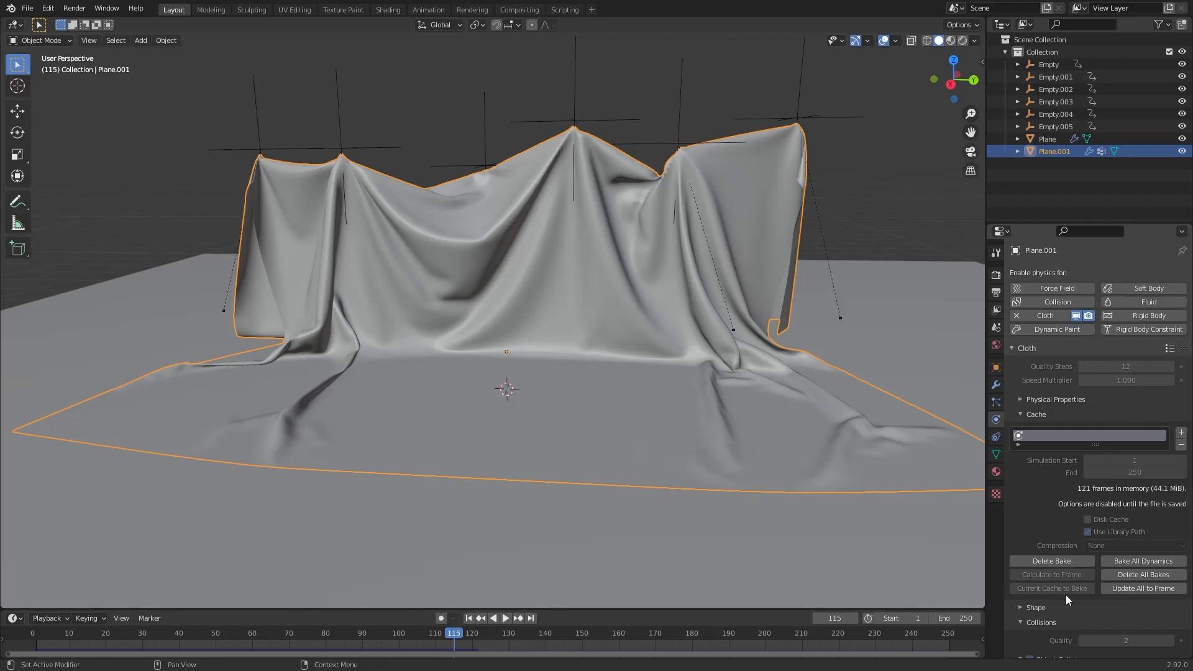
left_click(1050, 560)
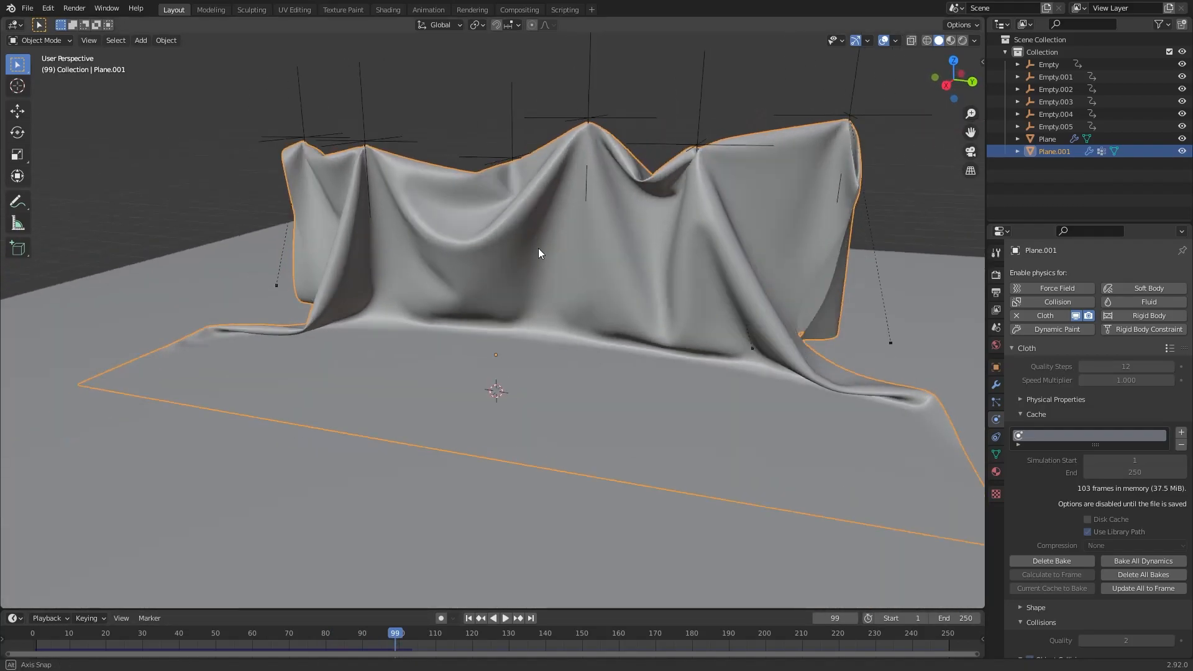
left_click_drag(539, 254, 514, 152)
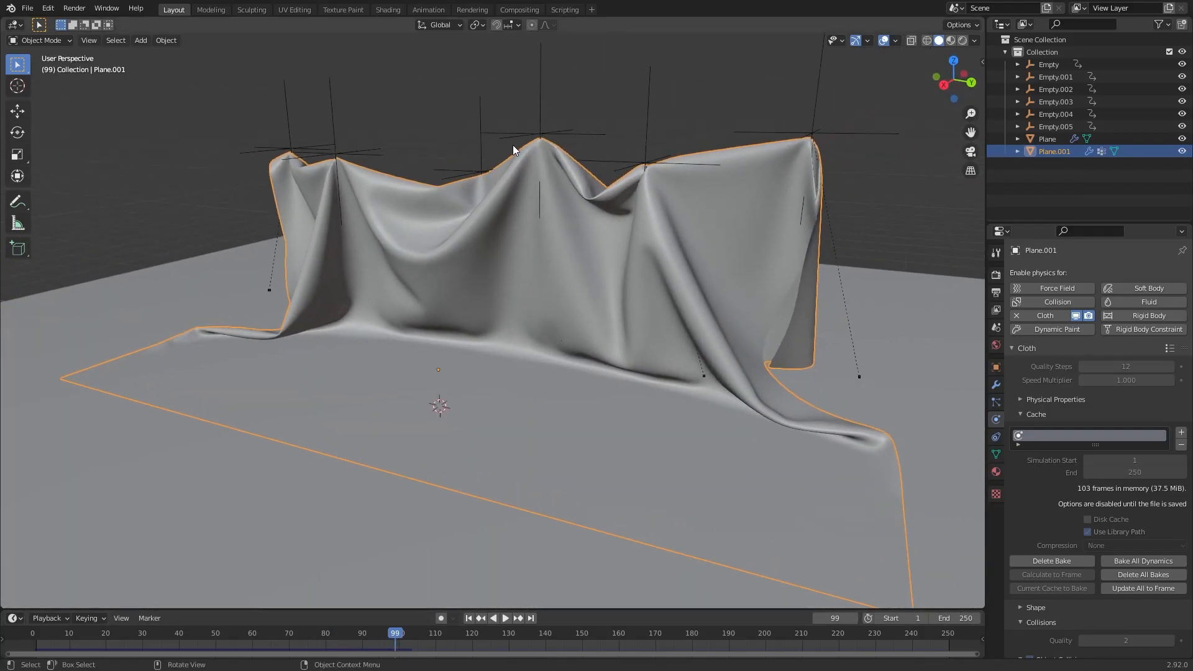
mouse_move(370, 324)
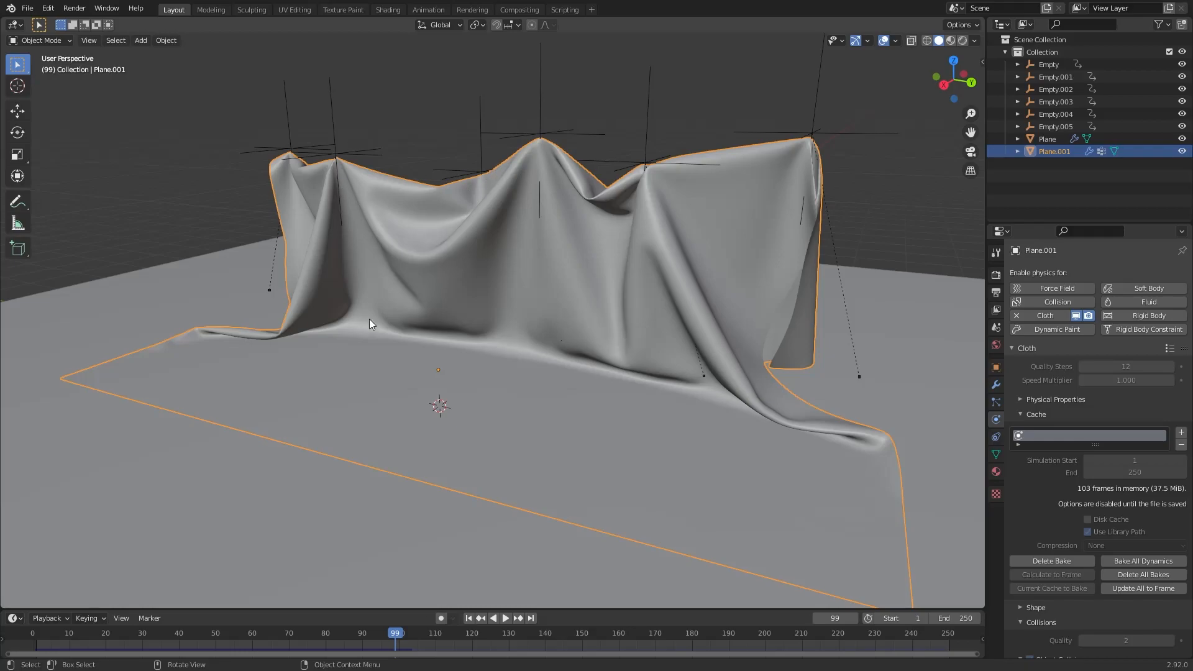
mouse_move(535, 389)
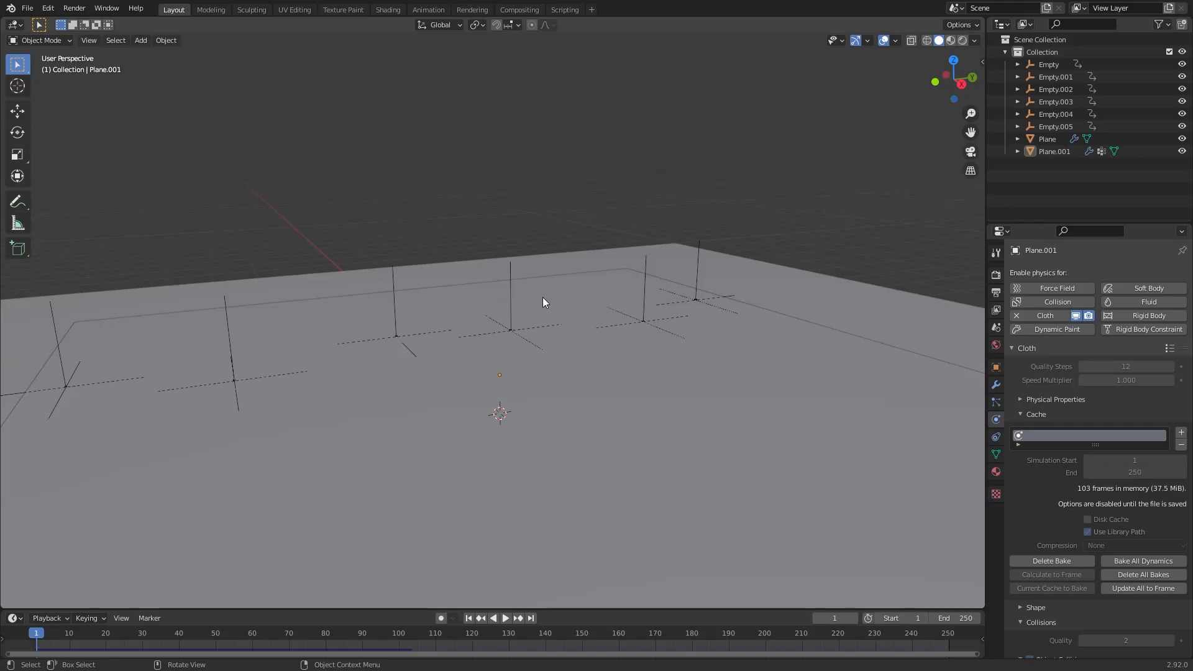
Add a cylinder with Bevel and Collision modifiers and keyframe its position at frame 40.
left_click(140, 41)
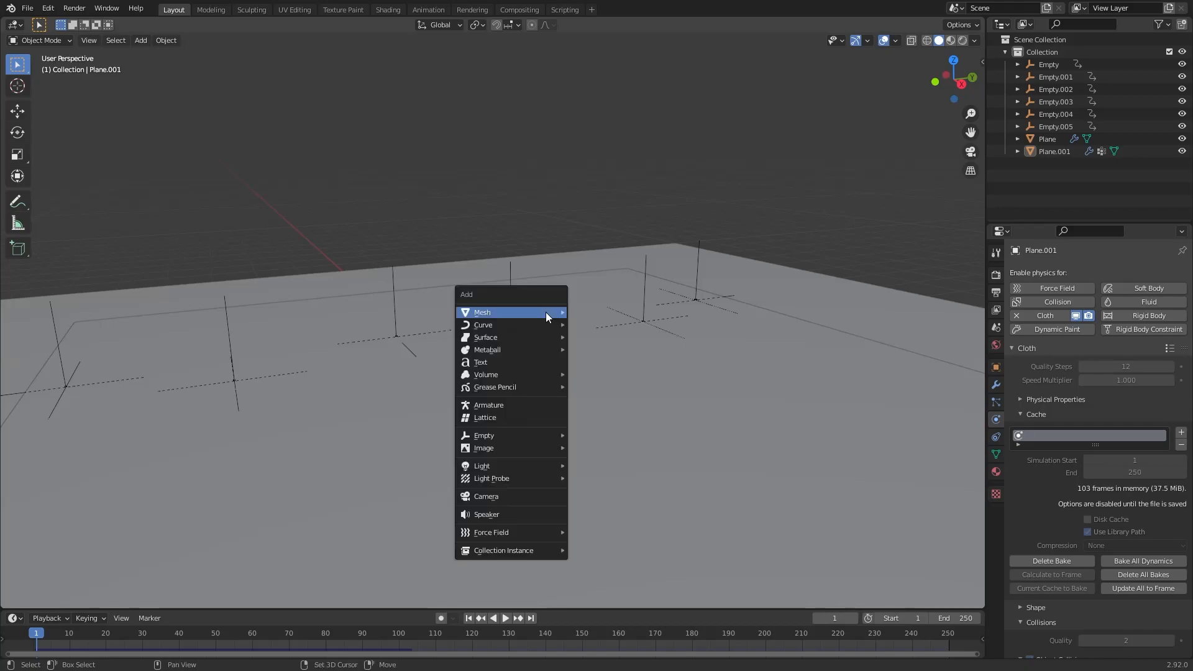
left_click(482, 312)
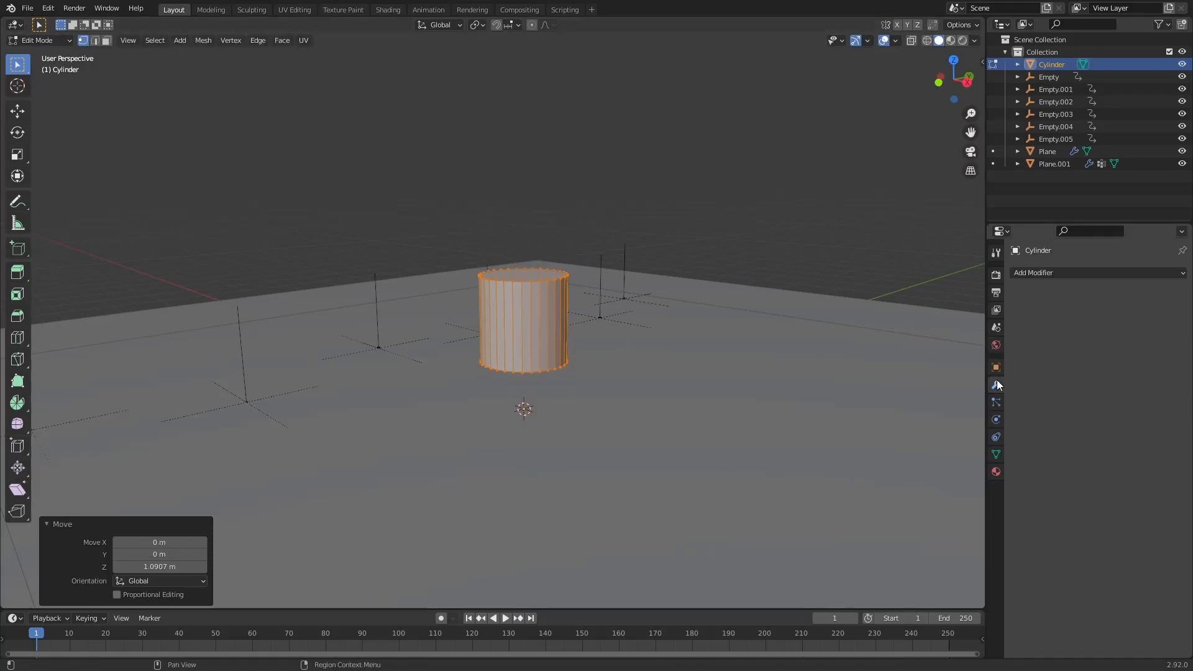
mouse_move(1057, 273)
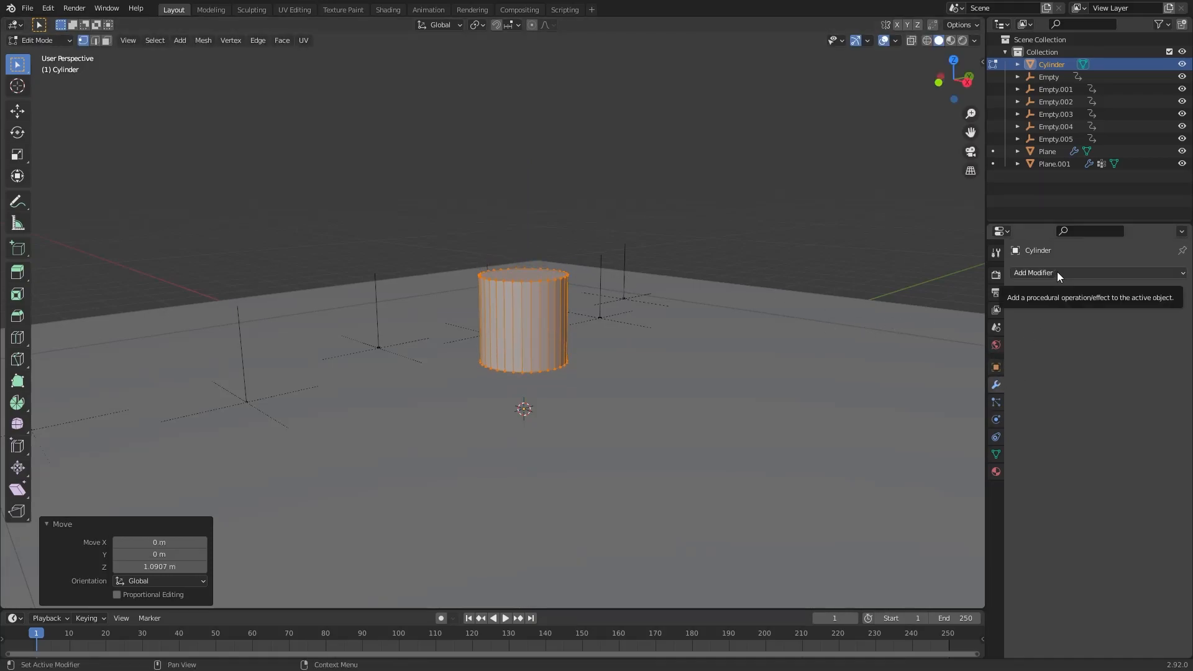
left_click(1034, 272)
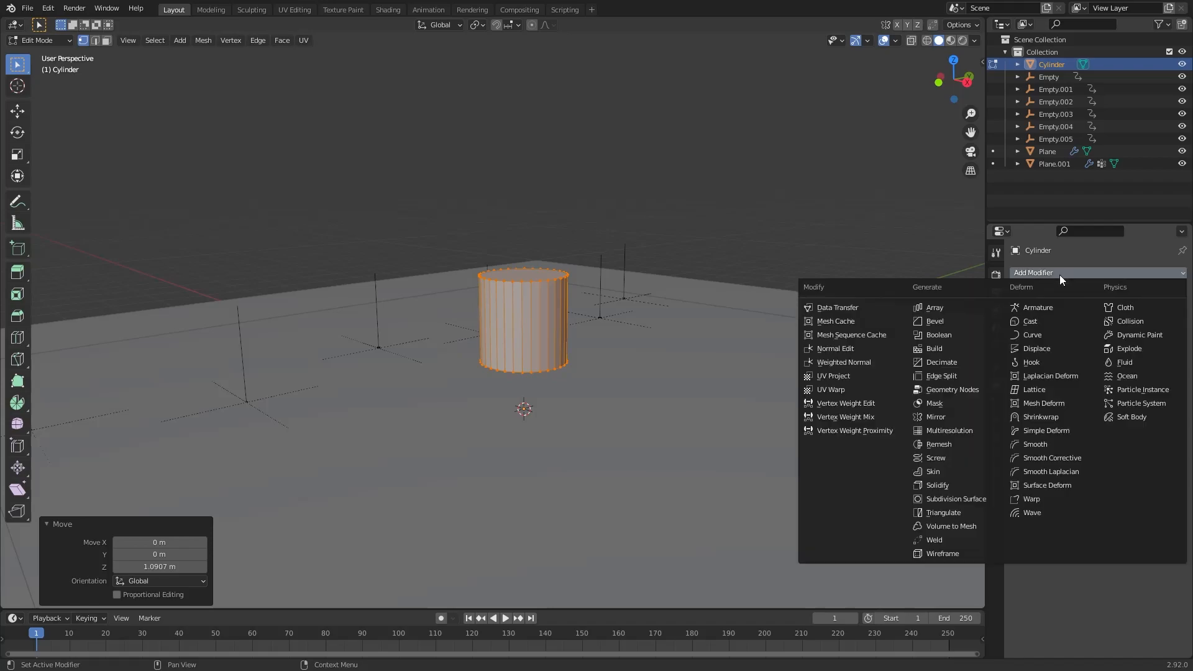
left_click(934, 320)
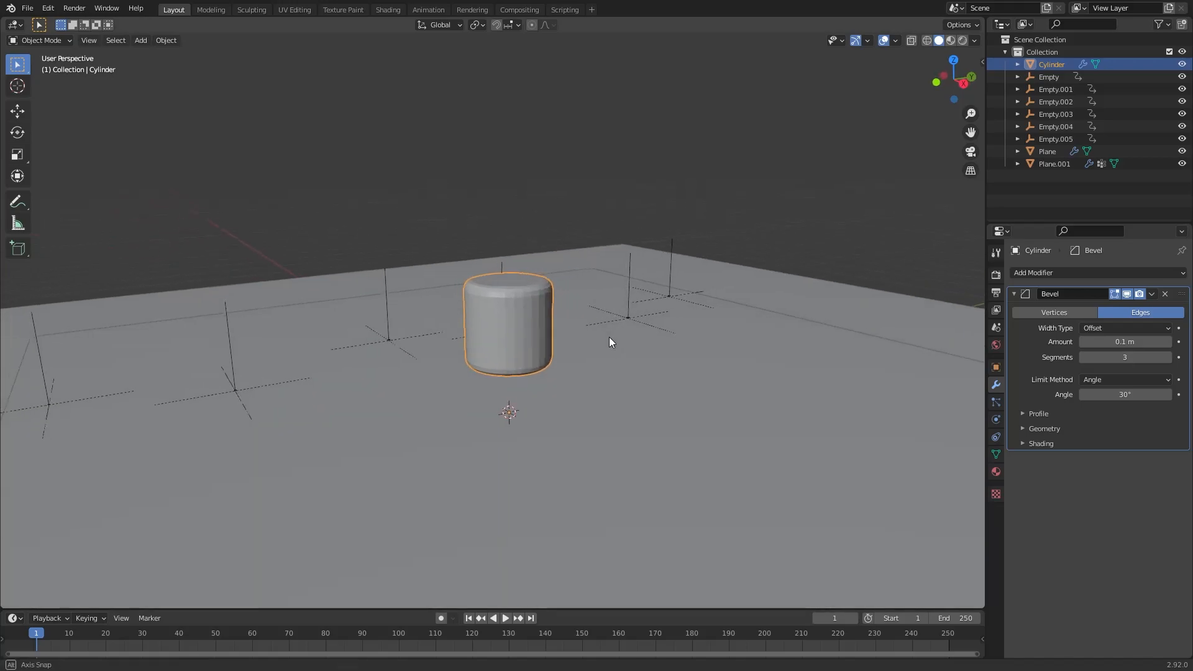
left_click(1073, 272)
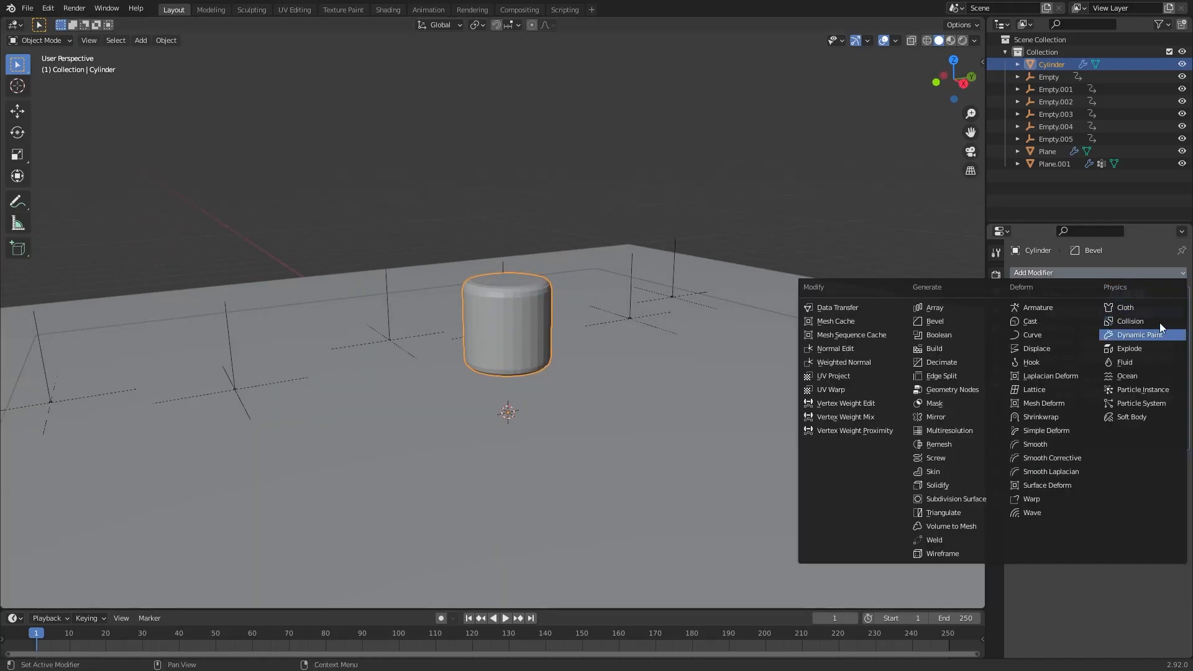
left_click(1129, 321)
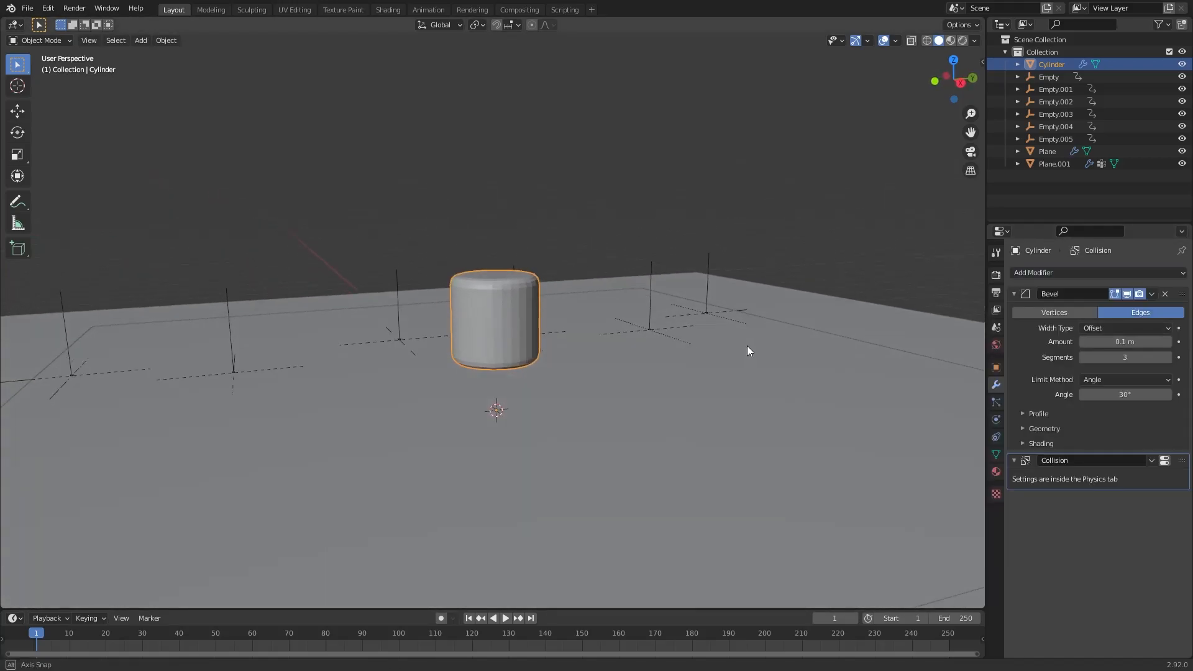
left_click_drag(749, 350, 517, 354)
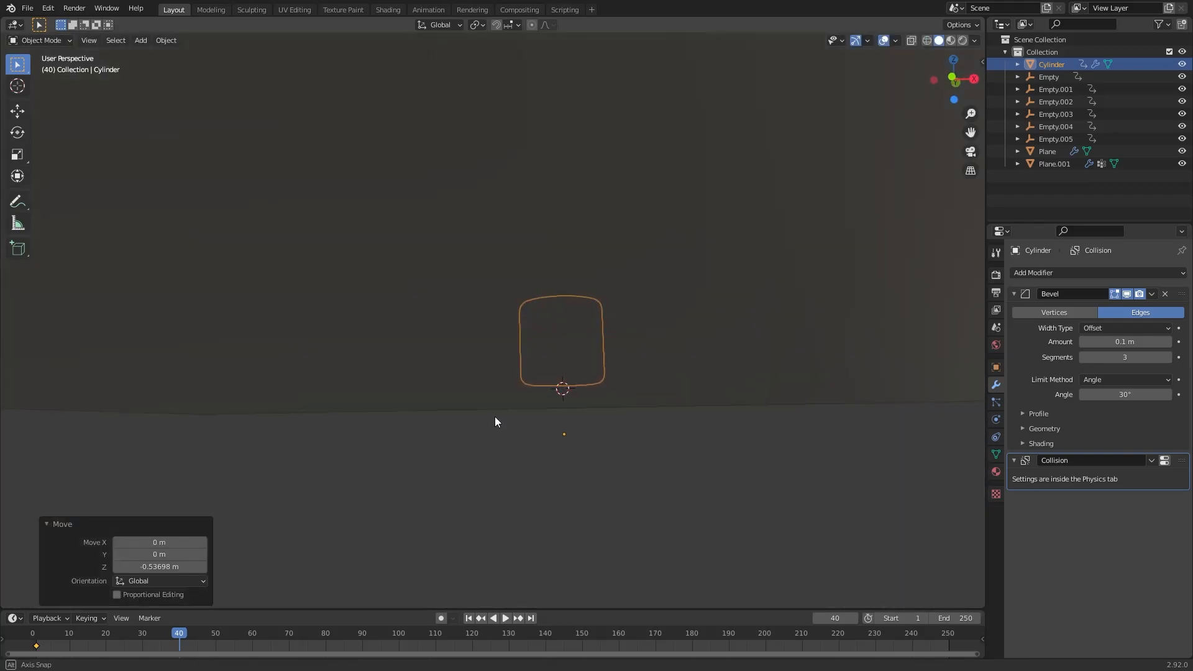
key("g")
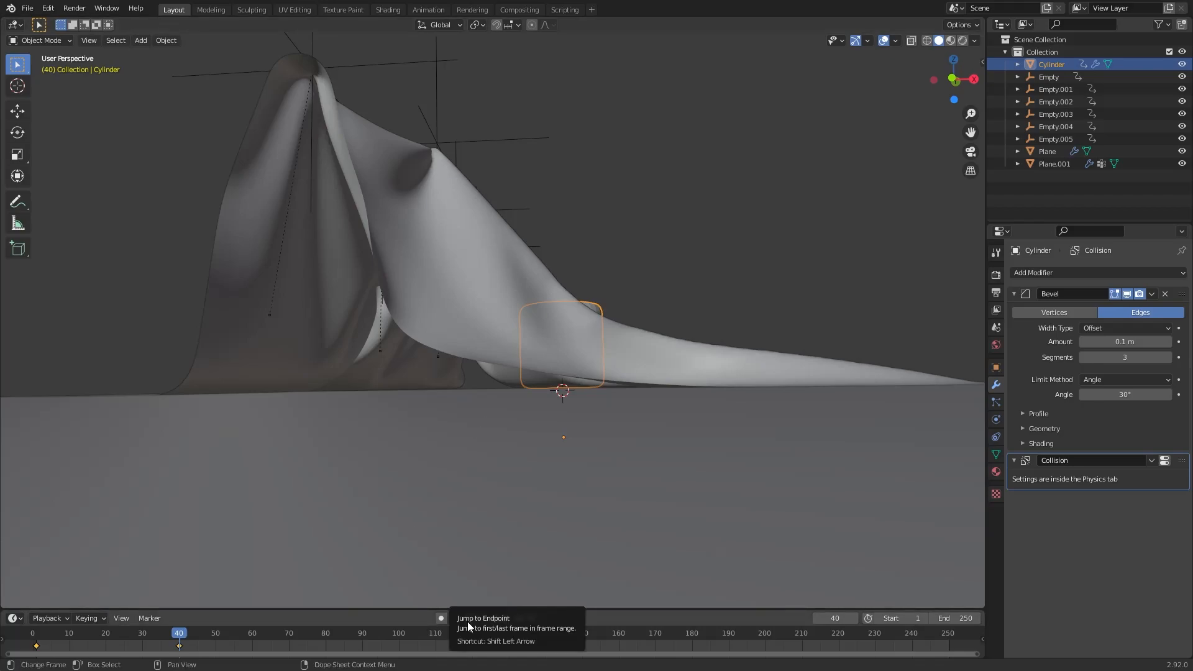
Replay the cloth over the cylinder from frame 1 with checker shading, then reselect Plane.001.
left_click(467, 617)
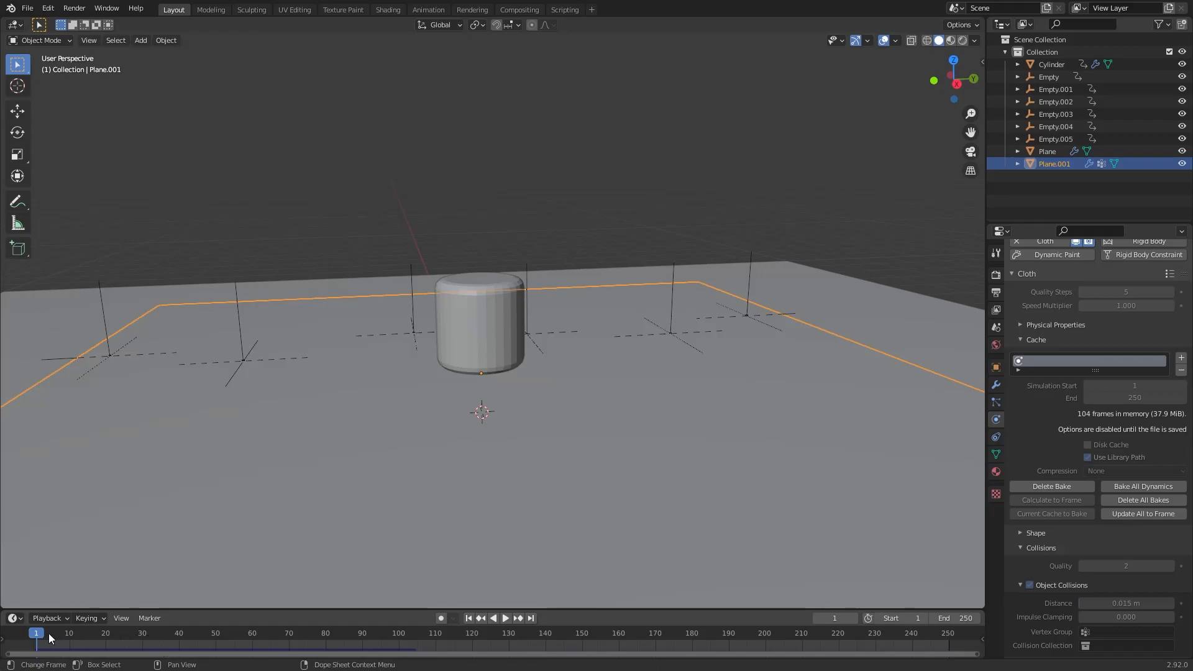
left_click(509, 617)
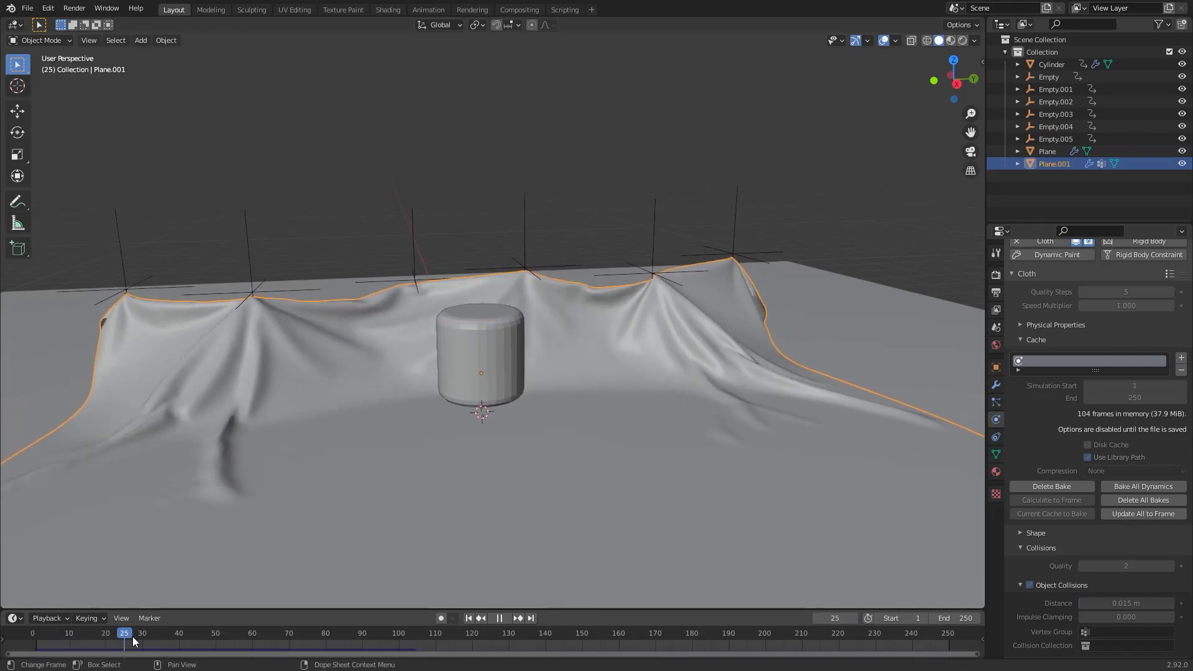
left_click_drag(124, 633, 245, 633)
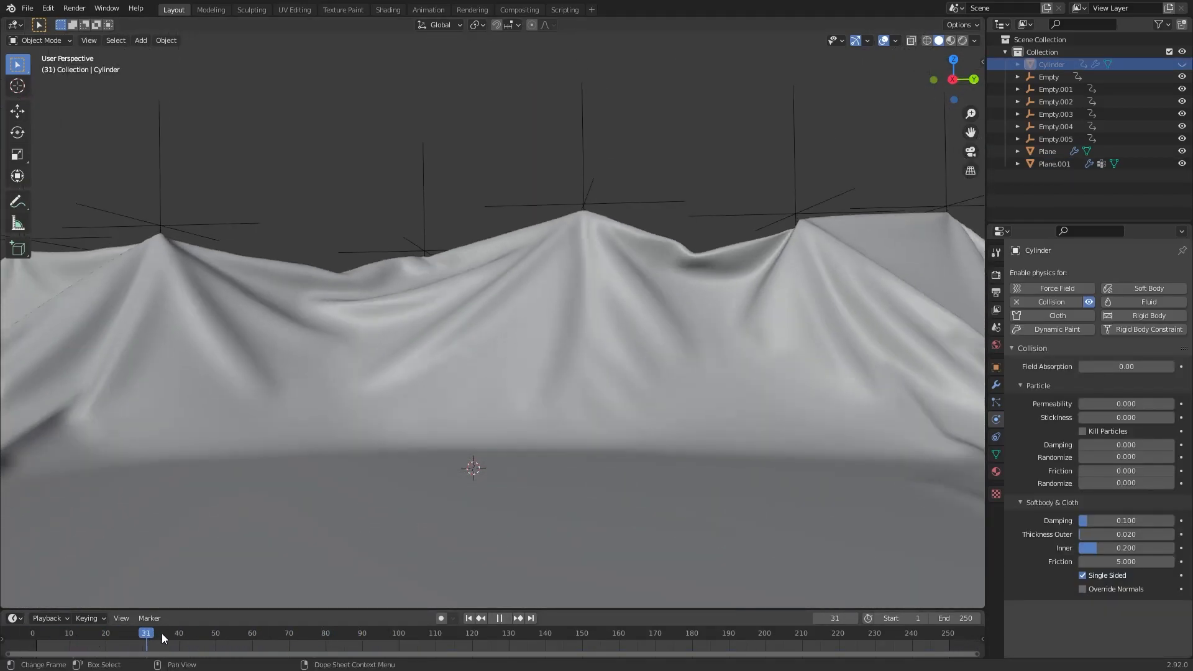
left_click(326, 632)
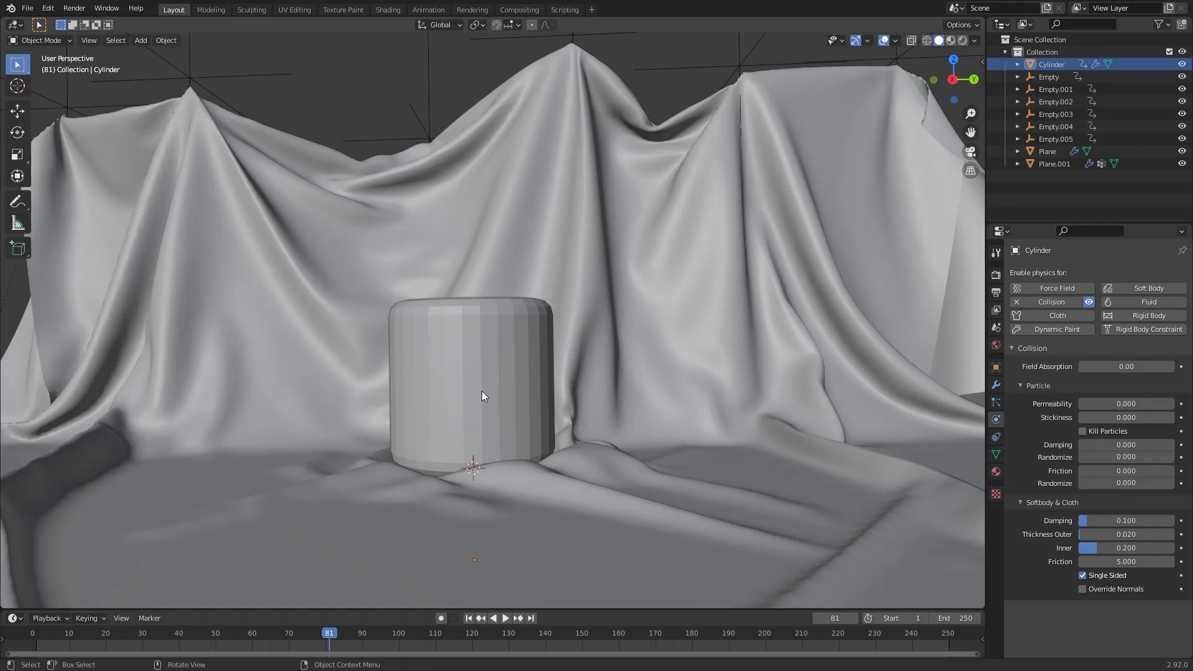
left_click(475, 384)
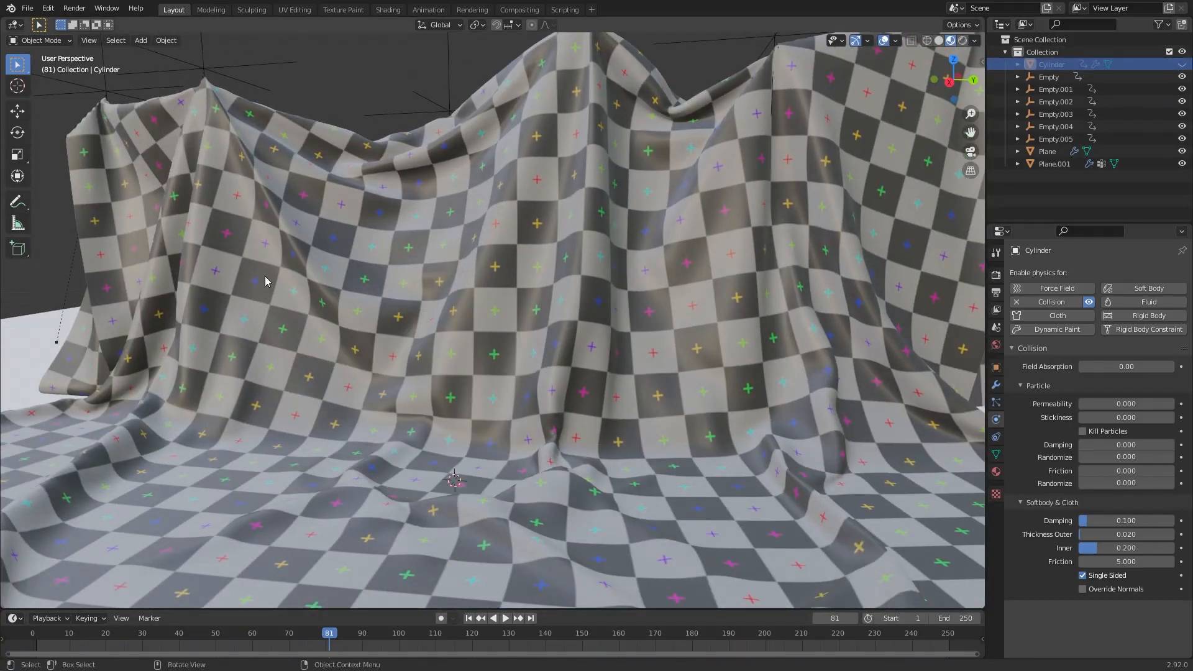
left_click(1053, 164)
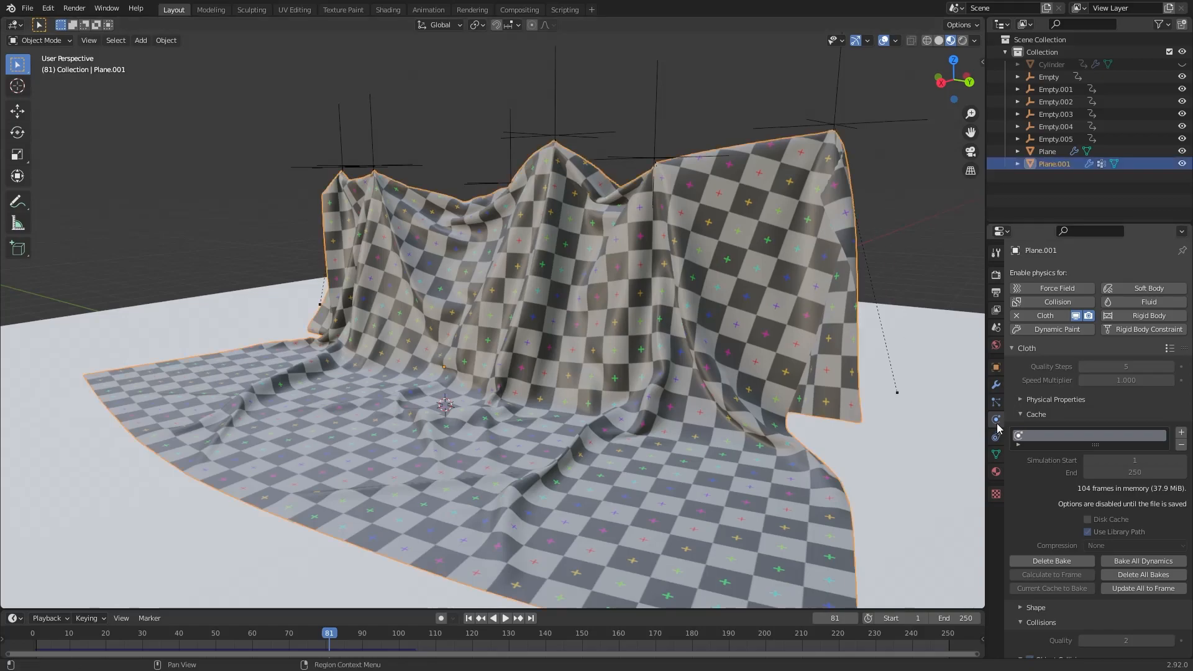
Apply Plane.001's Cloth modifier, enter Edit Mode with all deselected, and return to frame 1.
left_click(995, 385)
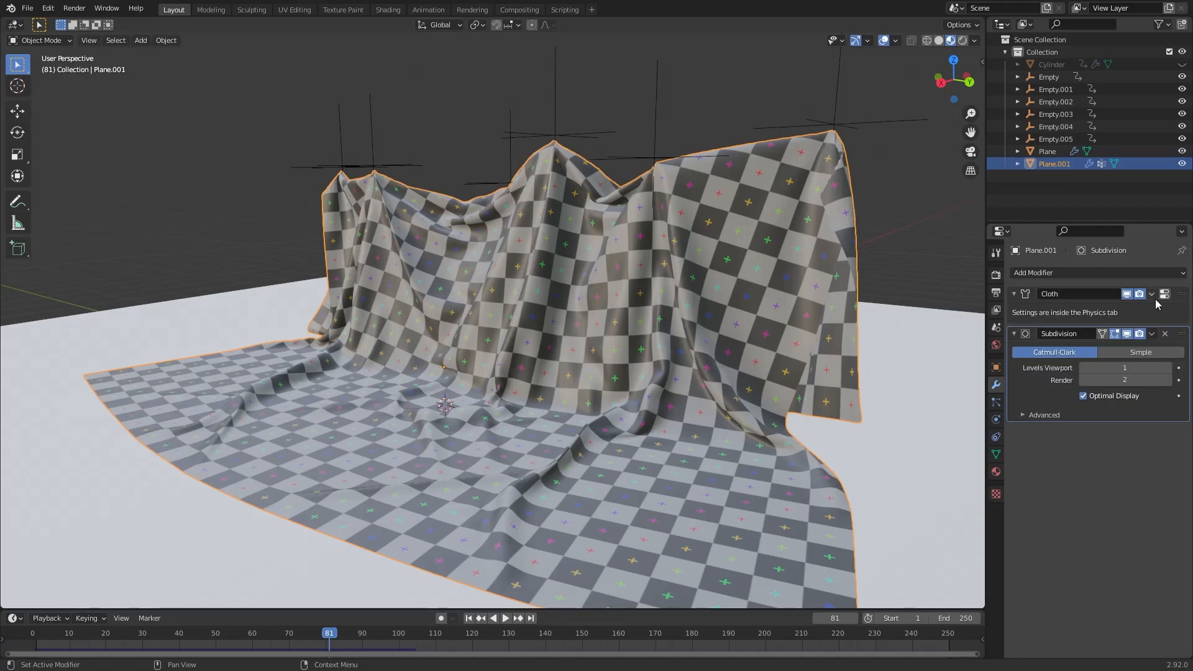
left_click(1164, 294)
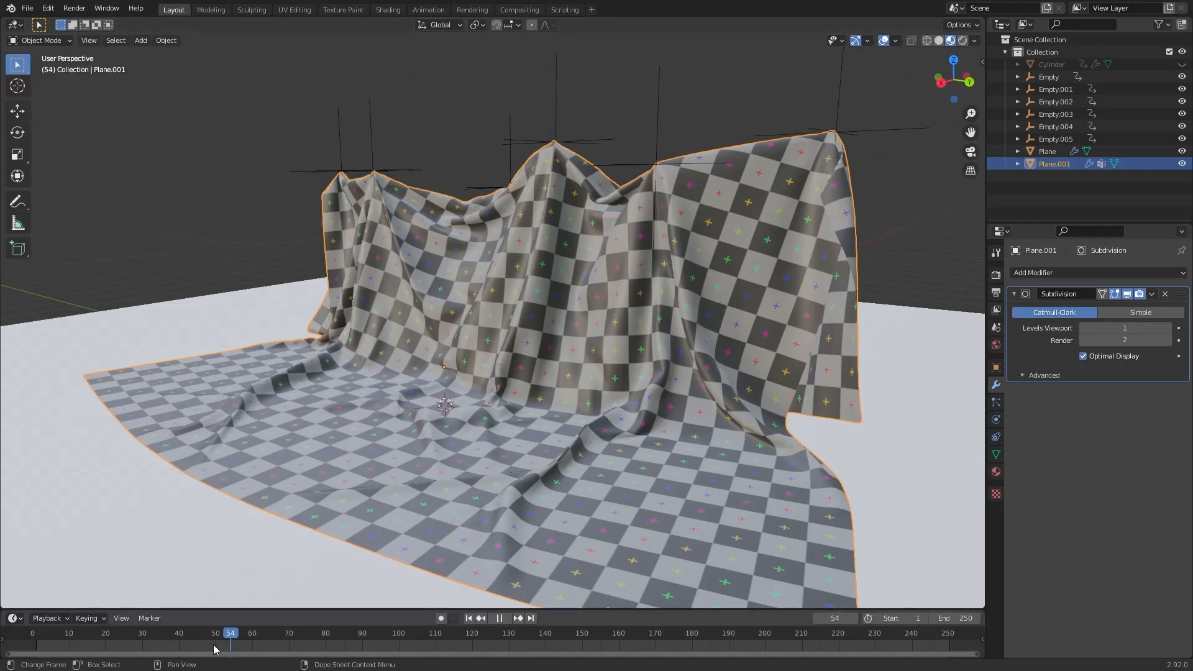
left_click(226, 632)
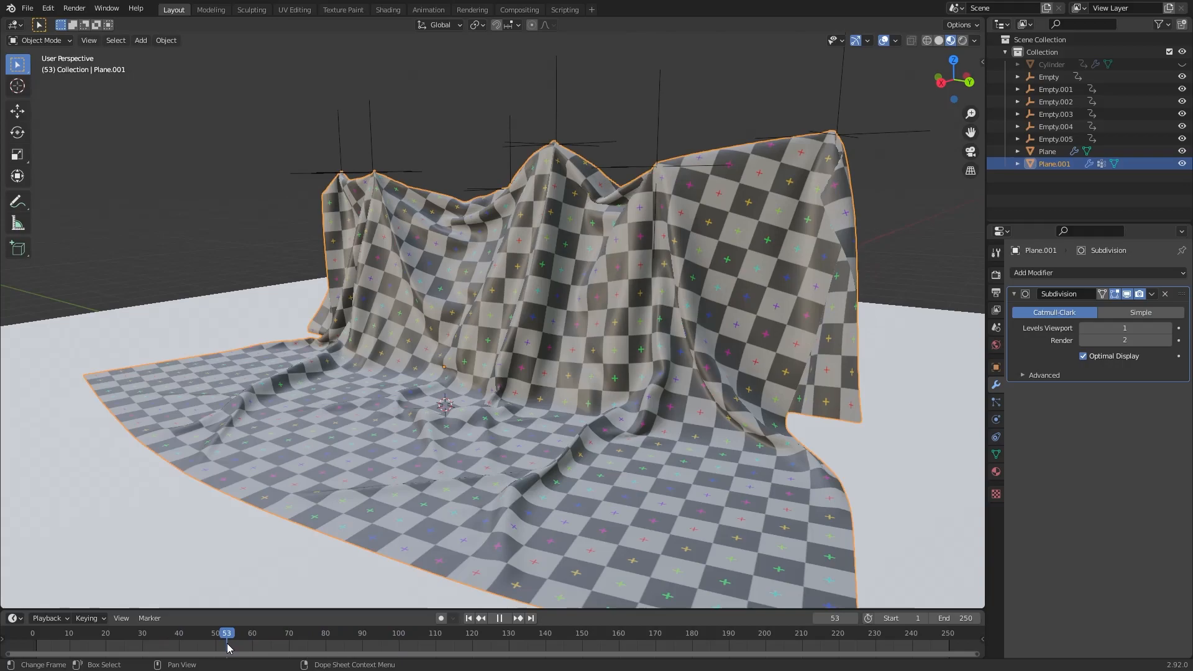
key("Tab")
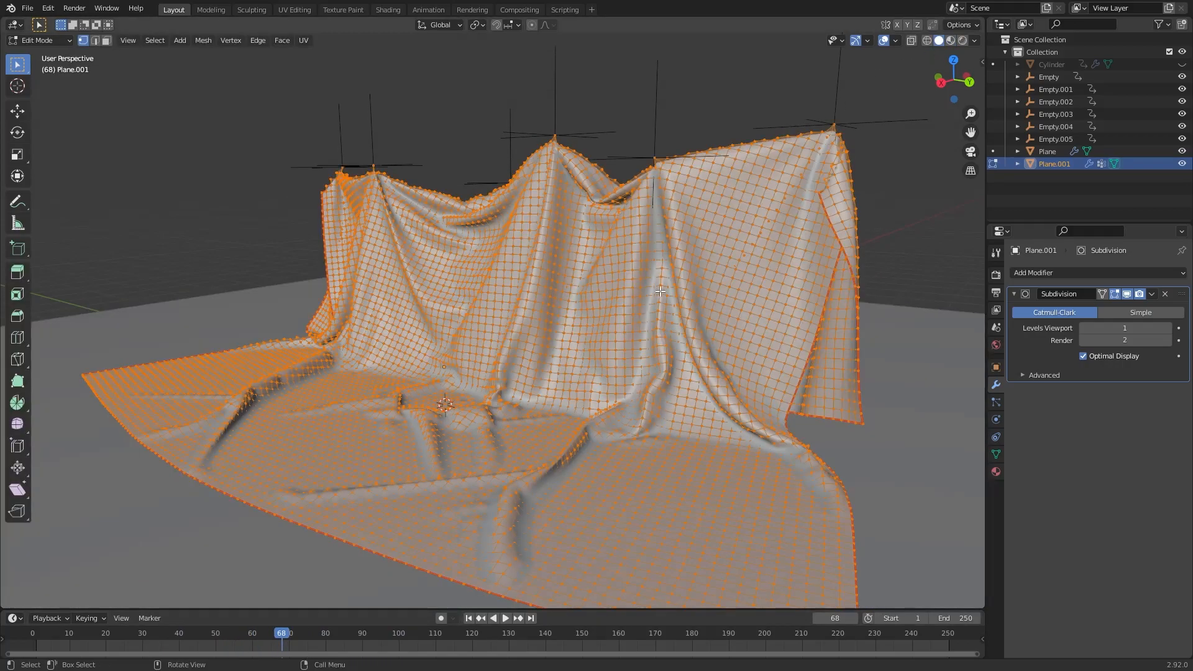
key("g")
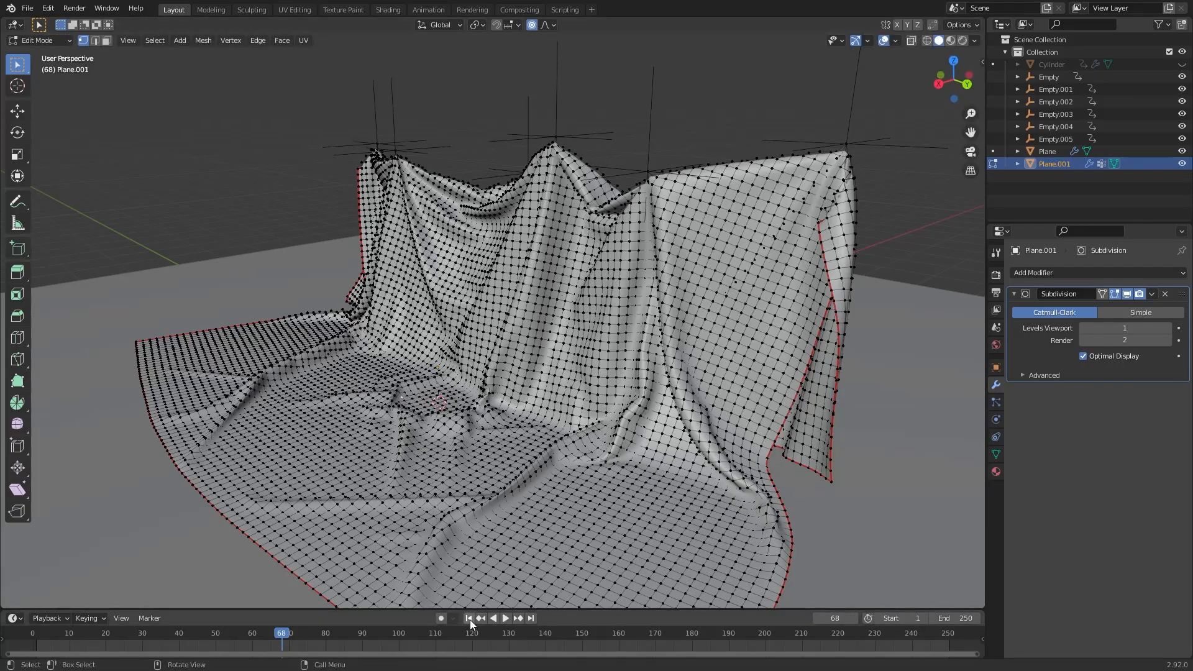
left_click(1057, 272)
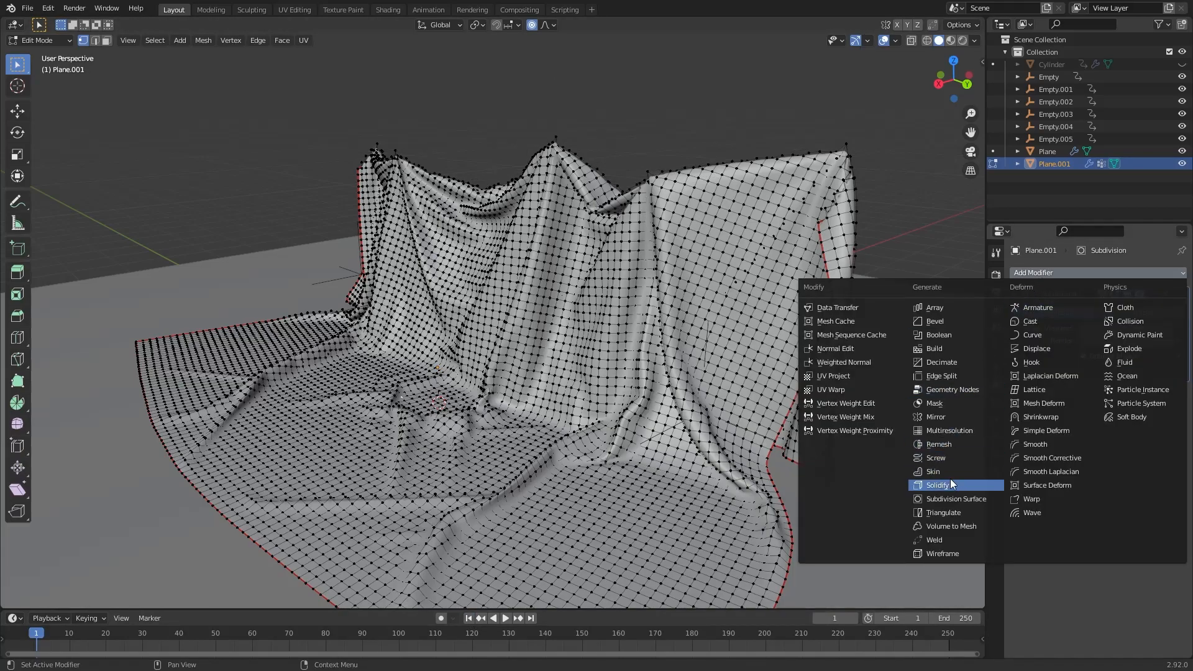
Solidify Plane.001 to 0.01 m thickness and start a Selection Only Wavefront OBJ export.
left_click(933, 485)
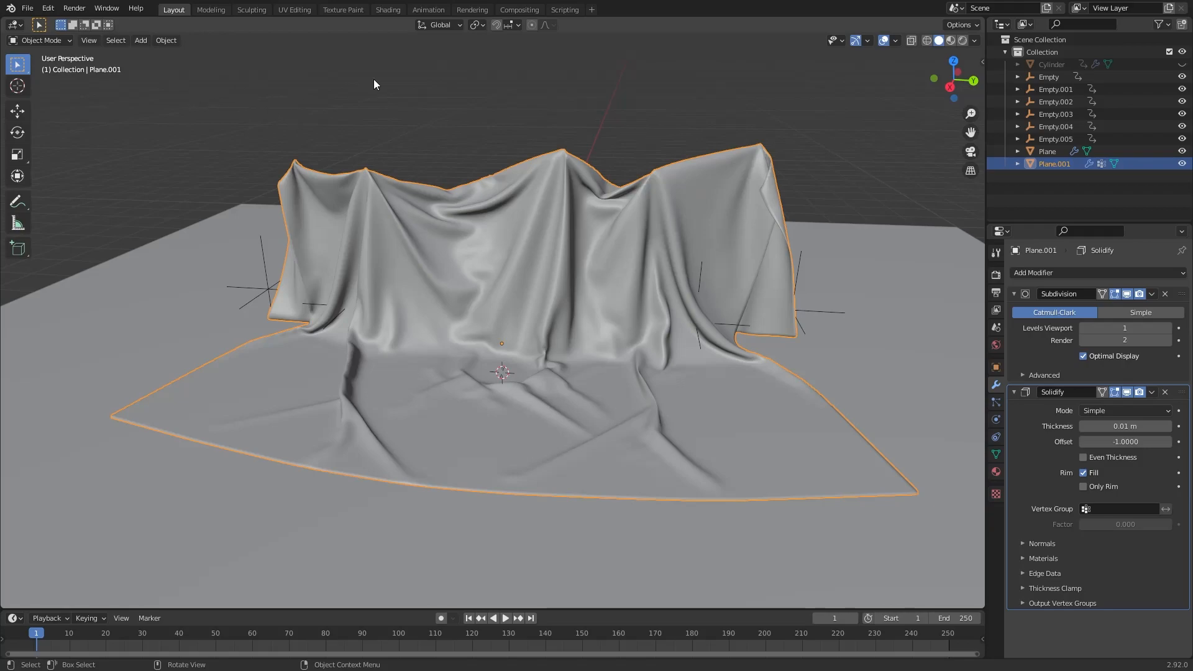
left_click(27, 8)
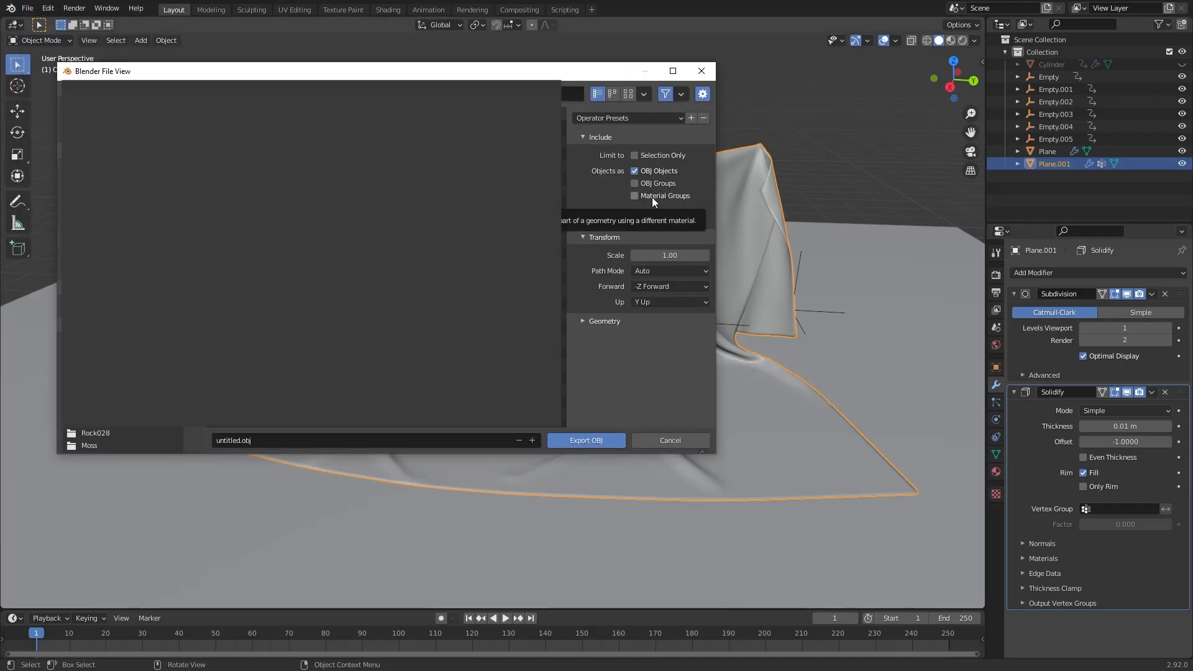
left_click(634, 156)
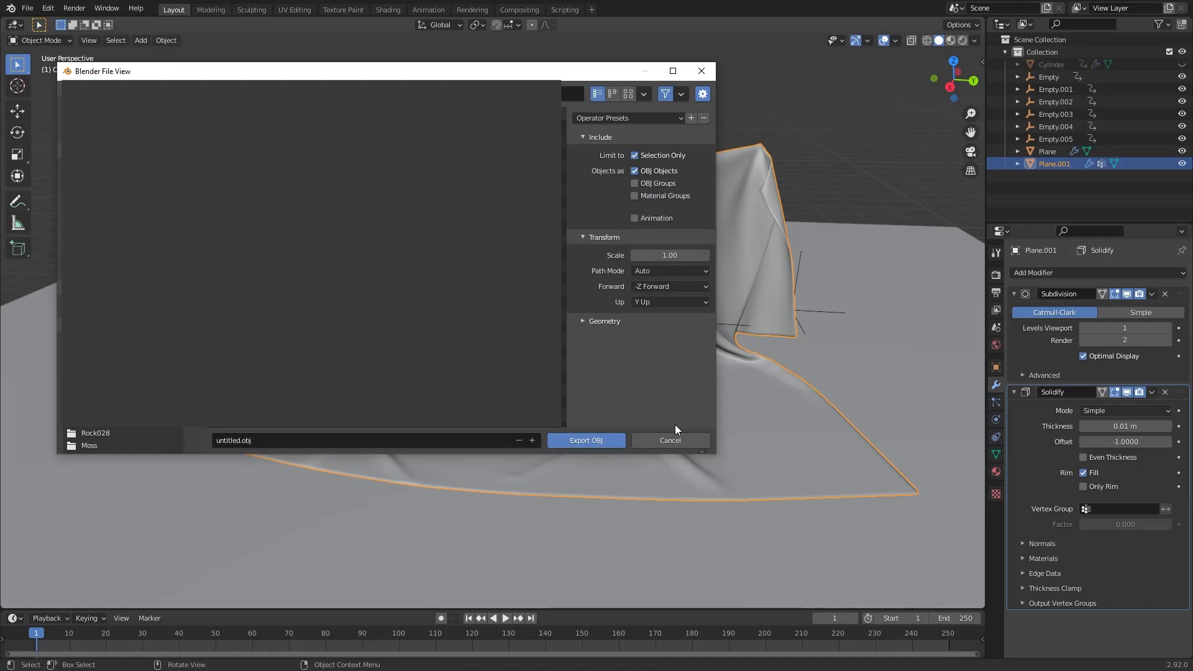